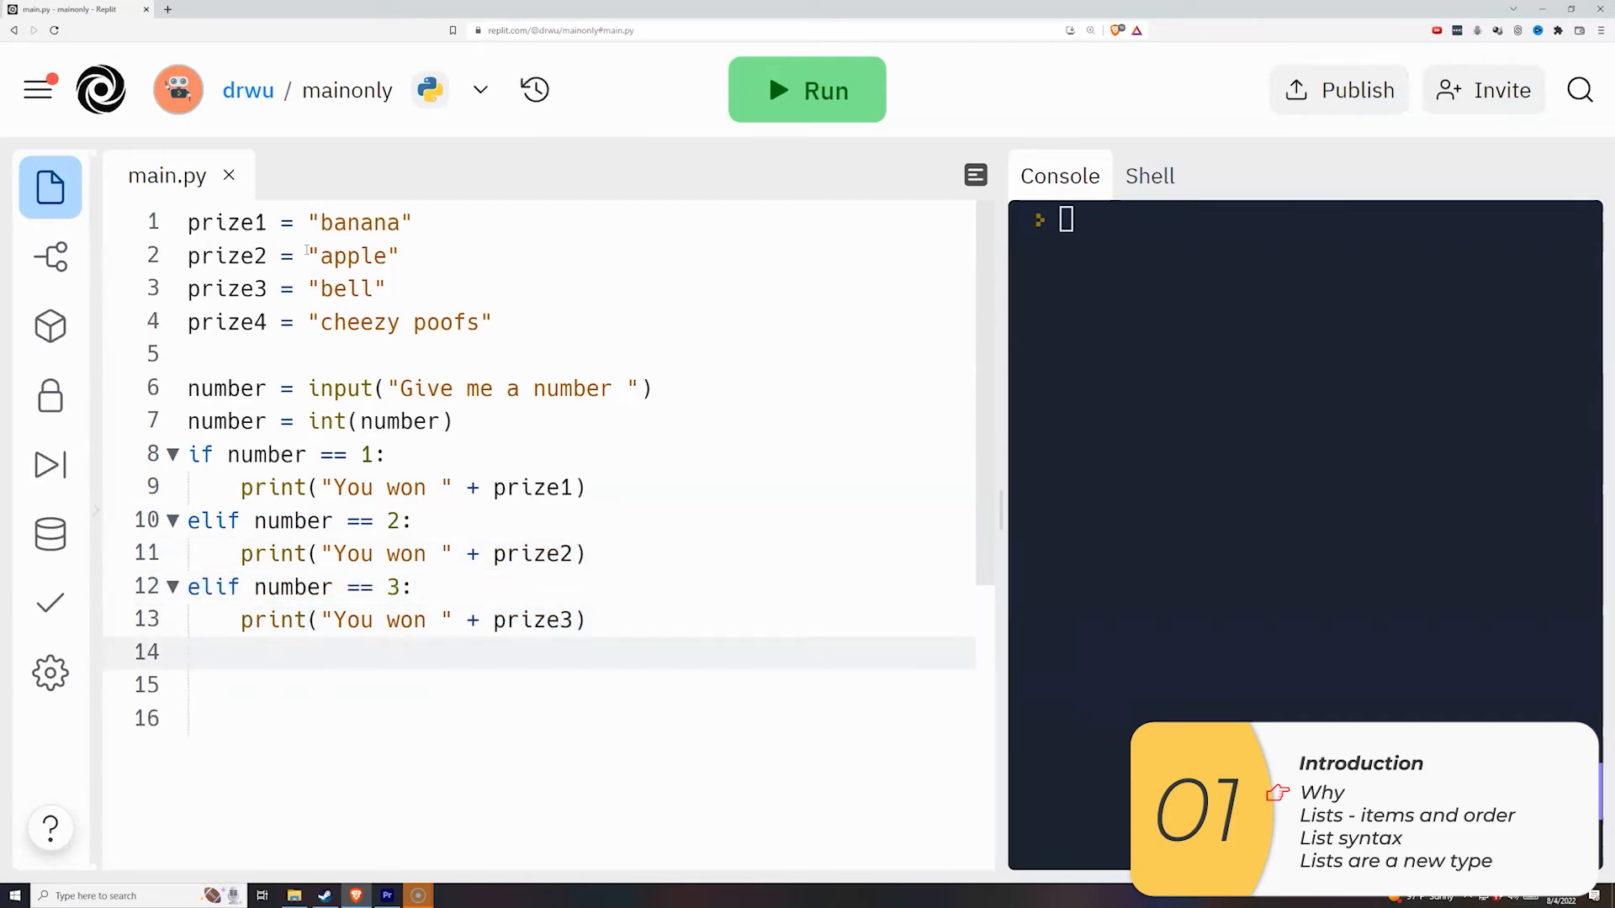
# - Add an 'elif number == 4:' branch below the prize3 branch
pyautogui.write('elif number == 4:')
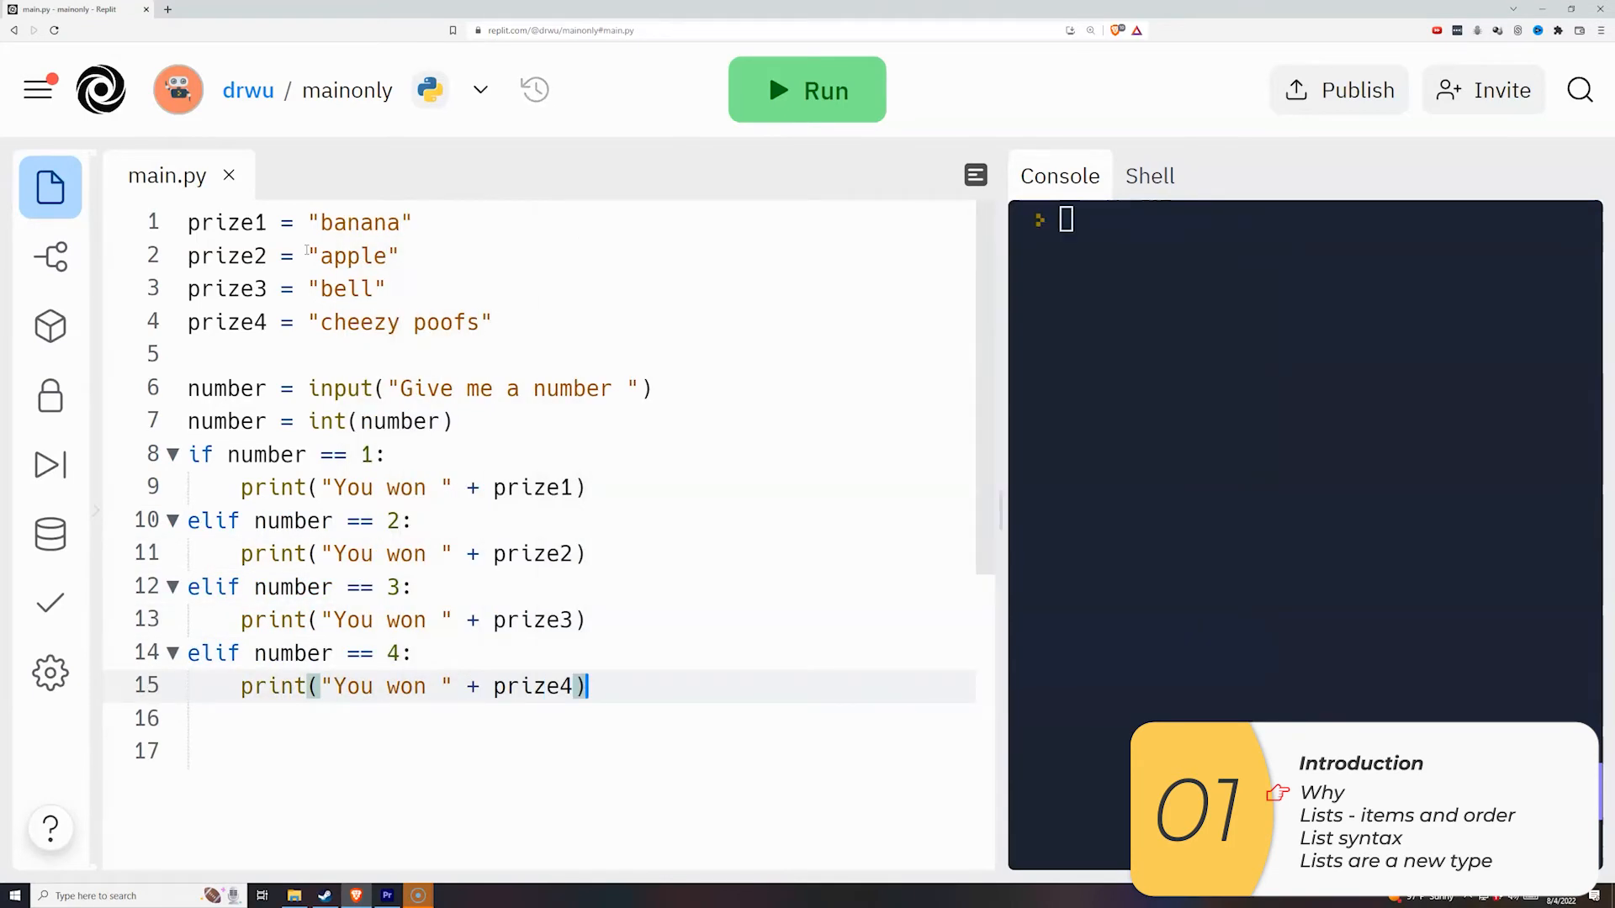
# - Replace the prize program with a fresh first line in main.py
pyautogui.press('Enter')
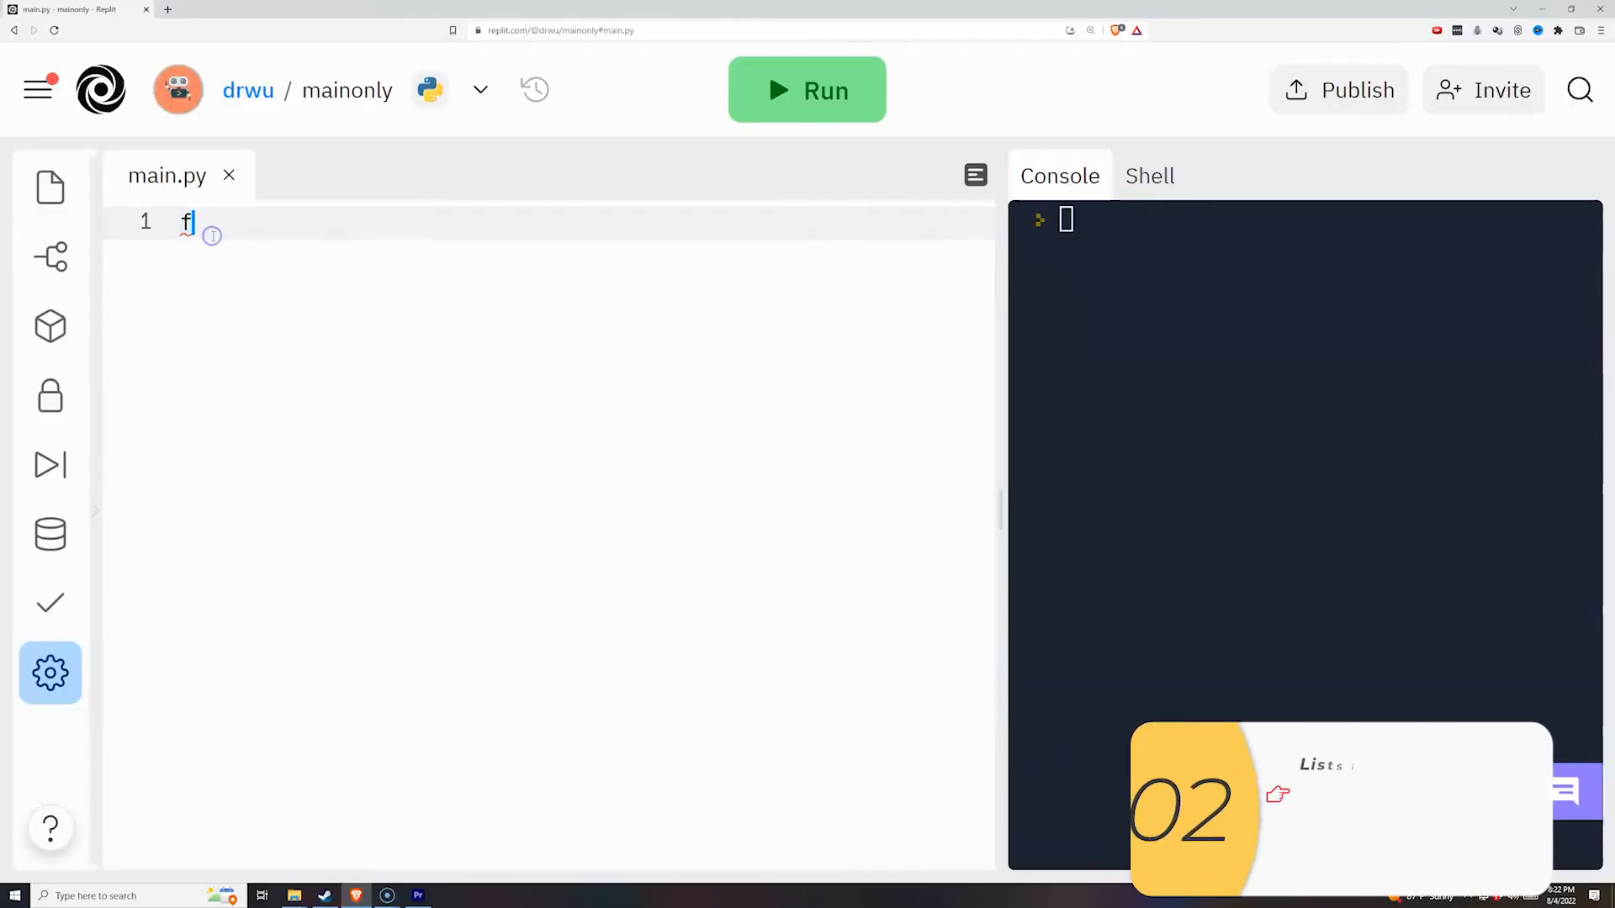
# - Define fruits = ['strawberry', 'banana', 'apple'] in main.py
pyautogui.write("ruits = ['']")
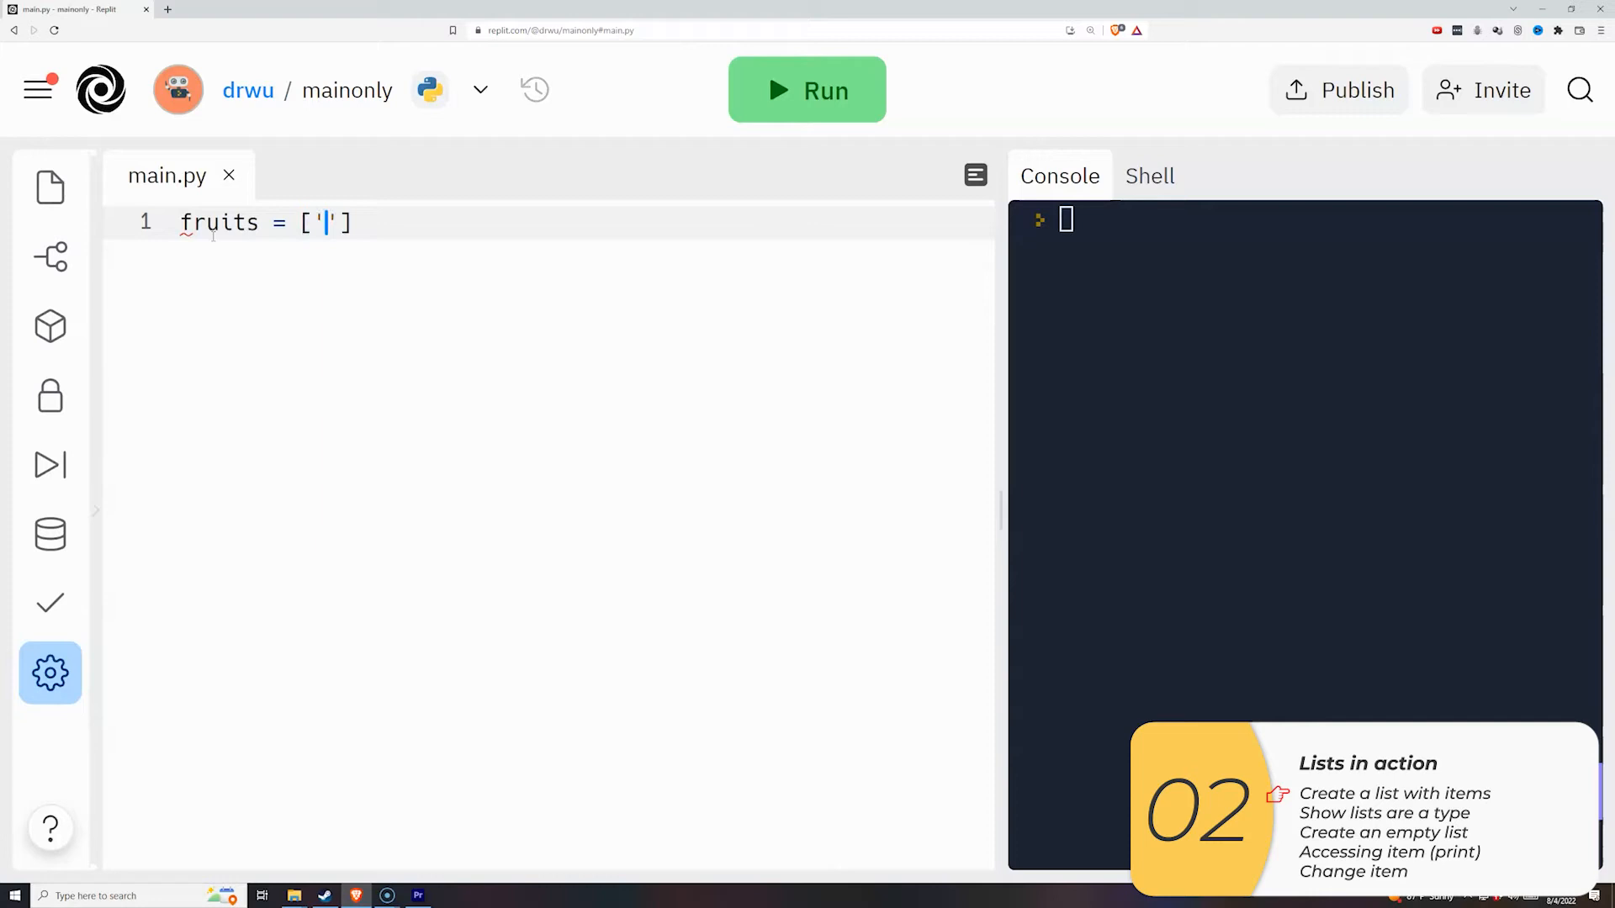
pyautogui.write('strawb')
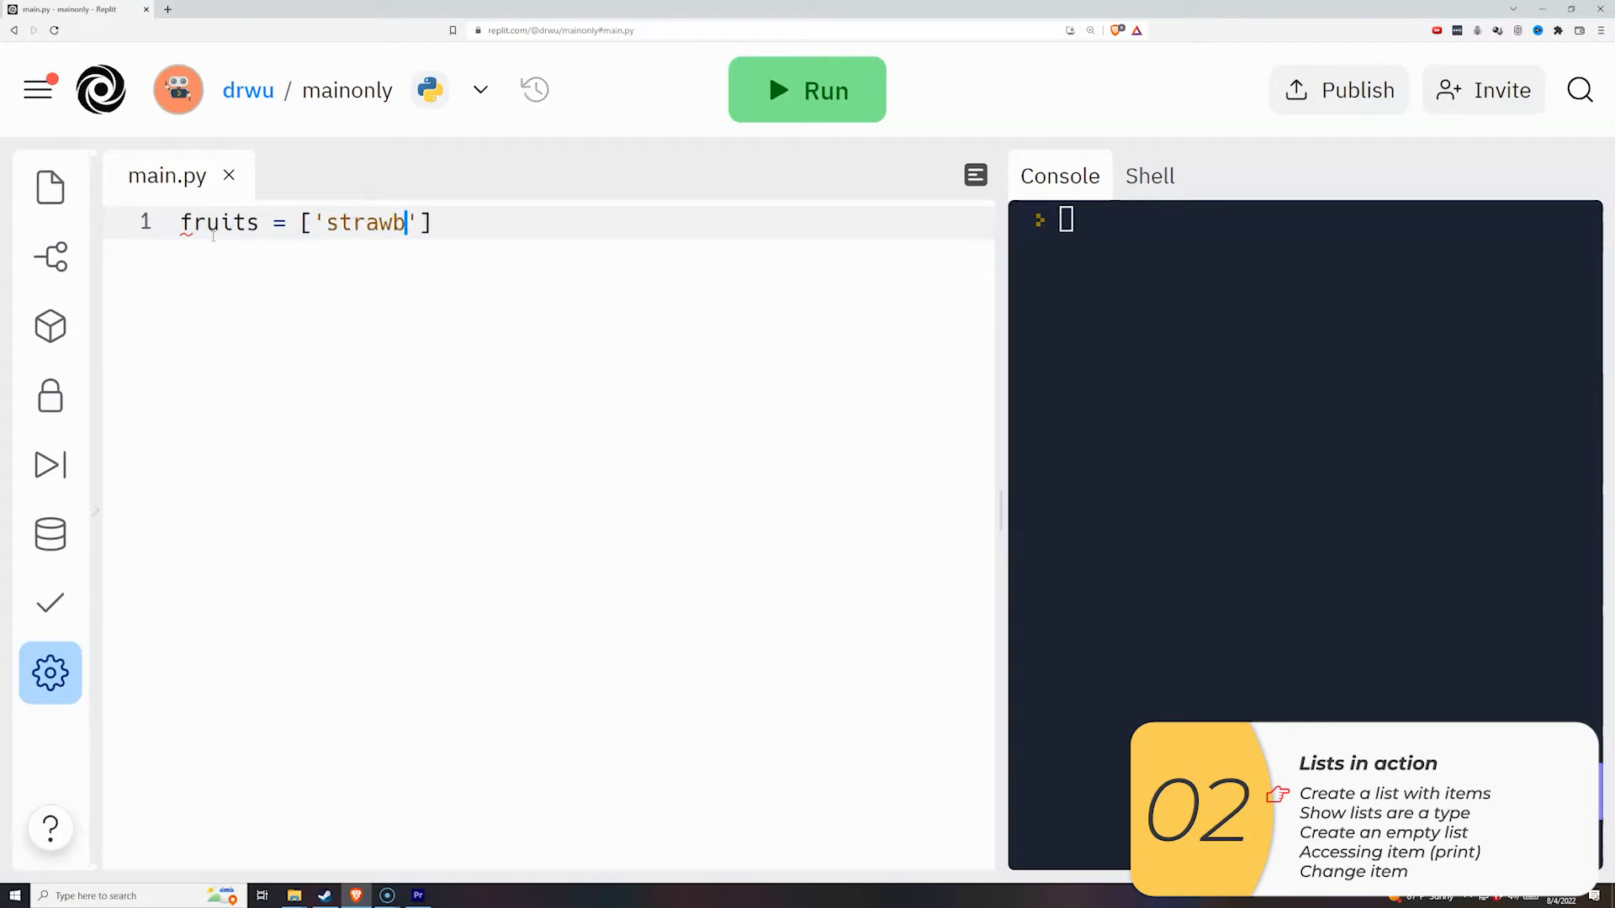
pyautogui.write("erry', 'banana', 'ap")
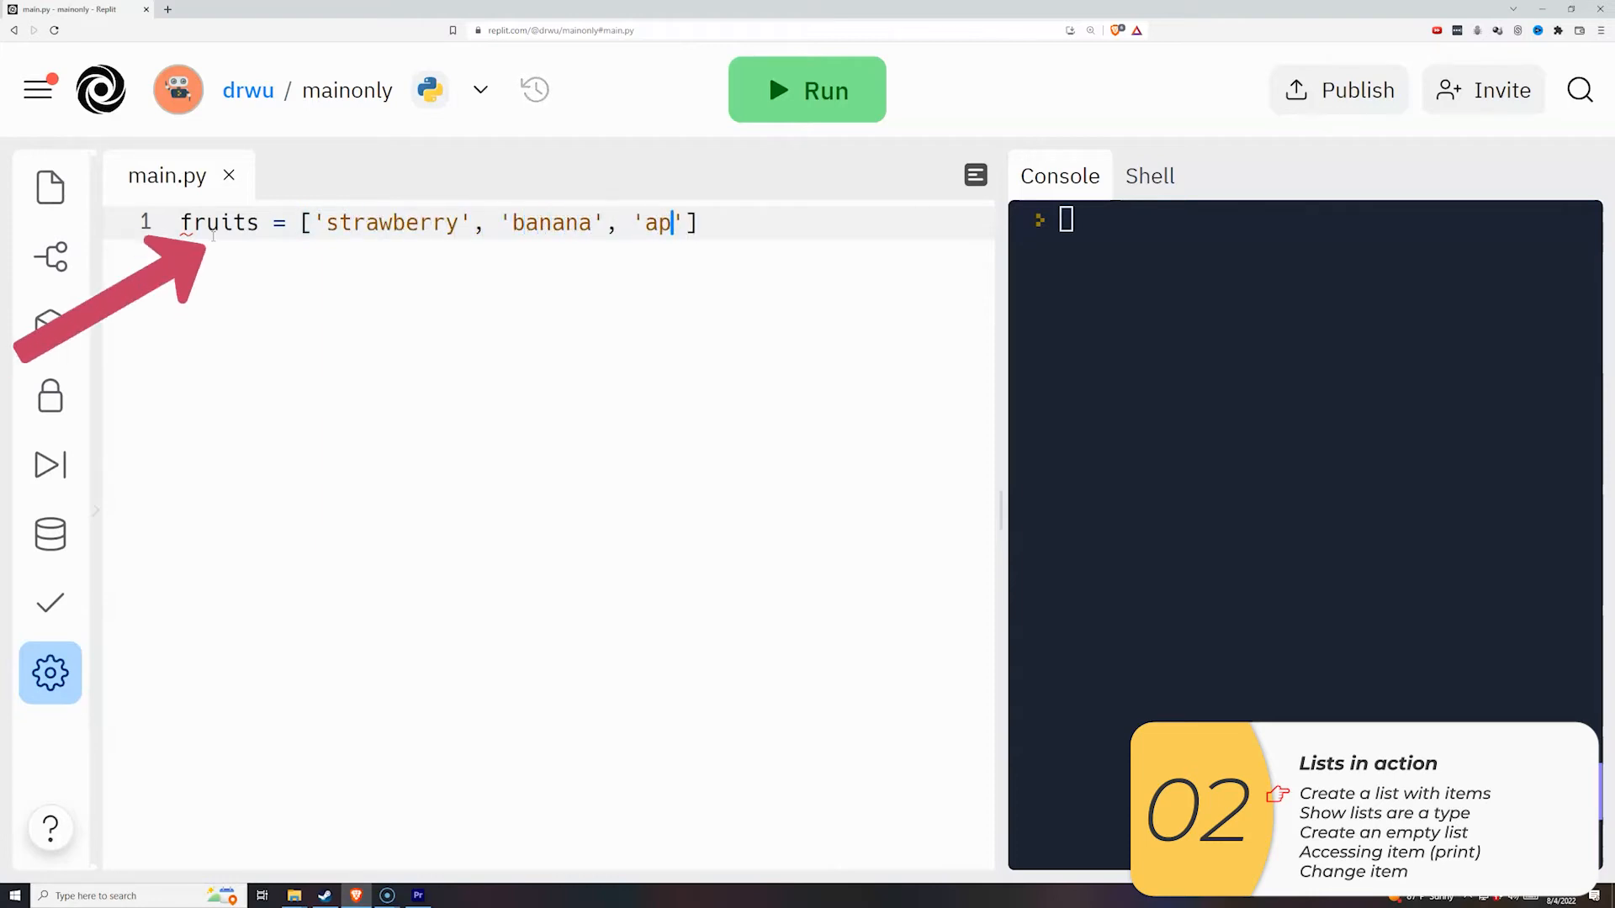
pyautogui.write("ple']")
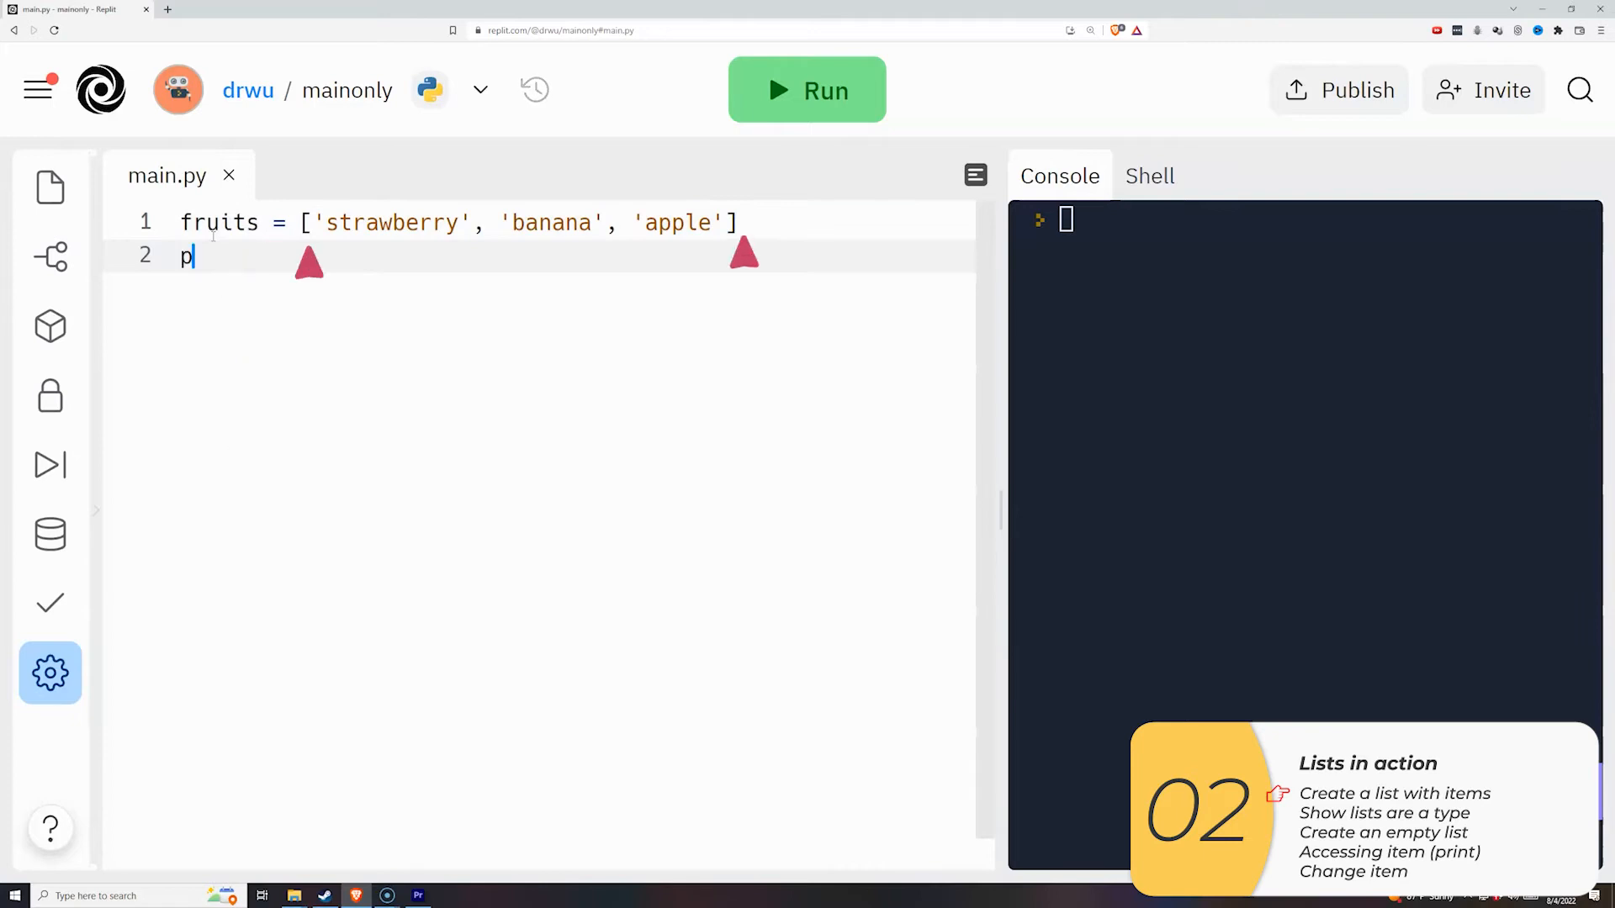
# - Print type(fruits) and the fruits list, and run the script to show both
pyautogui.write('rint(type(fruits))')
pyautogui.write('print("show that fruits is ")')
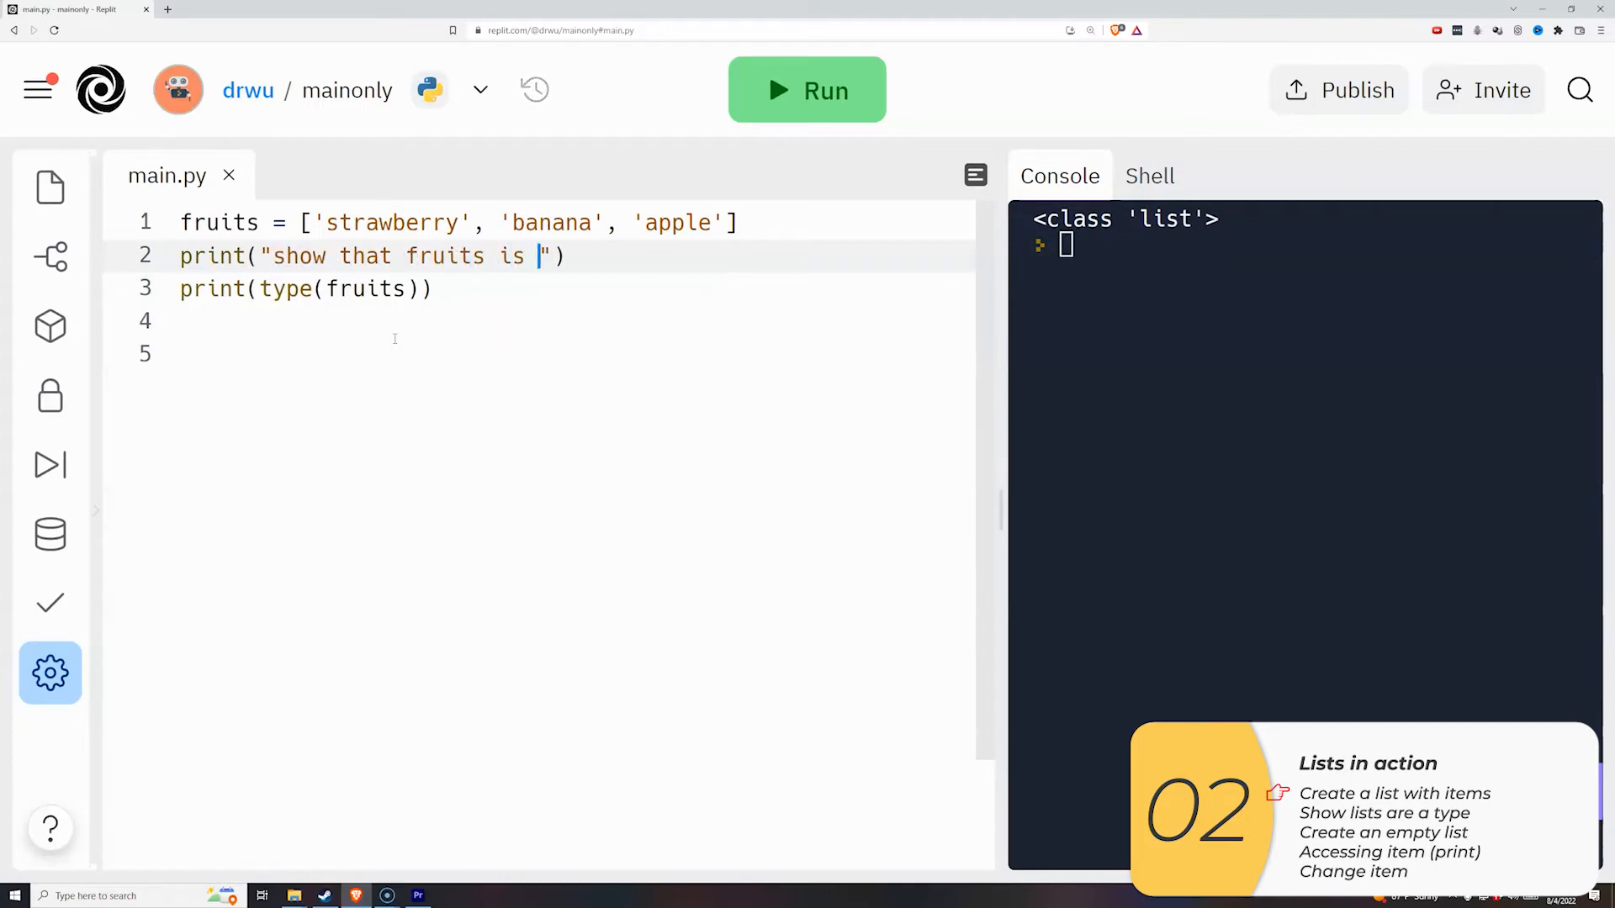
pyautogui.click(807, 90)
pyautogui.write('print(fruits)')
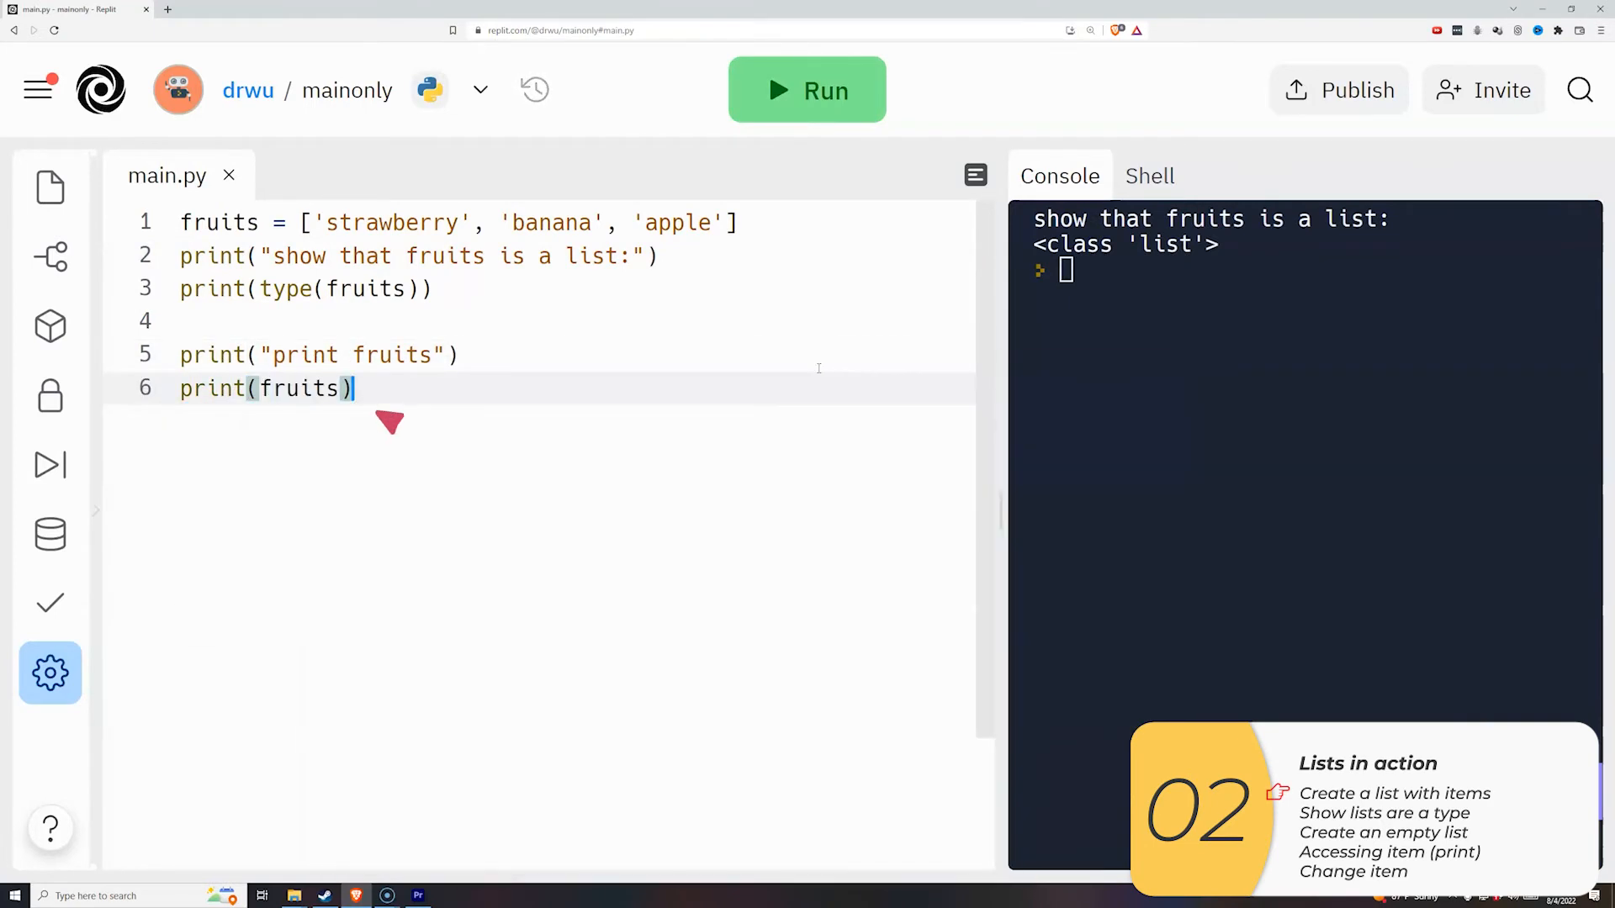
pyautogui.click(806, 90)
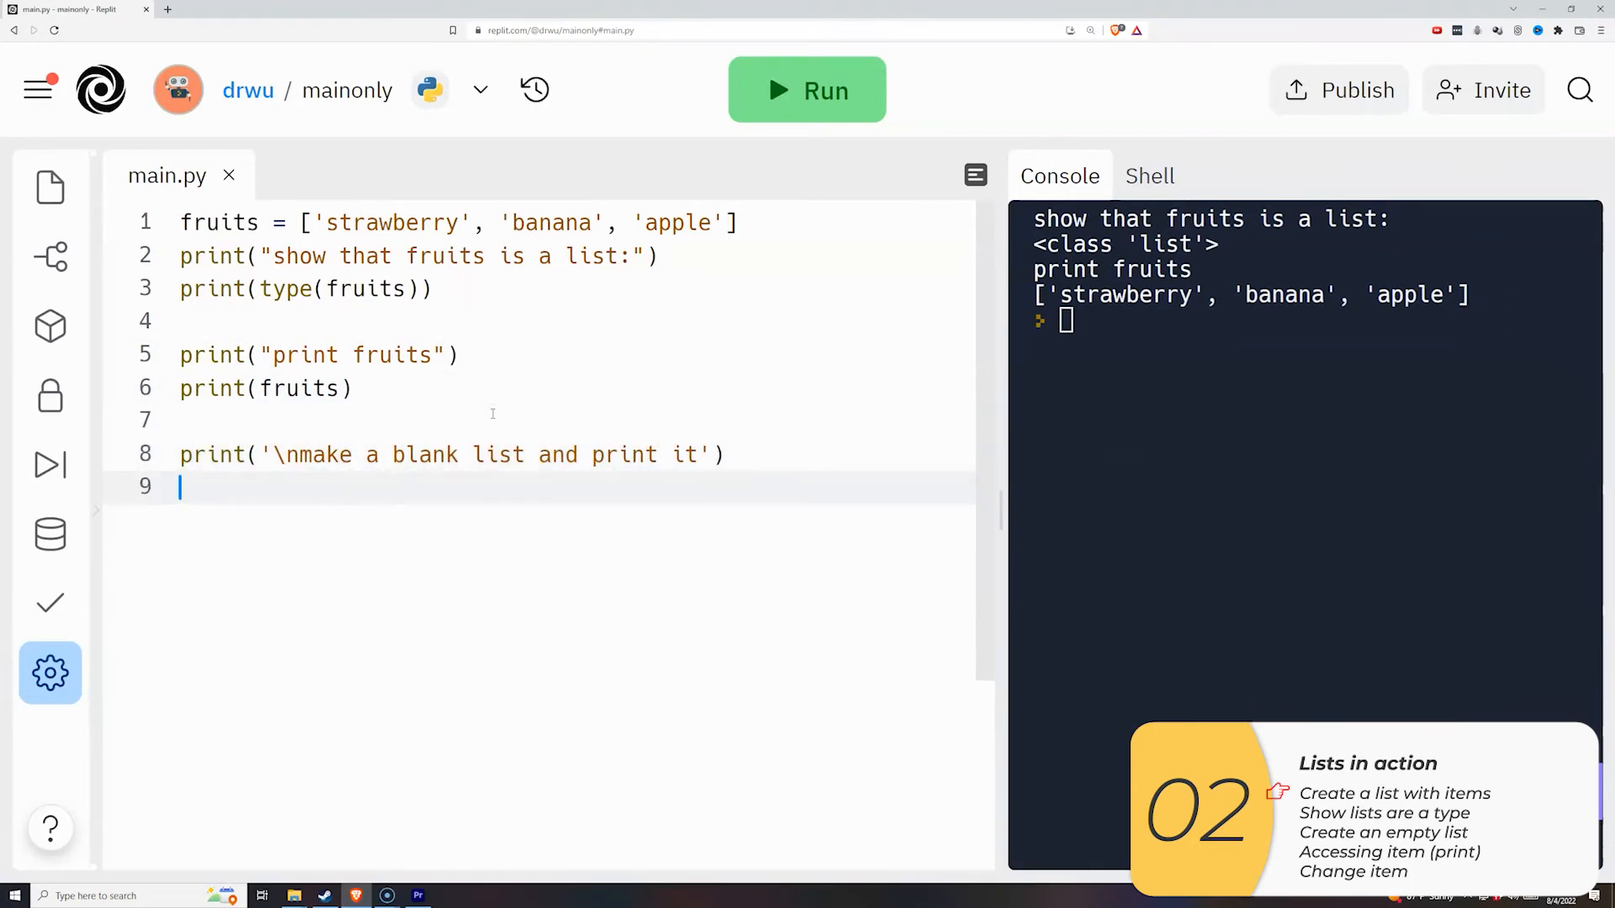
# - Print an empty blank_list and fruits[1], running to show [] and banana
pyautogui.write('blank_list = []')
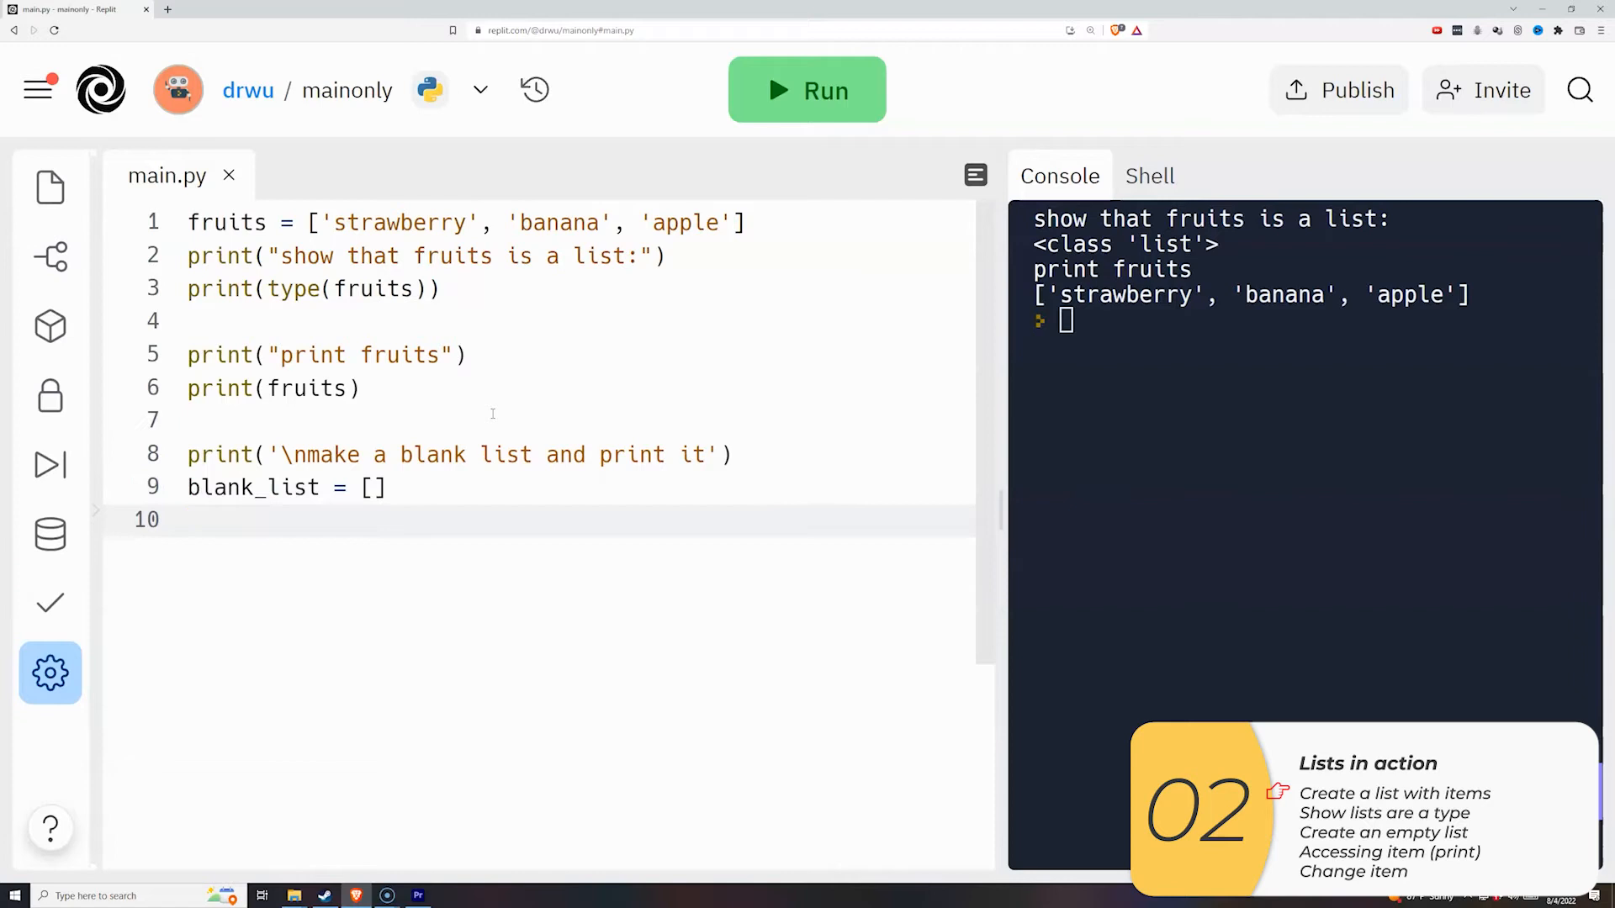
pyautogui.write('print')
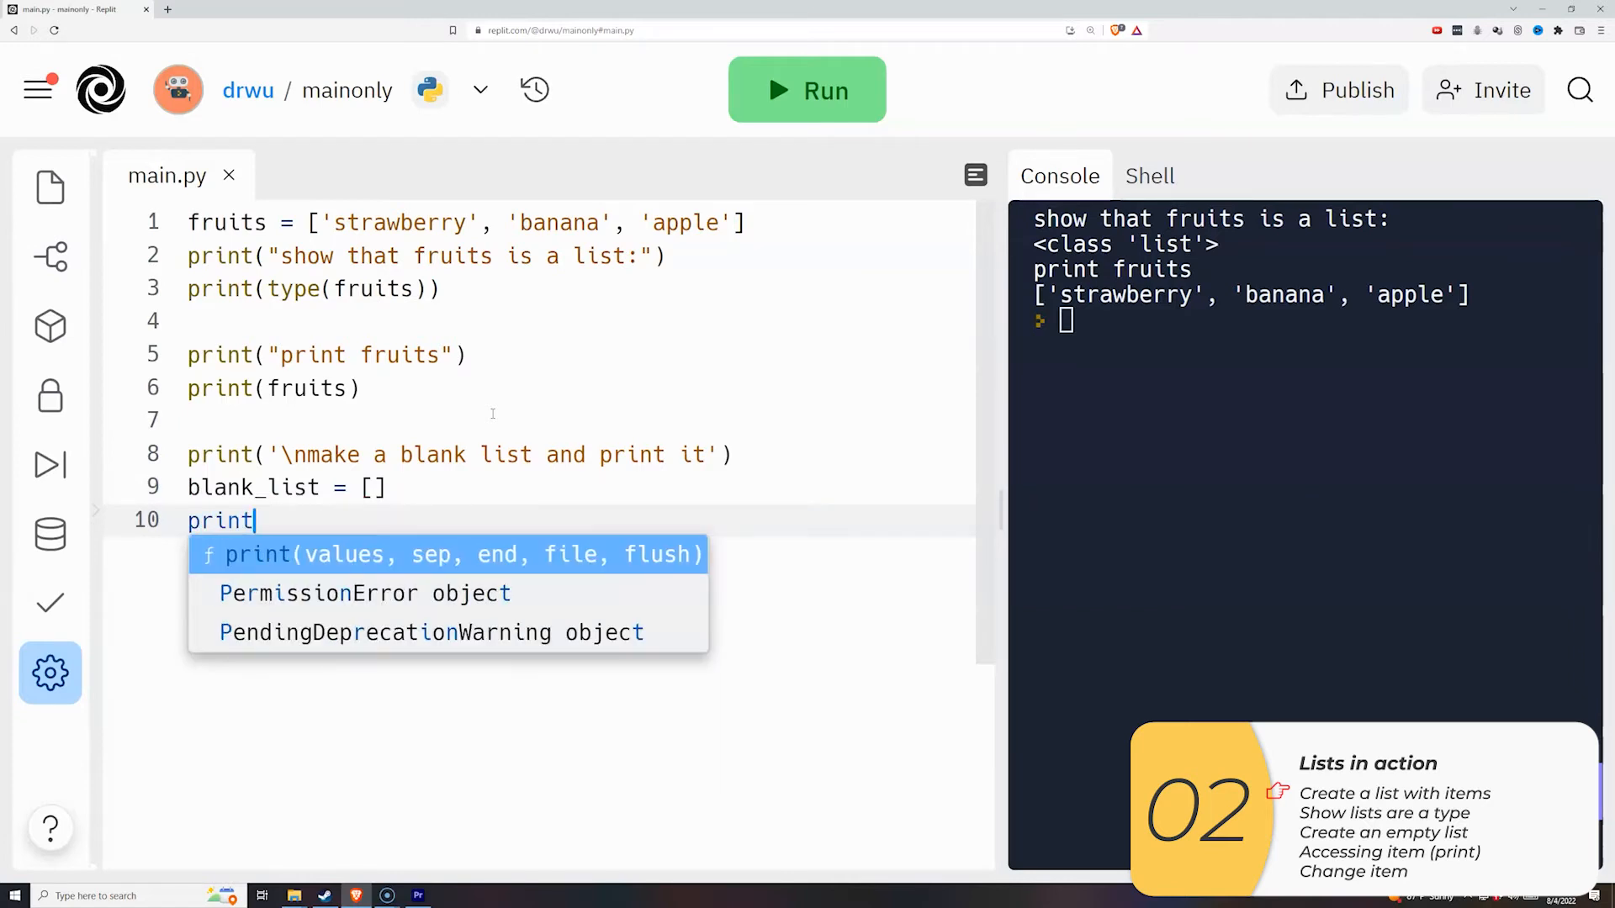
pyautogui.write('(blank_list')
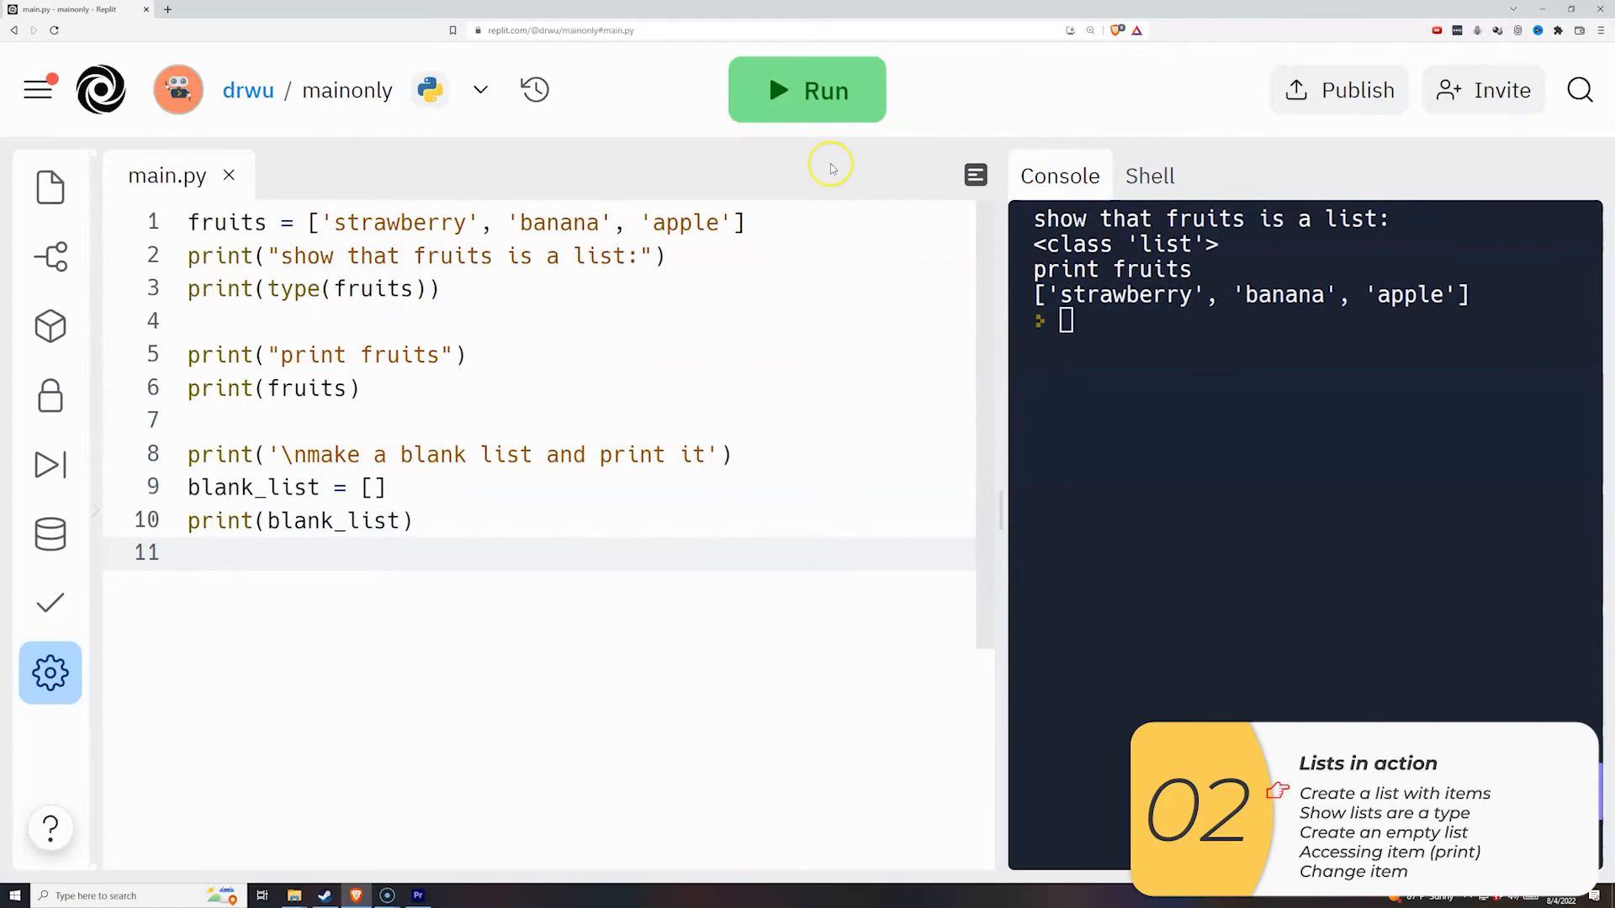
pyautogui.click(806, 90)
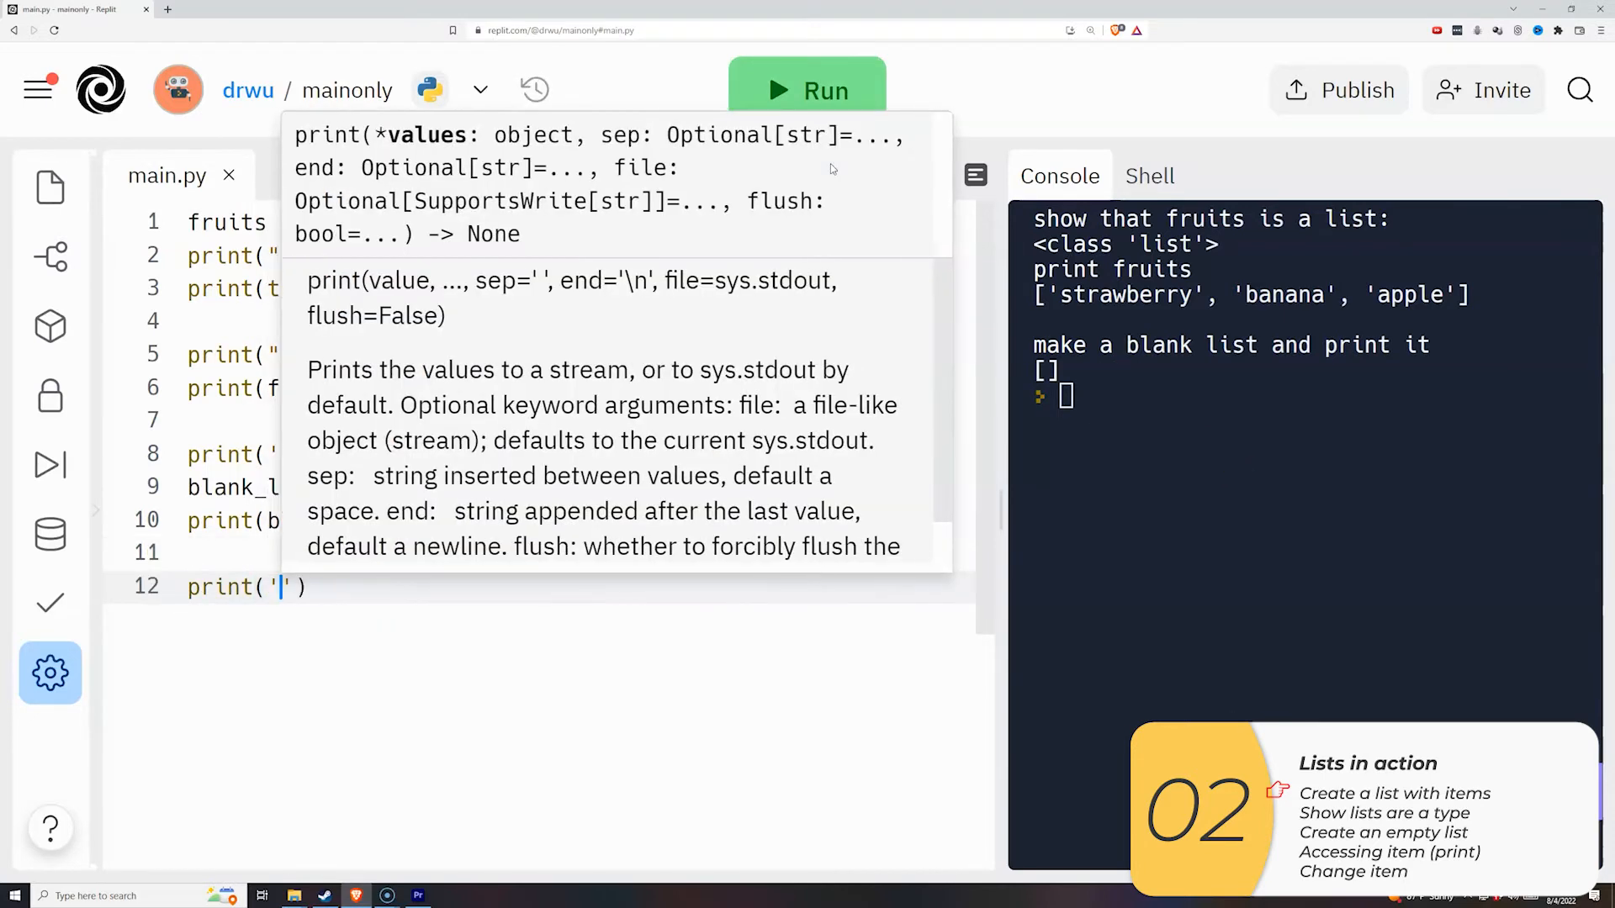
pyautogui.write('print(fruits[1')
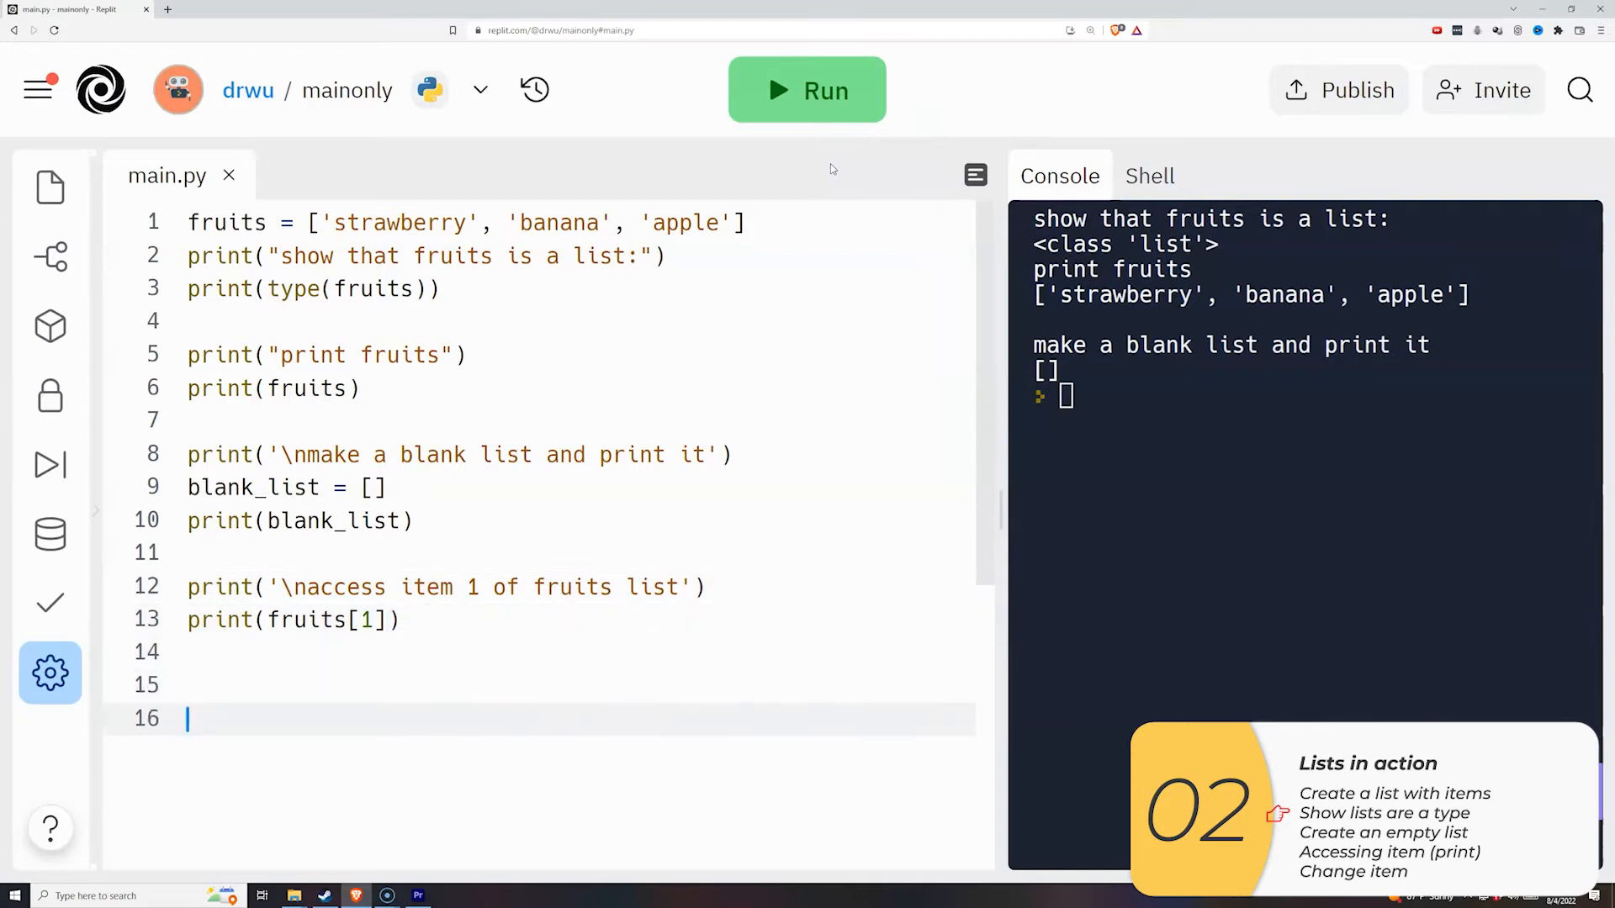
pyautogui.click(806, 90)
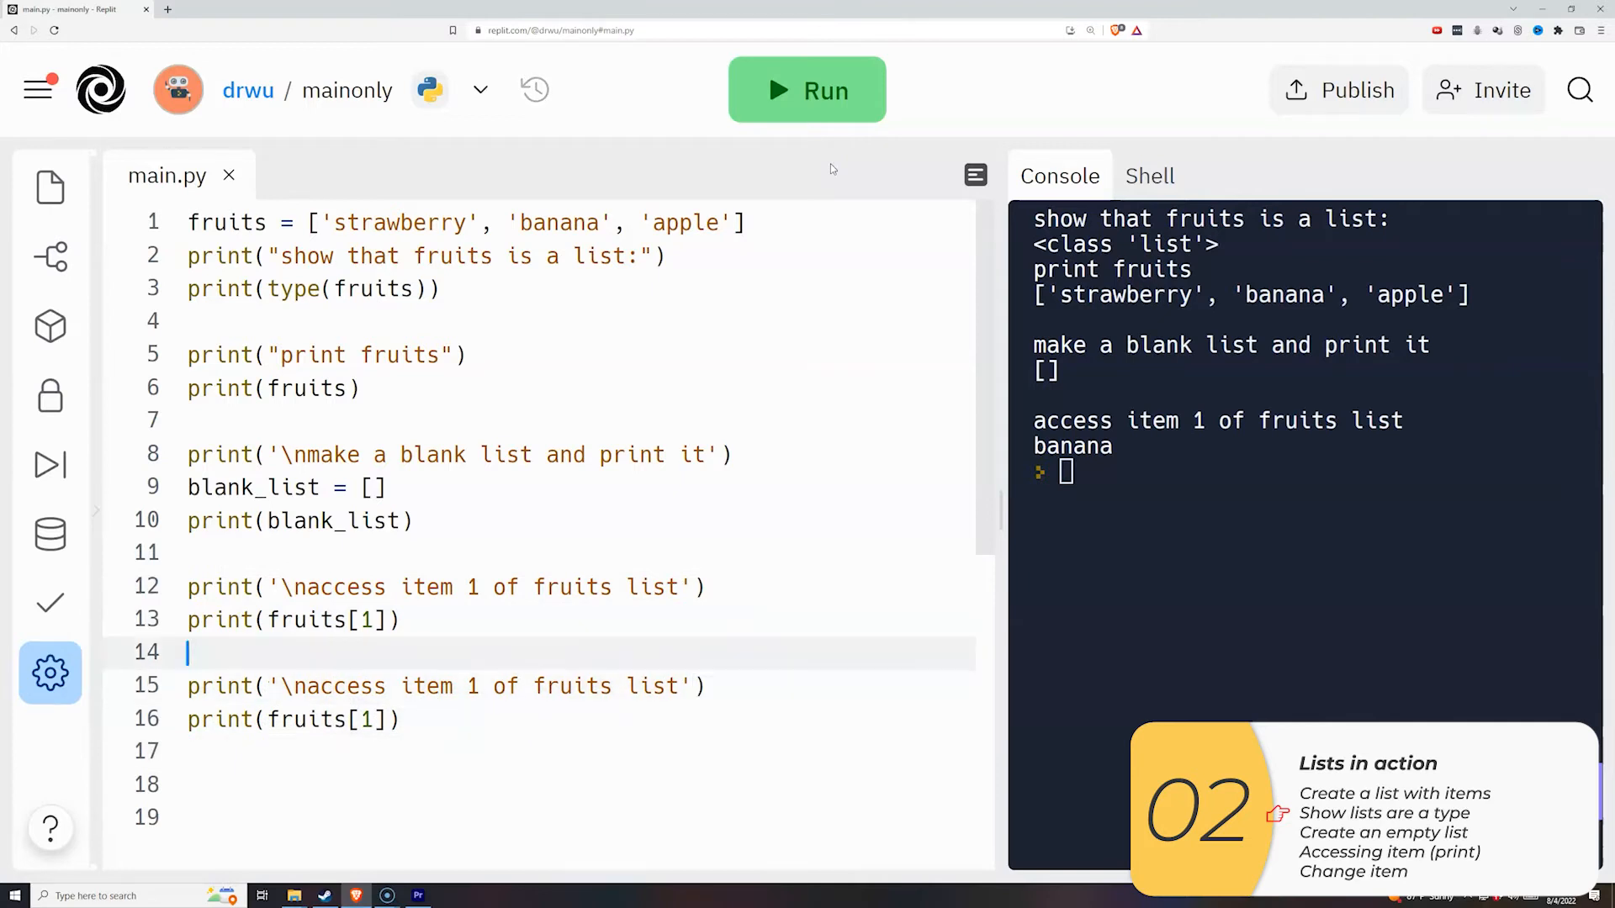
# - Reword the copied heading, set fruits[1] = 'mango', and run the script
pyautogui.click(410, 687)
pyautogui.write('chang')
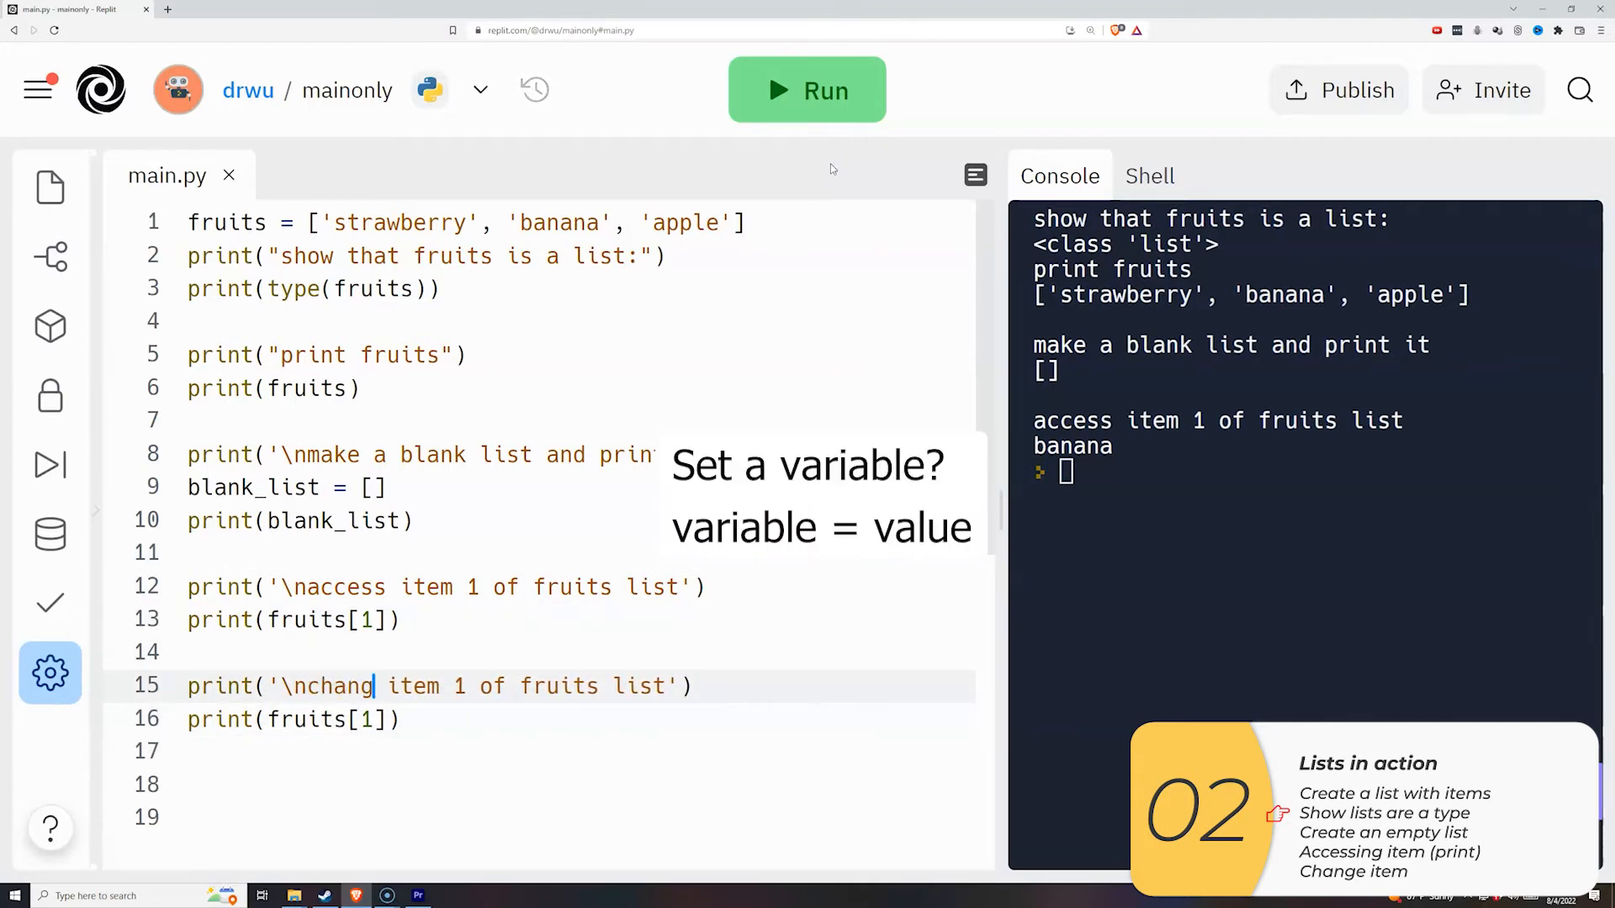
pyautogui.write('e')
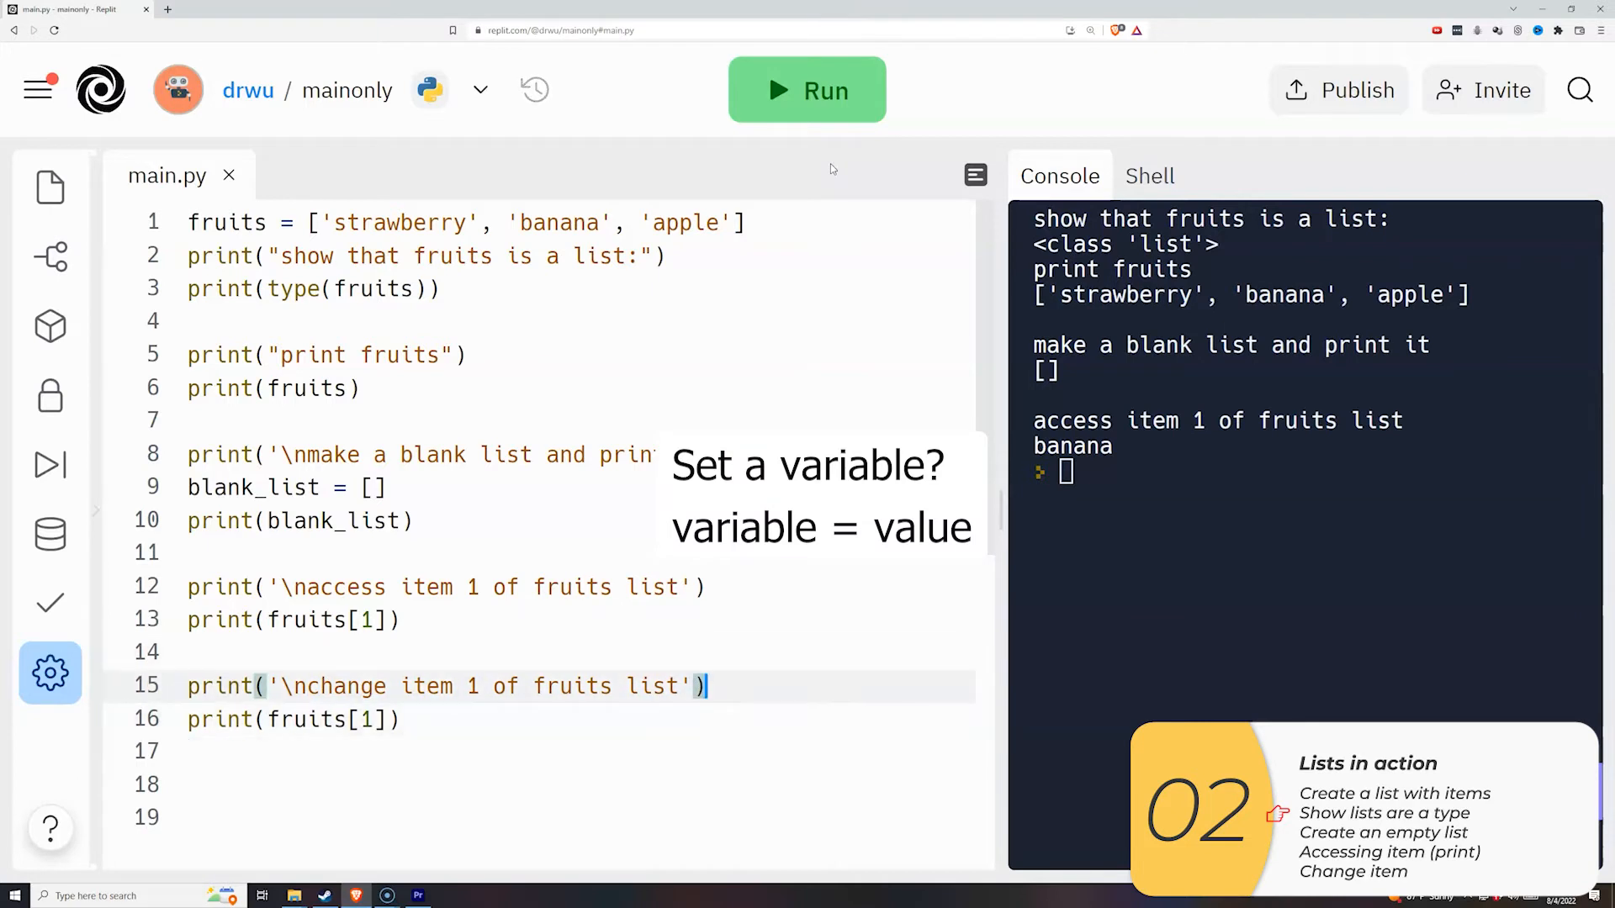
pyautogui.write('and p')
pyautogui.write('print(frui')
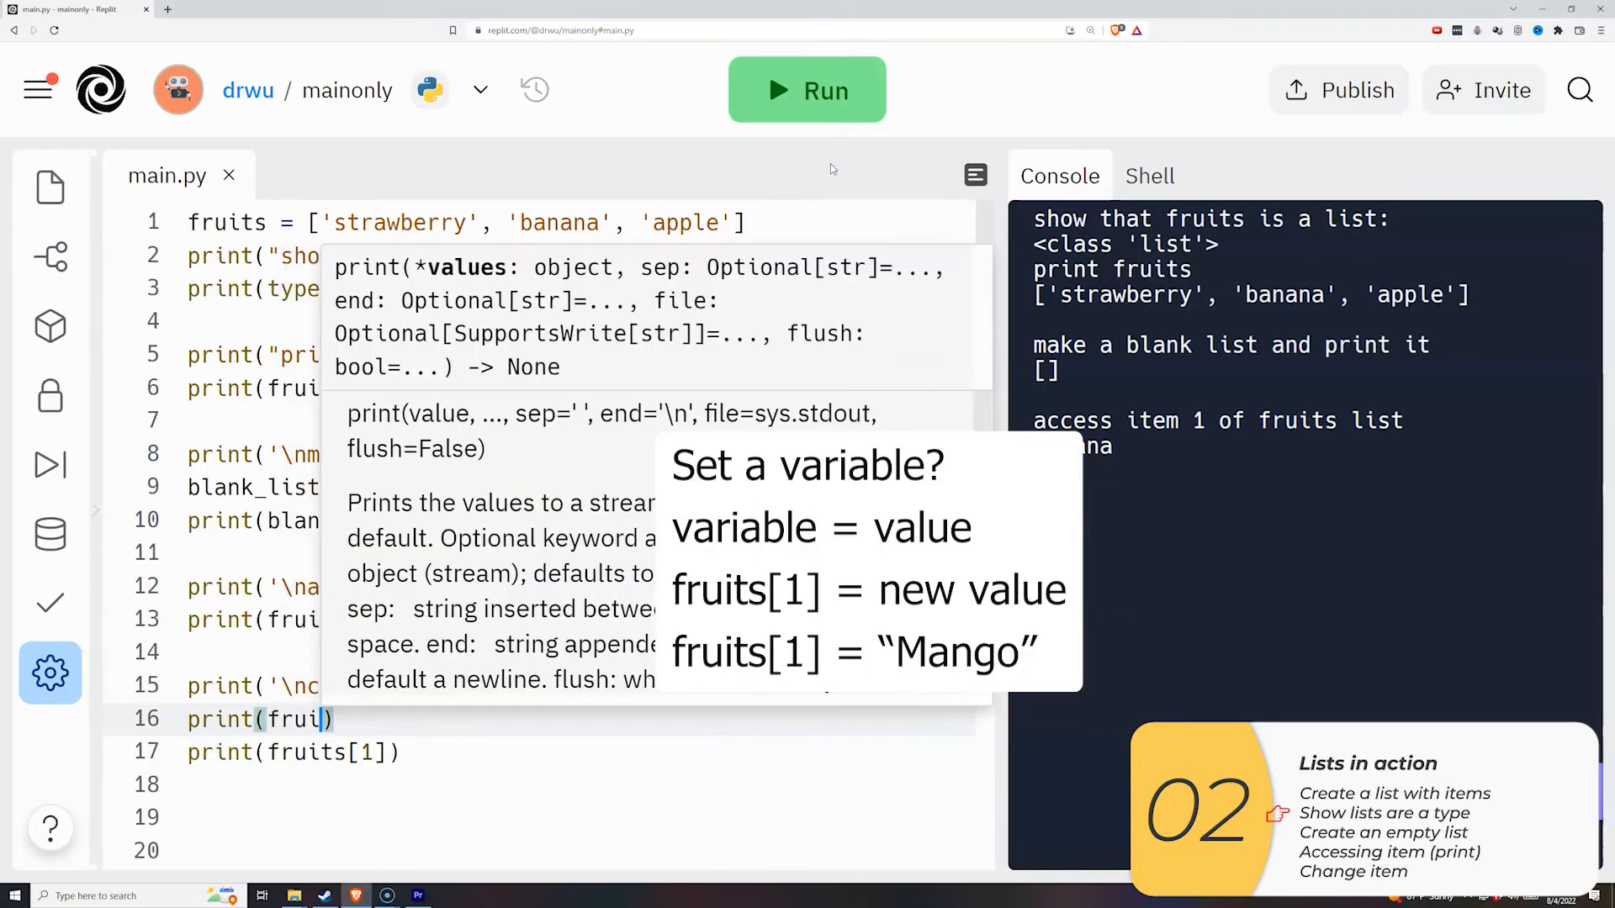
pyautogui.write('fruits')
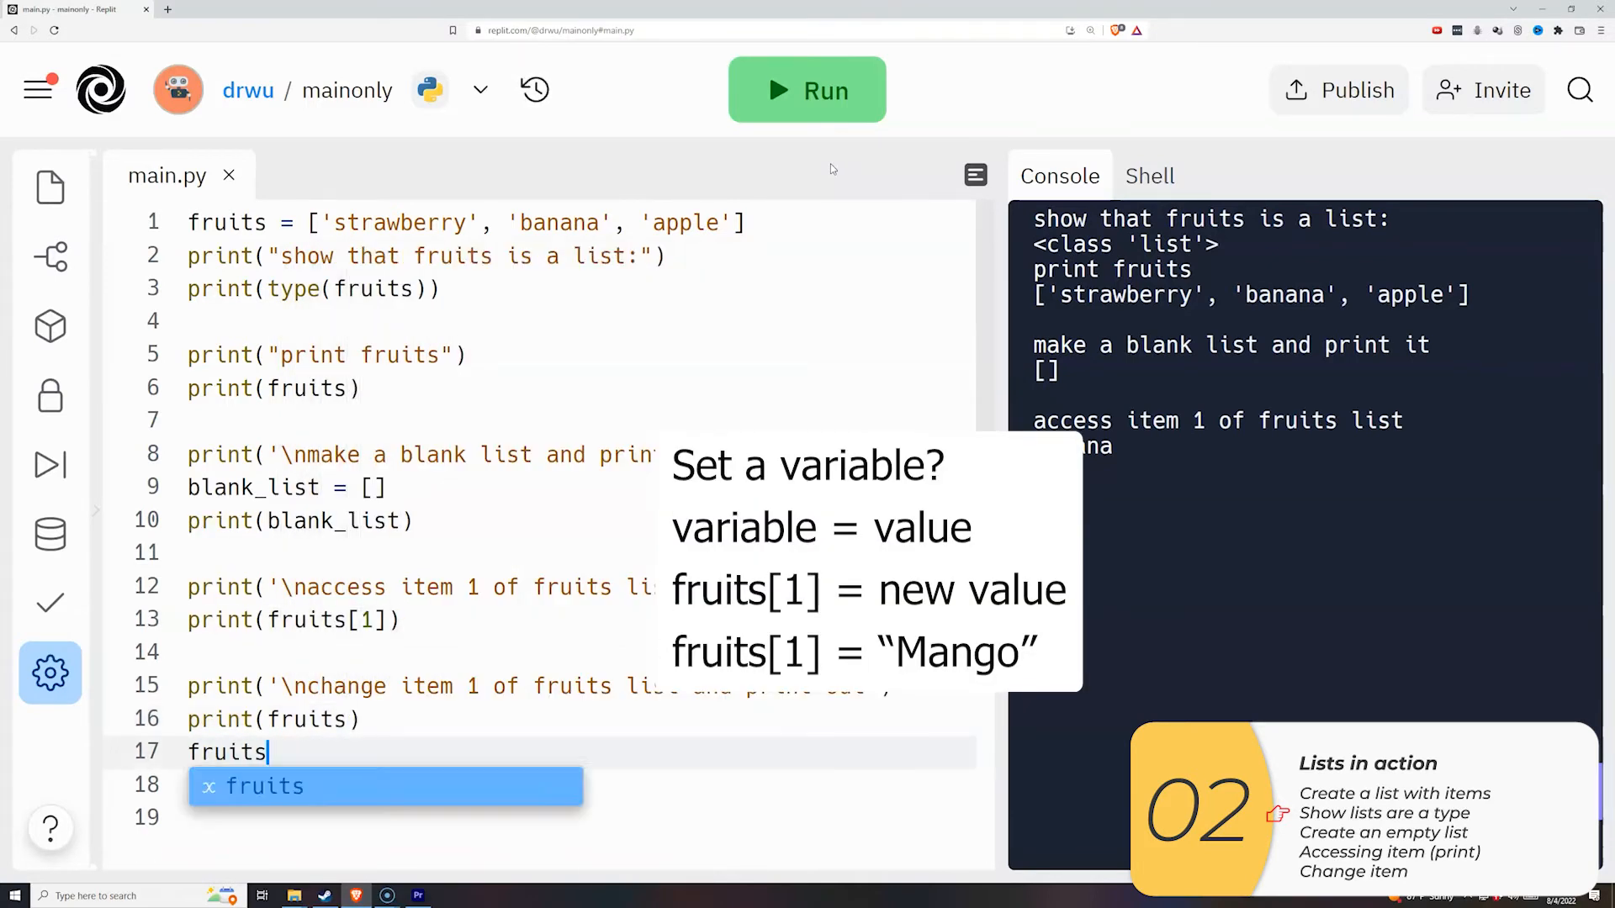
pyautogui.write("[1] = 'mango'")
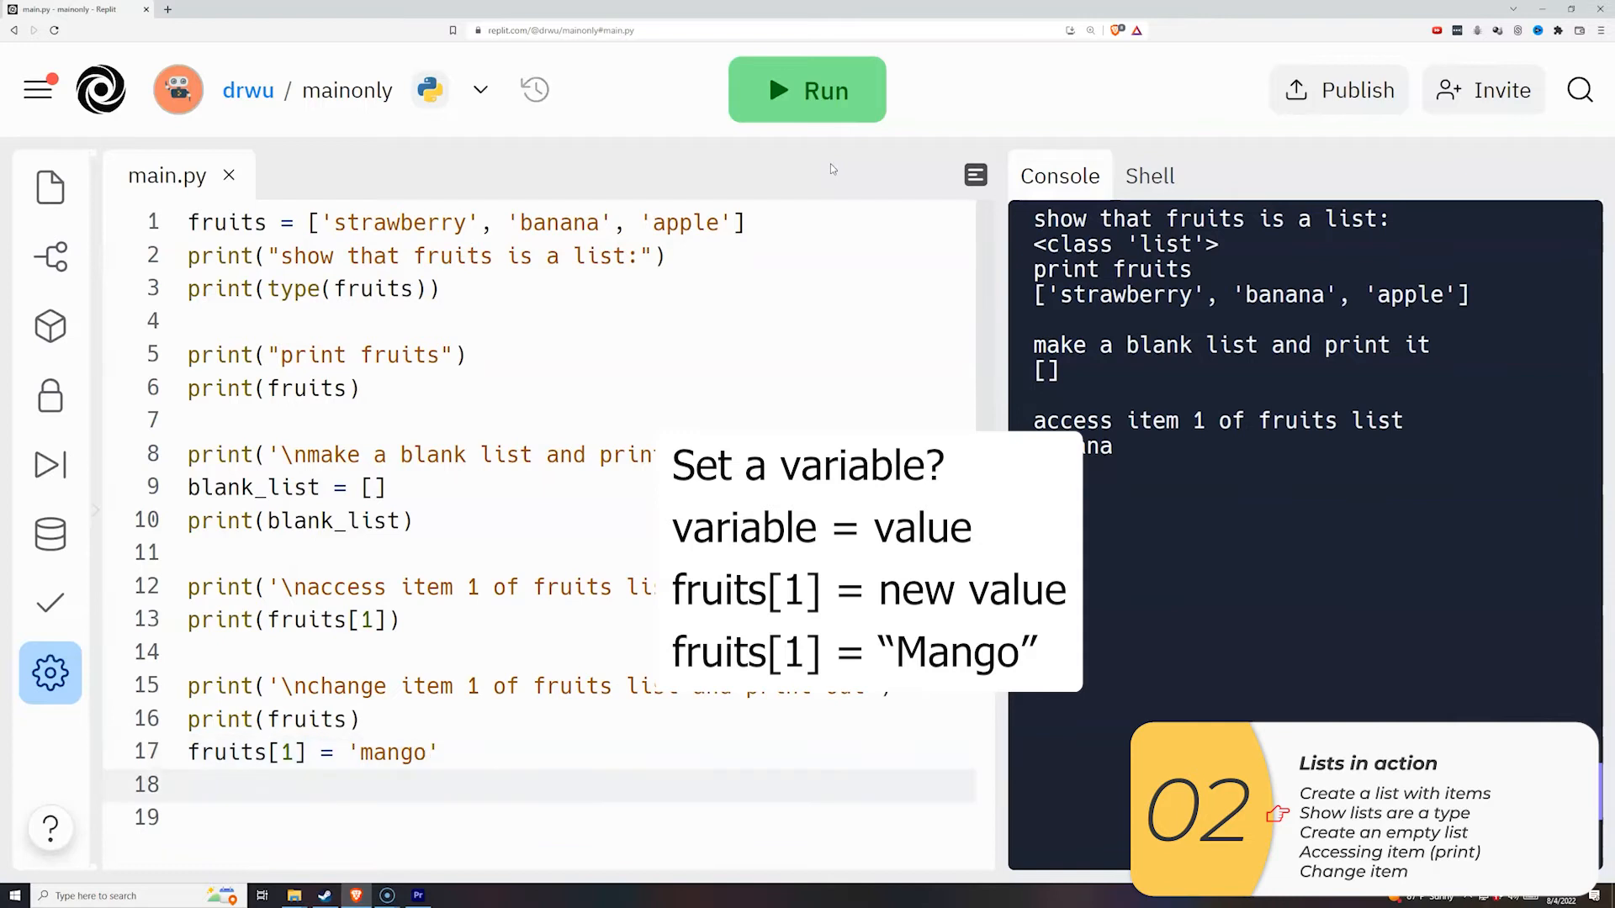
pyautogui.click(807, 90)
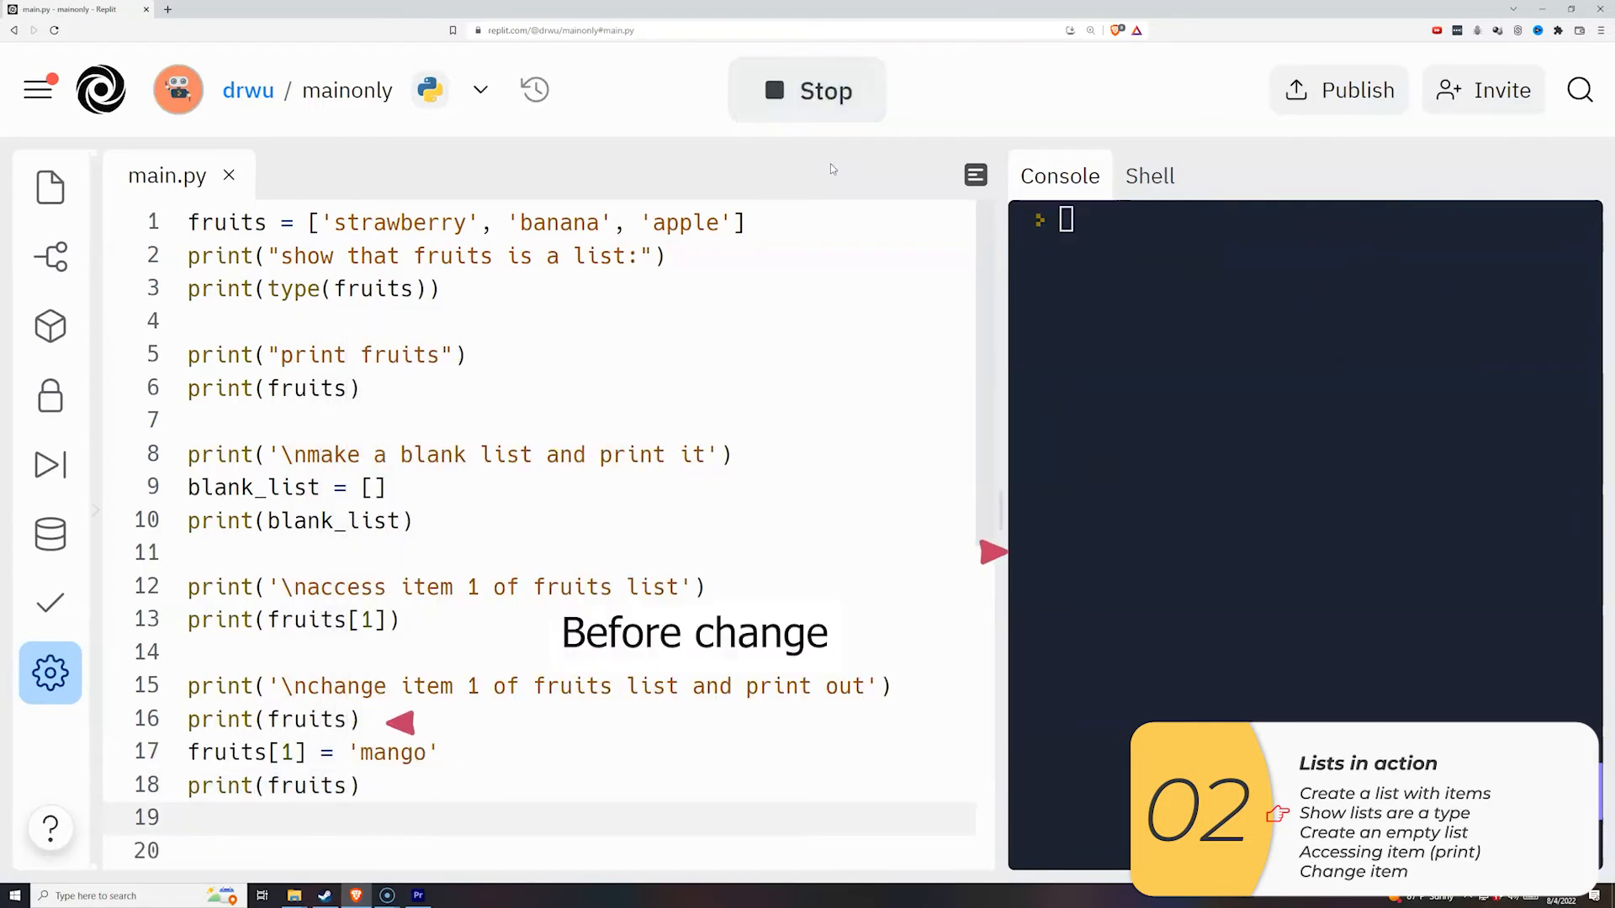
pyautogui.click(806, 90)
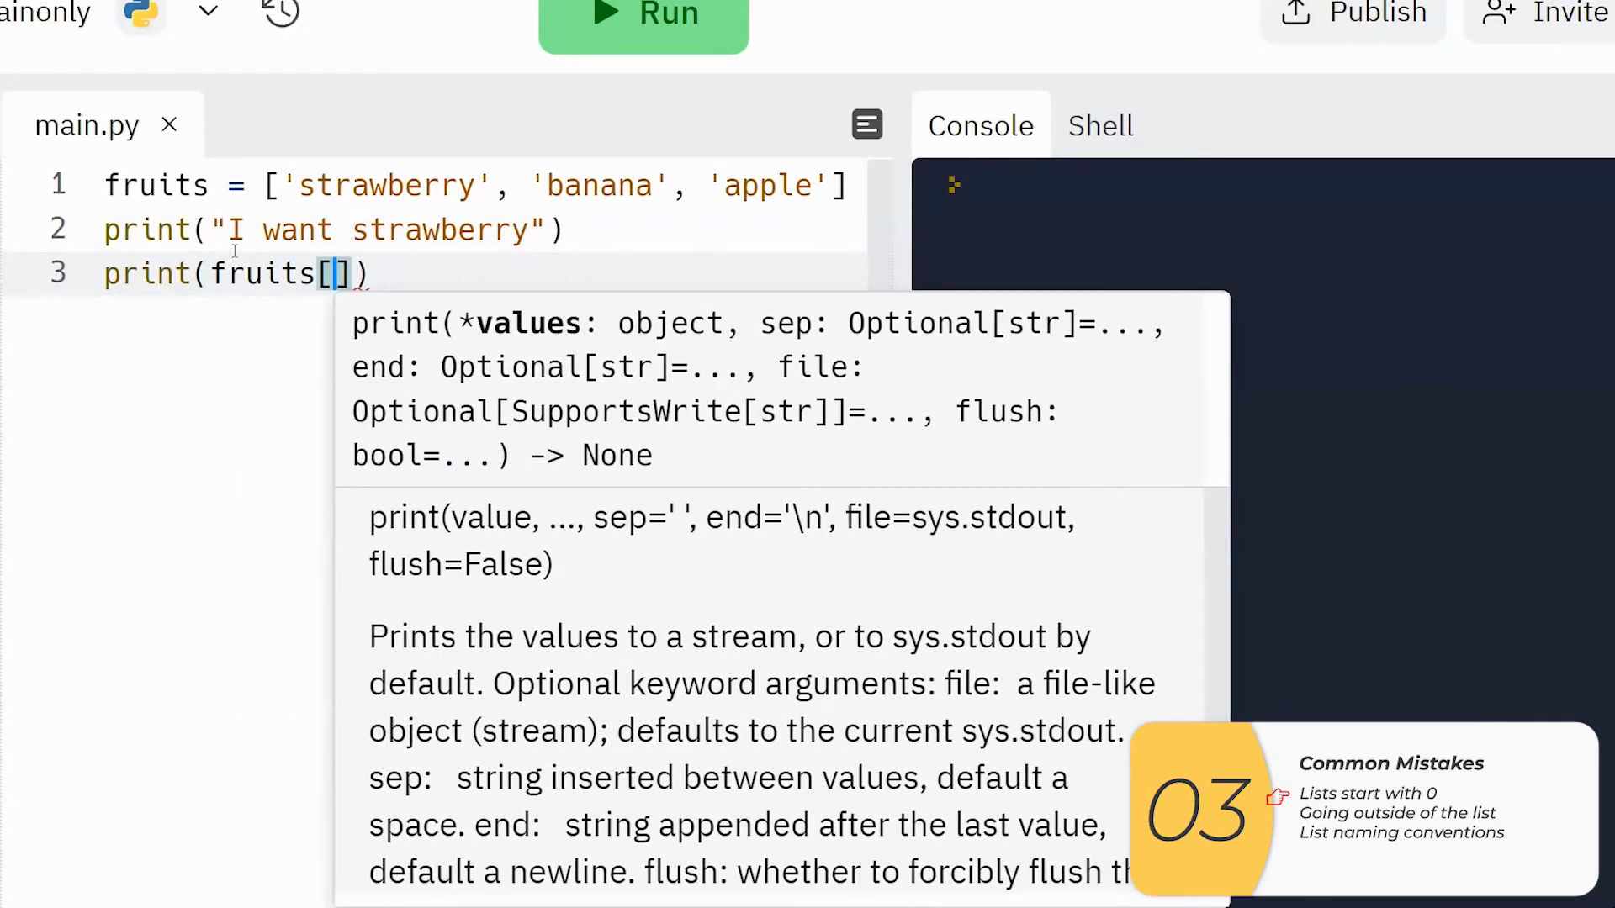
# - Run to print banana, then change the index to 0 and rerun for strawberry
pyautogui.click(643, 20)
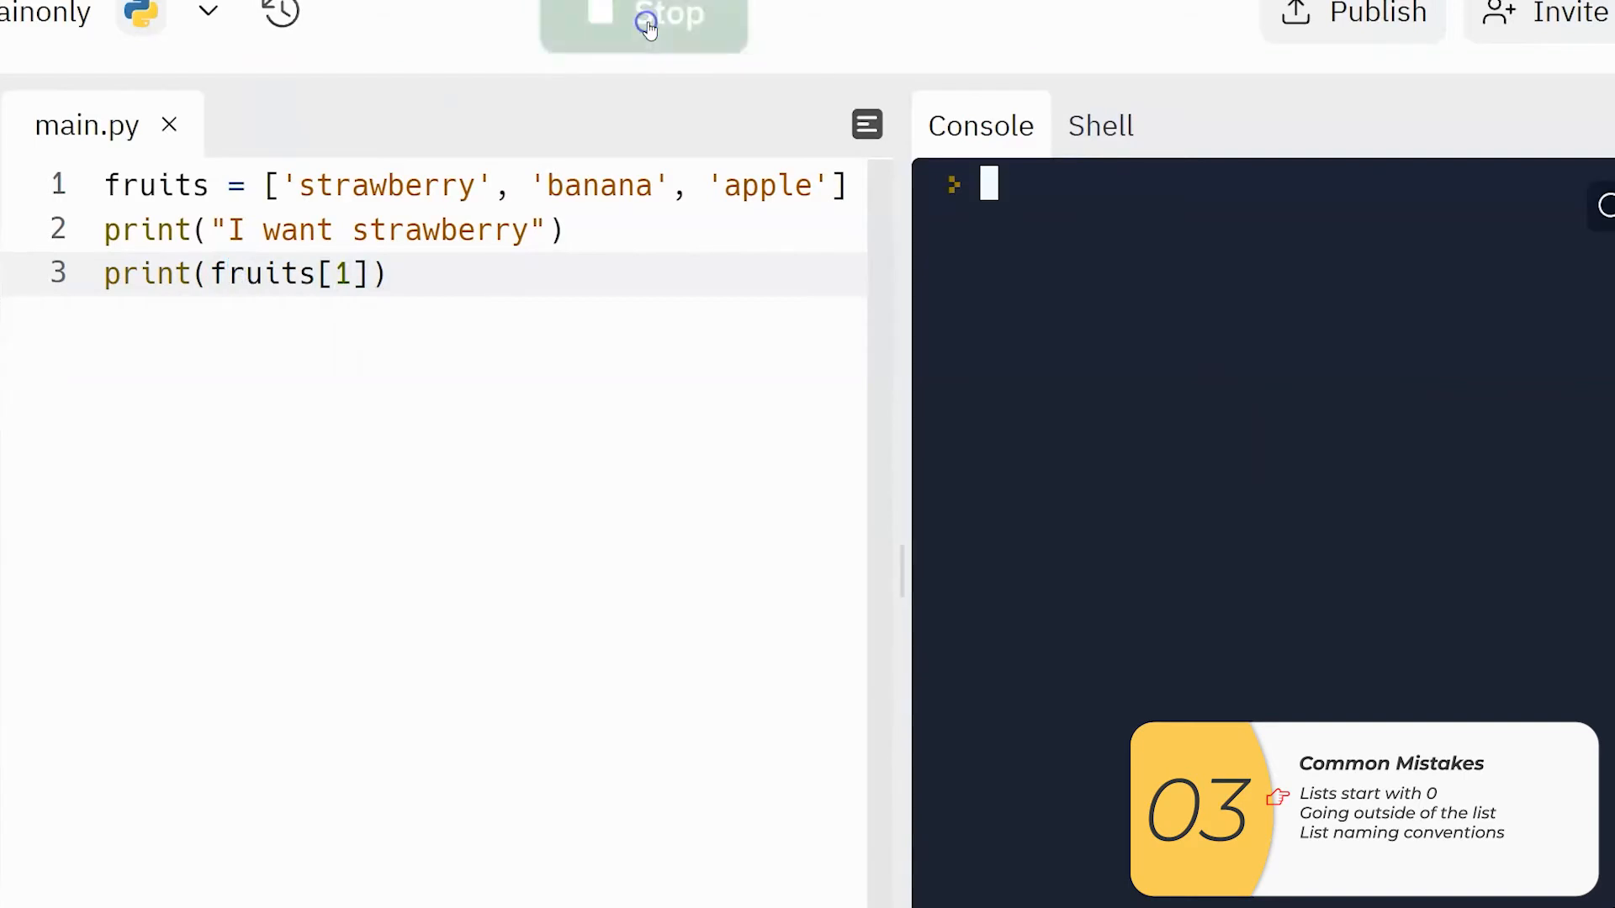
pyautogui.click(643, 15)
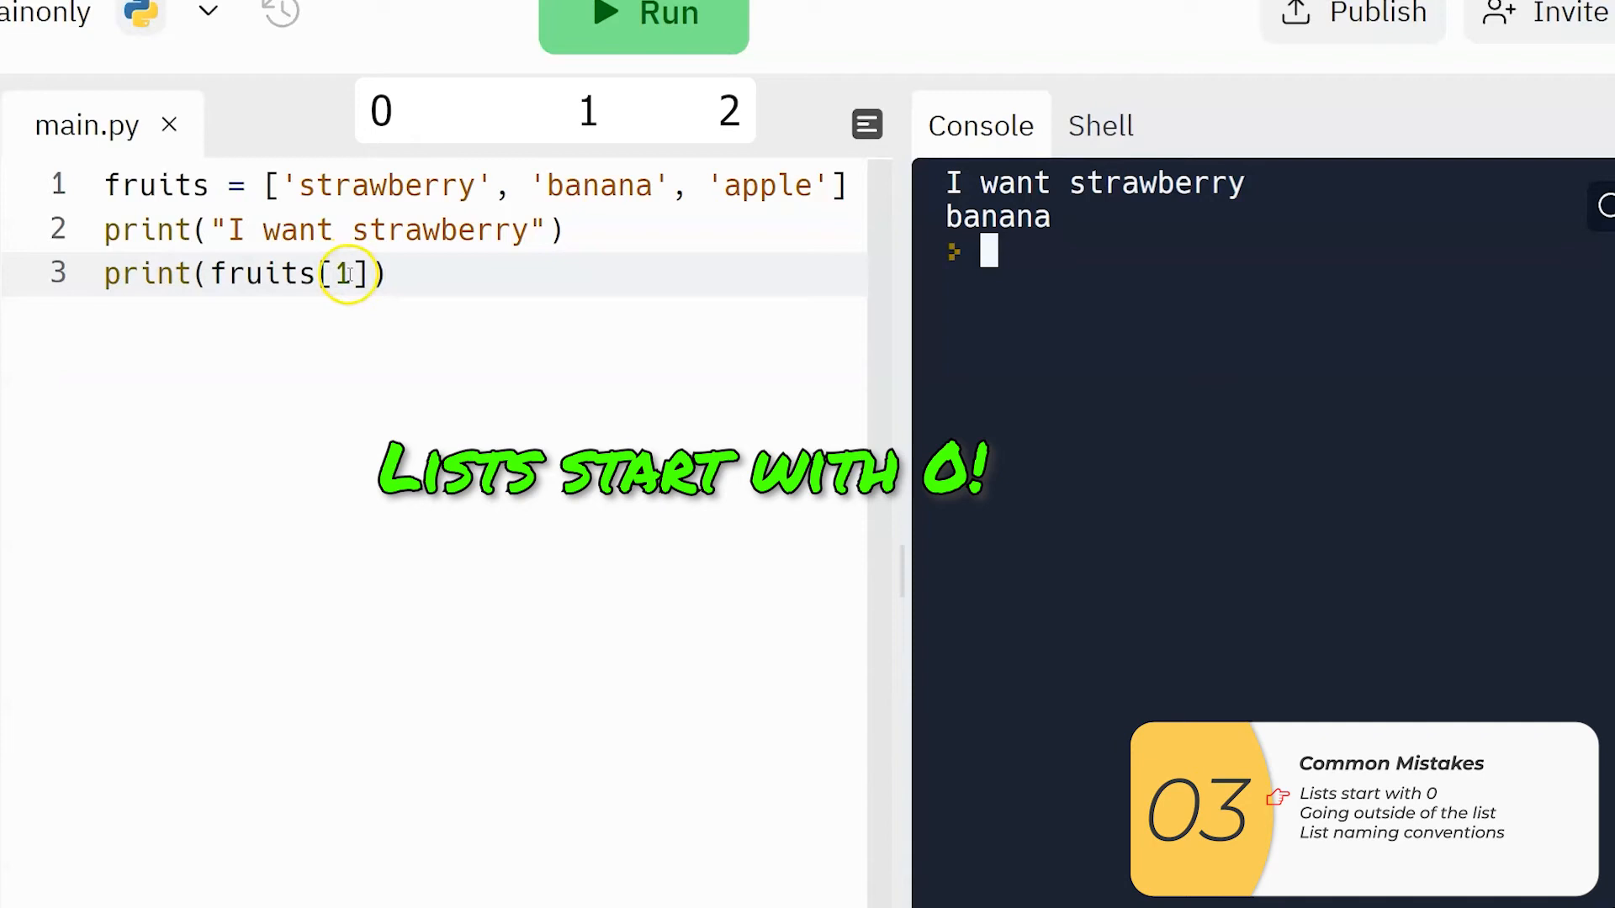
pyautogui.doubleClick(345, 274)
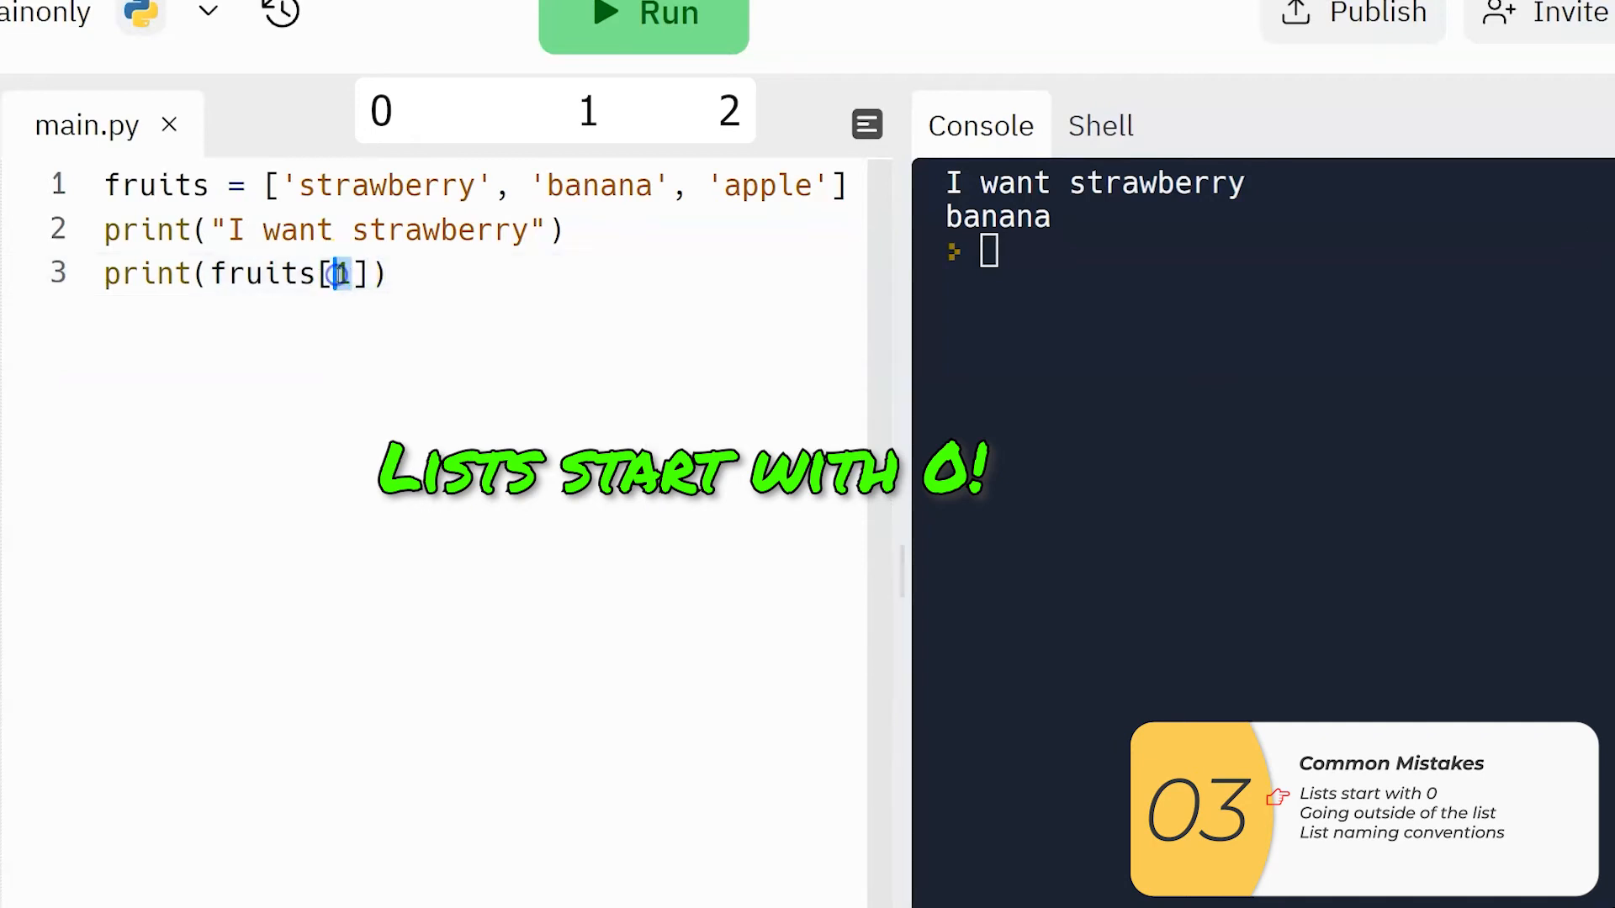
pyautogui.write('0')
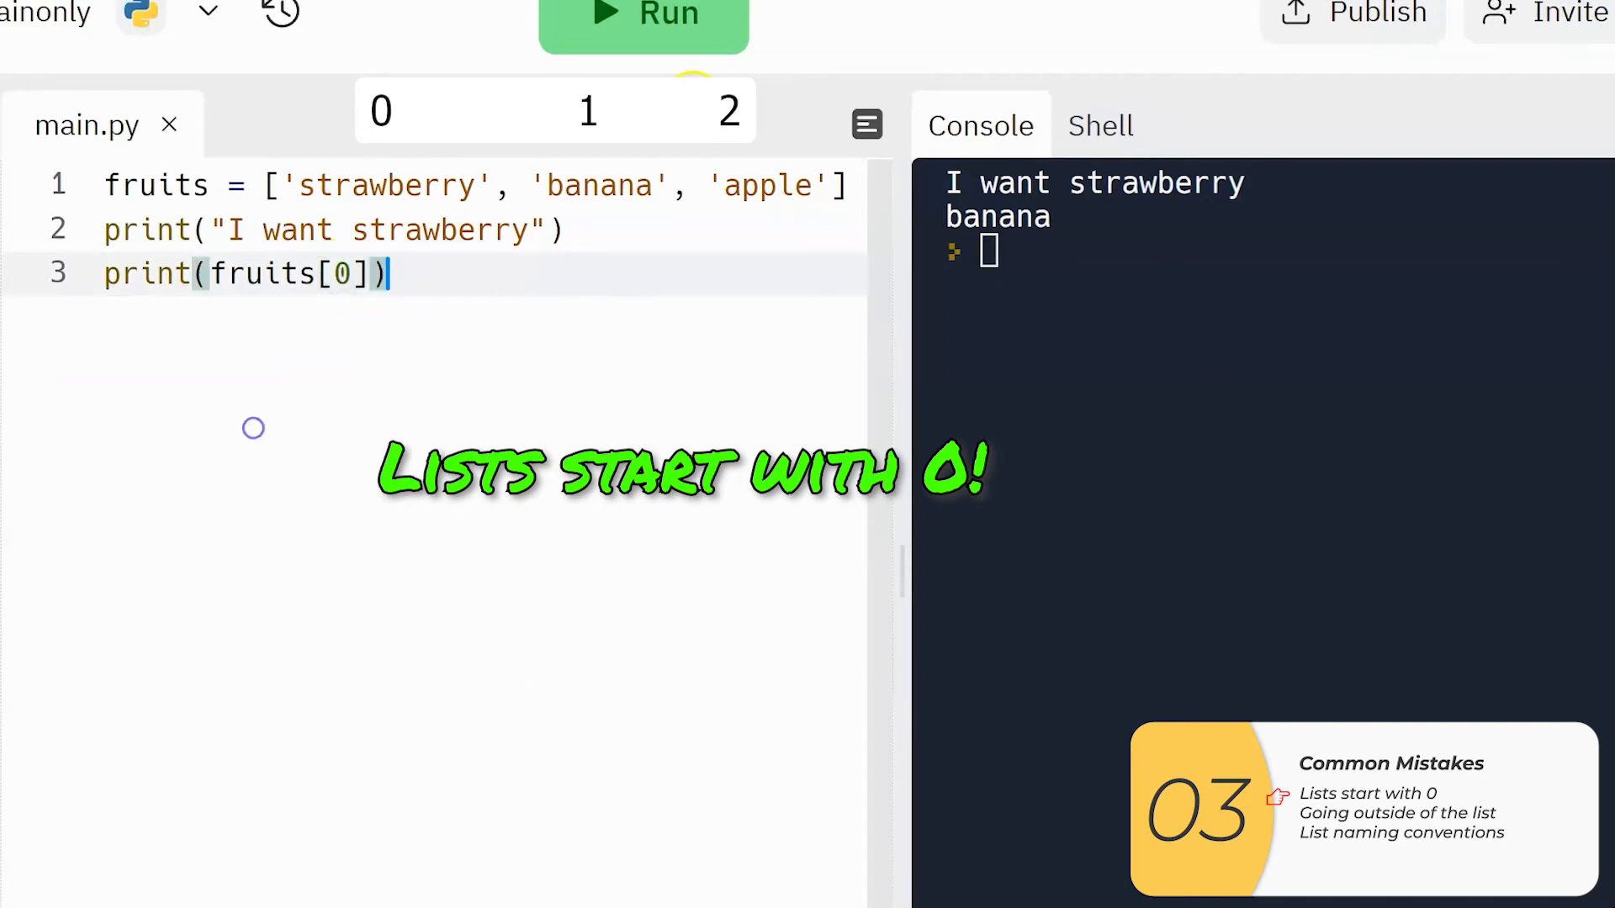
pyautogui.click(643, 12)
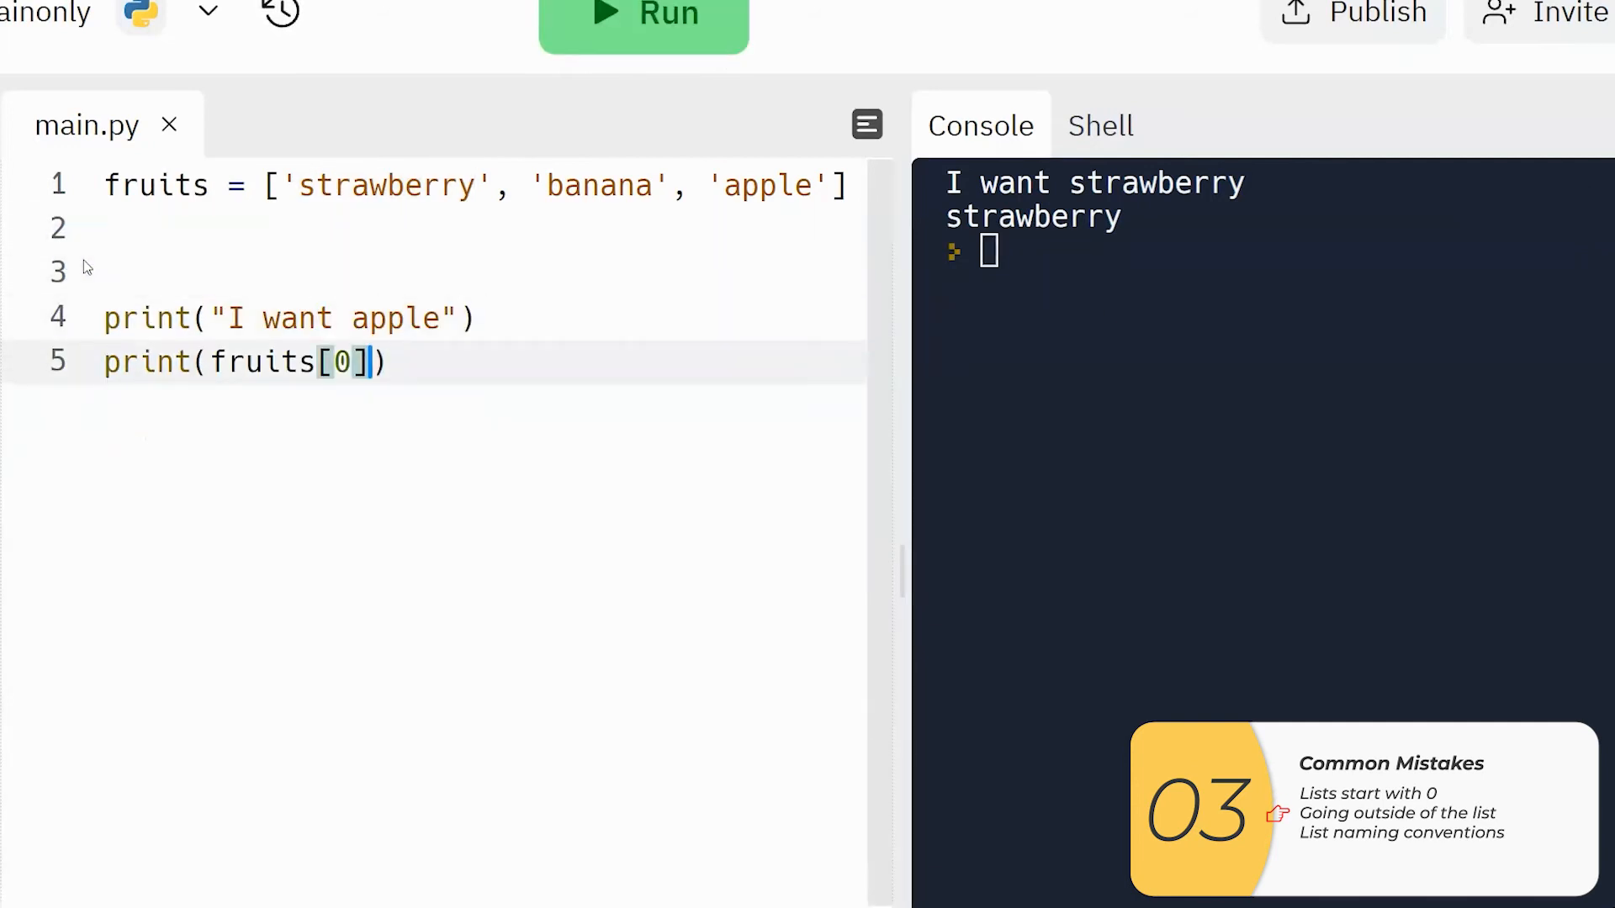
# - Run with index 3 to raise IndexError, add bread = 'ciabatta', then open lists 1-1
pyautogui.write('3')
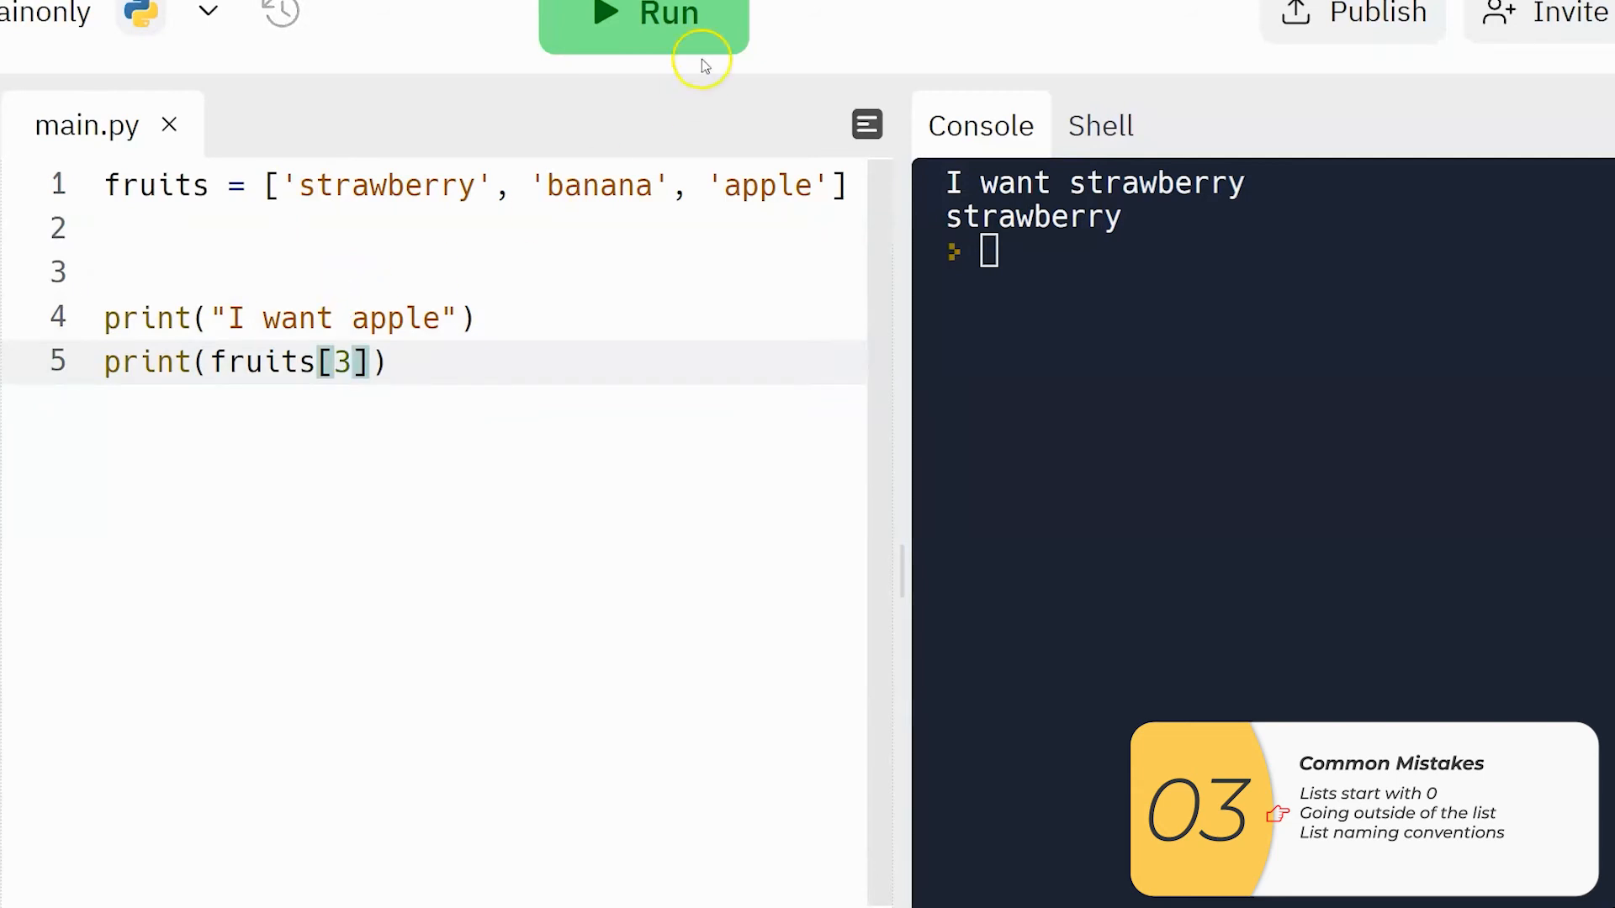
pyautogui.click(643, 14)
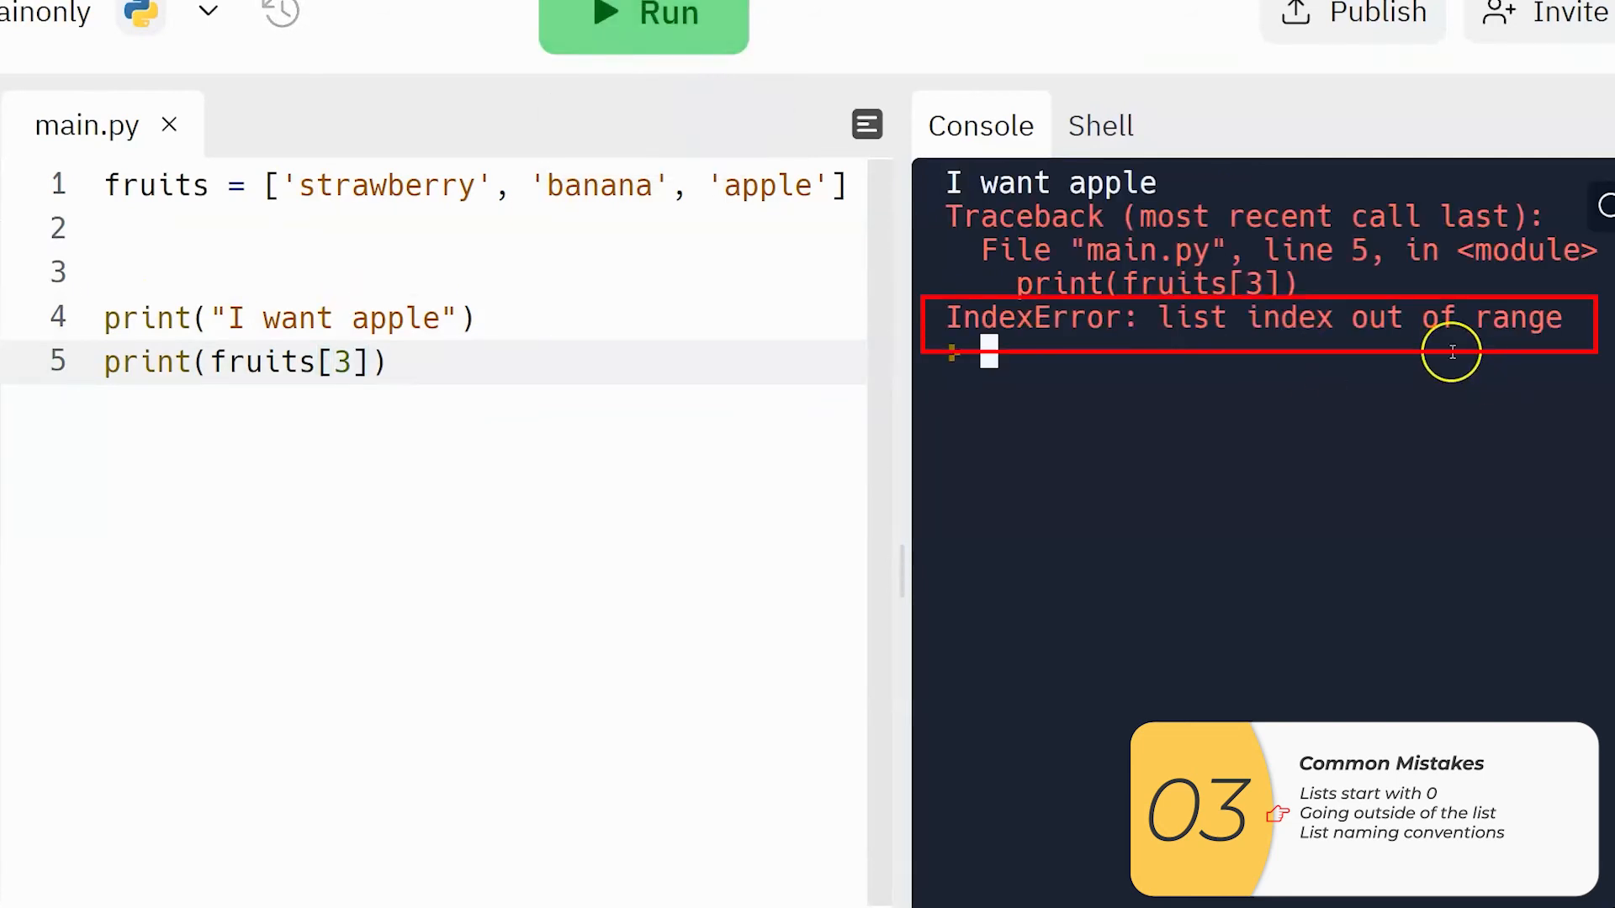
pyautogui.moveTo(1169, 309)
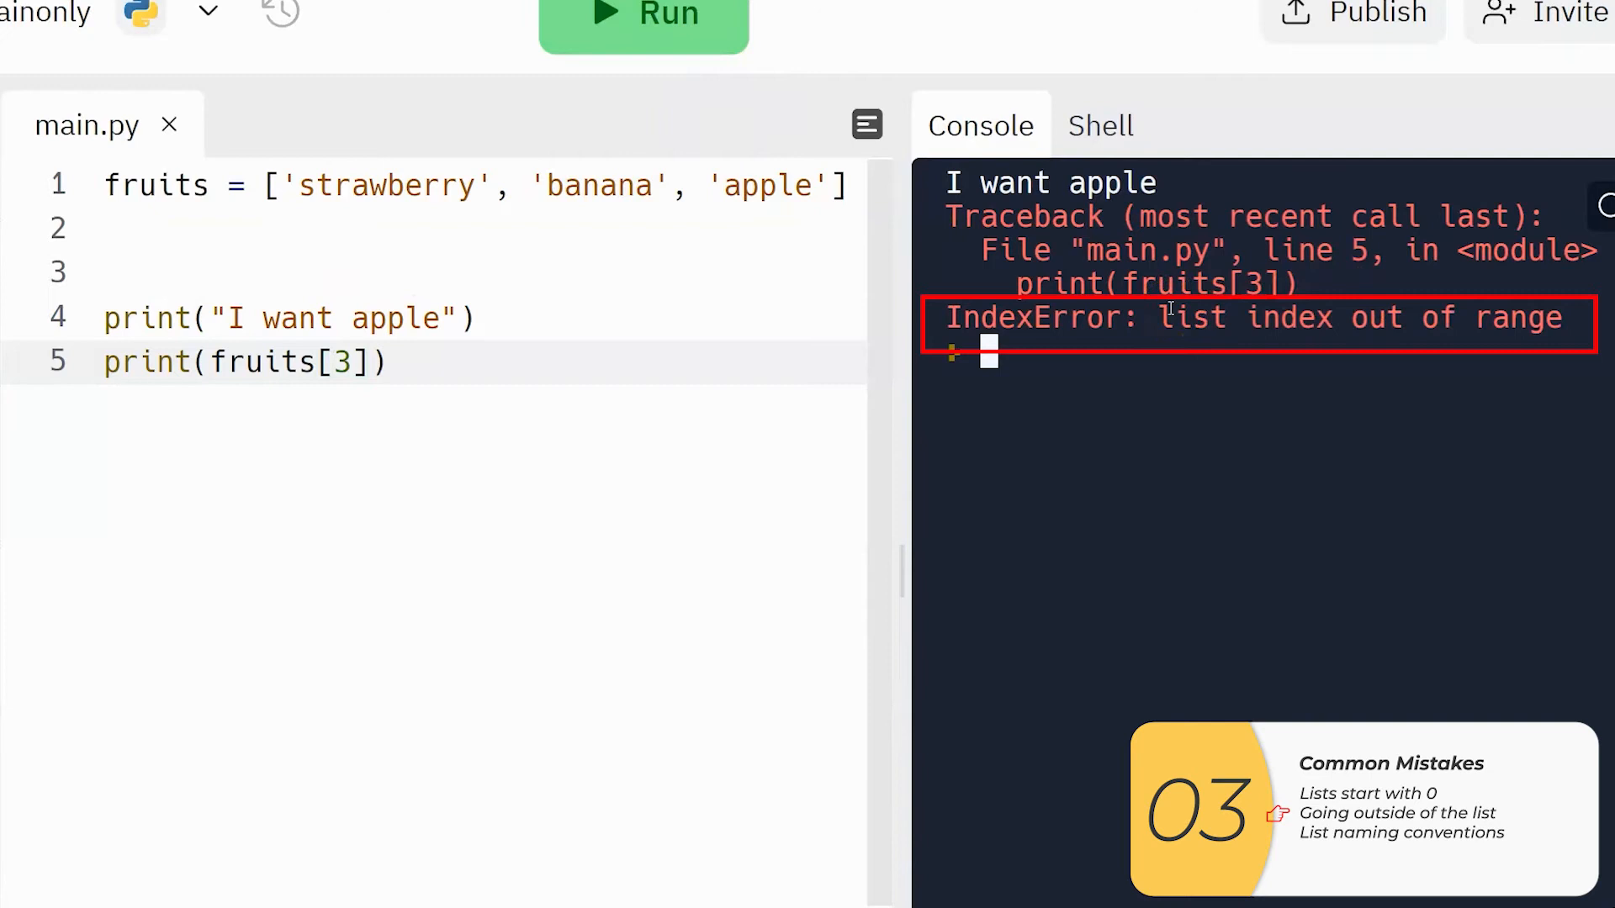
pyautogui.moveTo(398, 490)
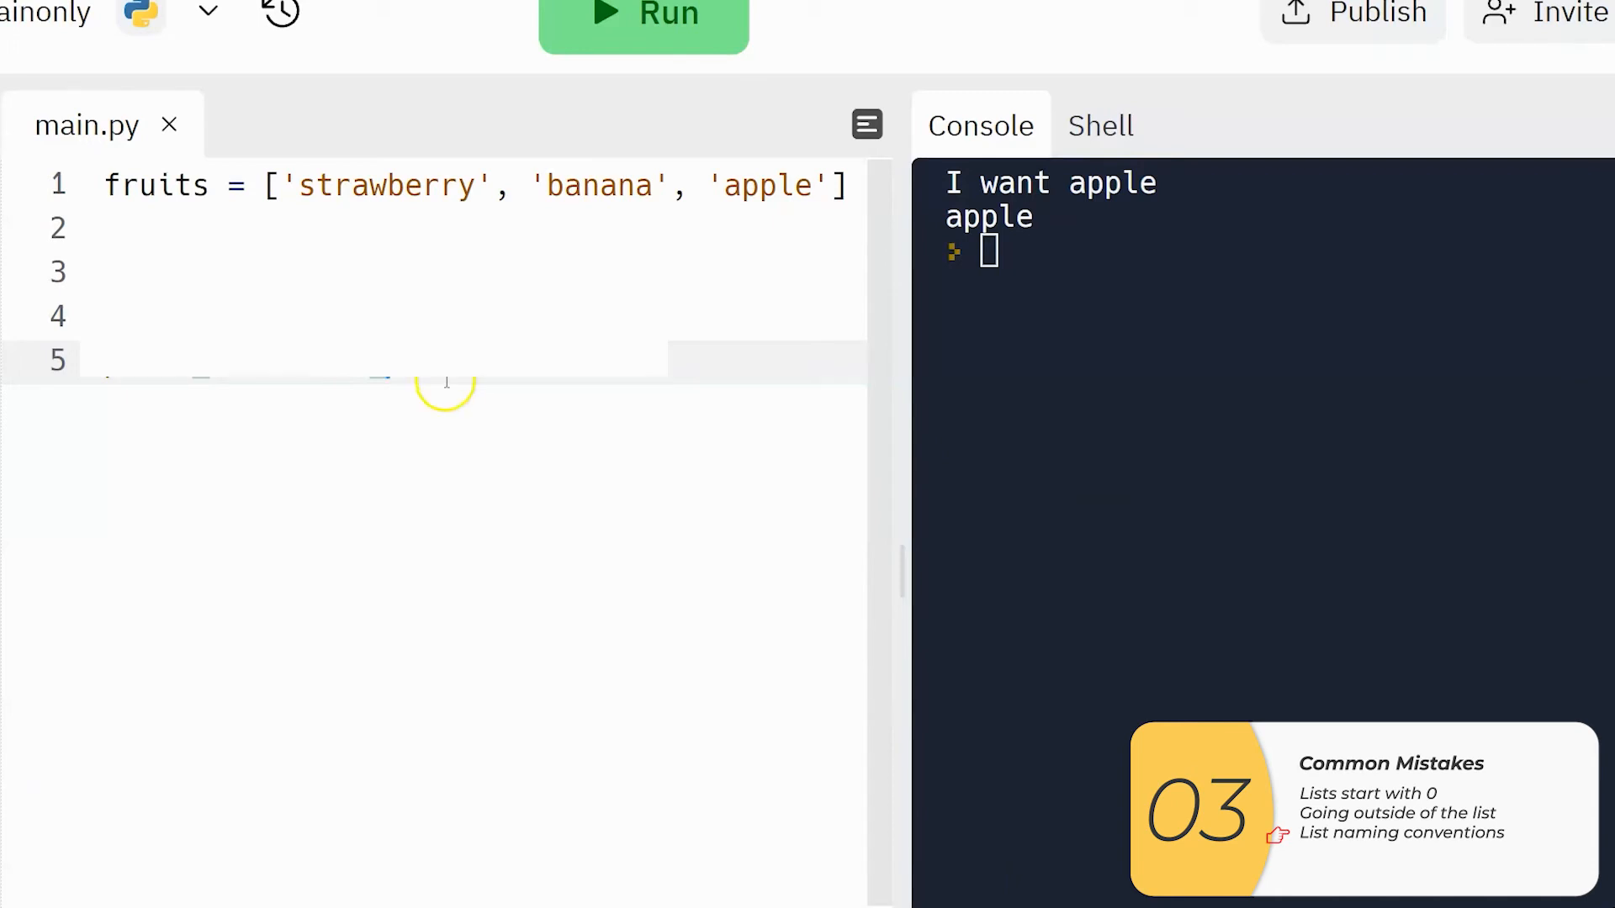
pyautogui.moveTo(415, 434)
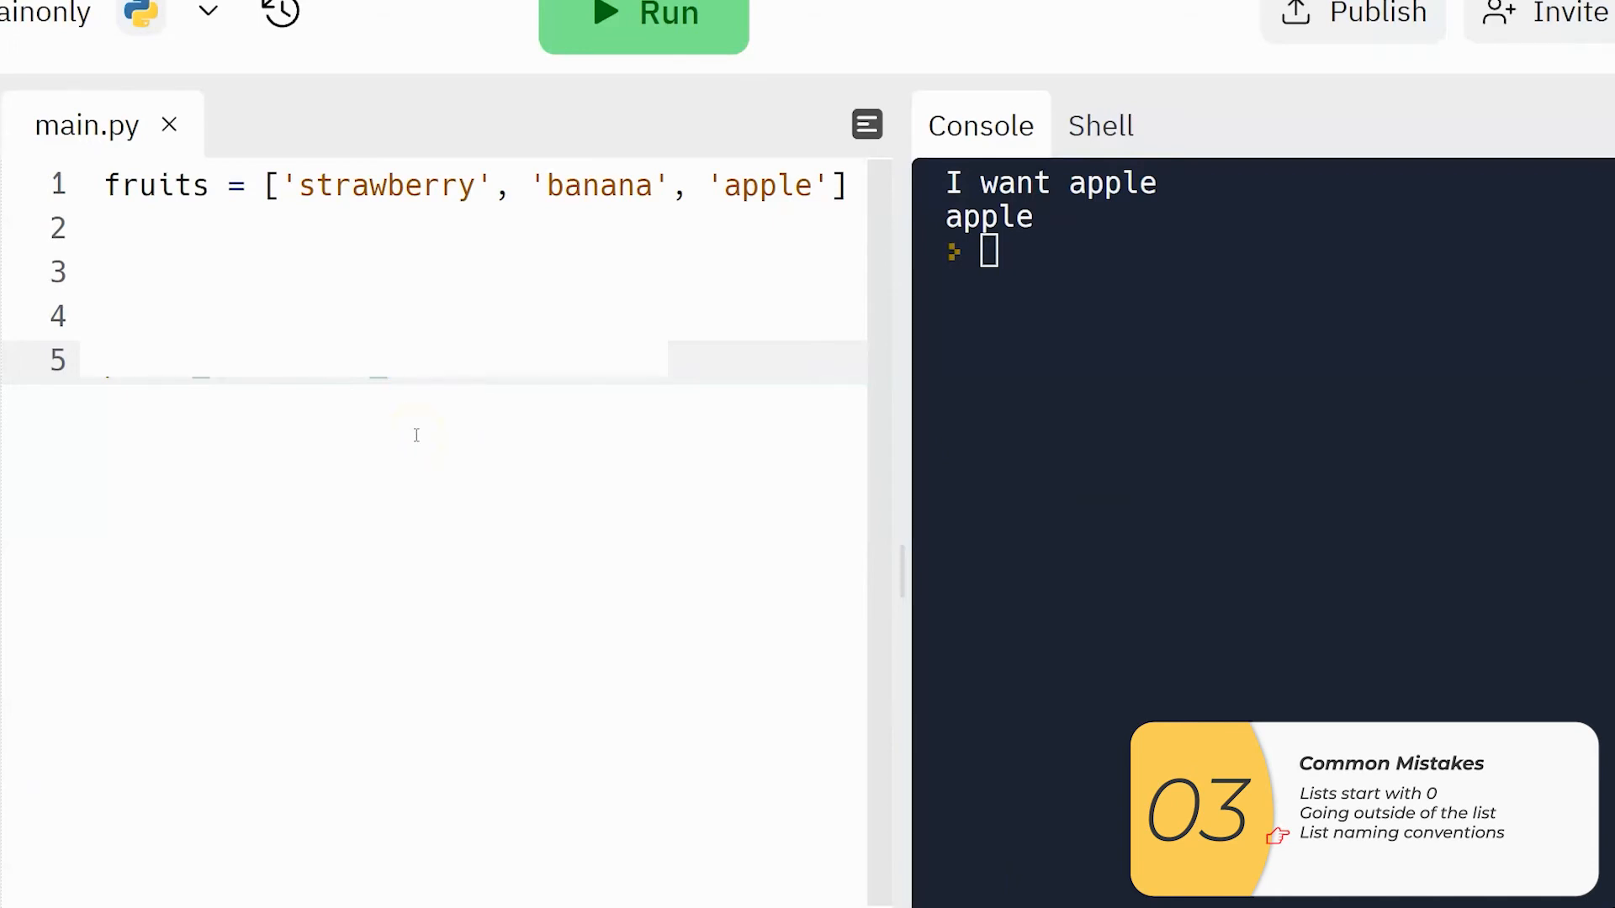
pyautogui.write("bread = 'ciabatta'")
pyautogui.write("breads = ['ciabatta', 'white', 'rye', 'wheat']")
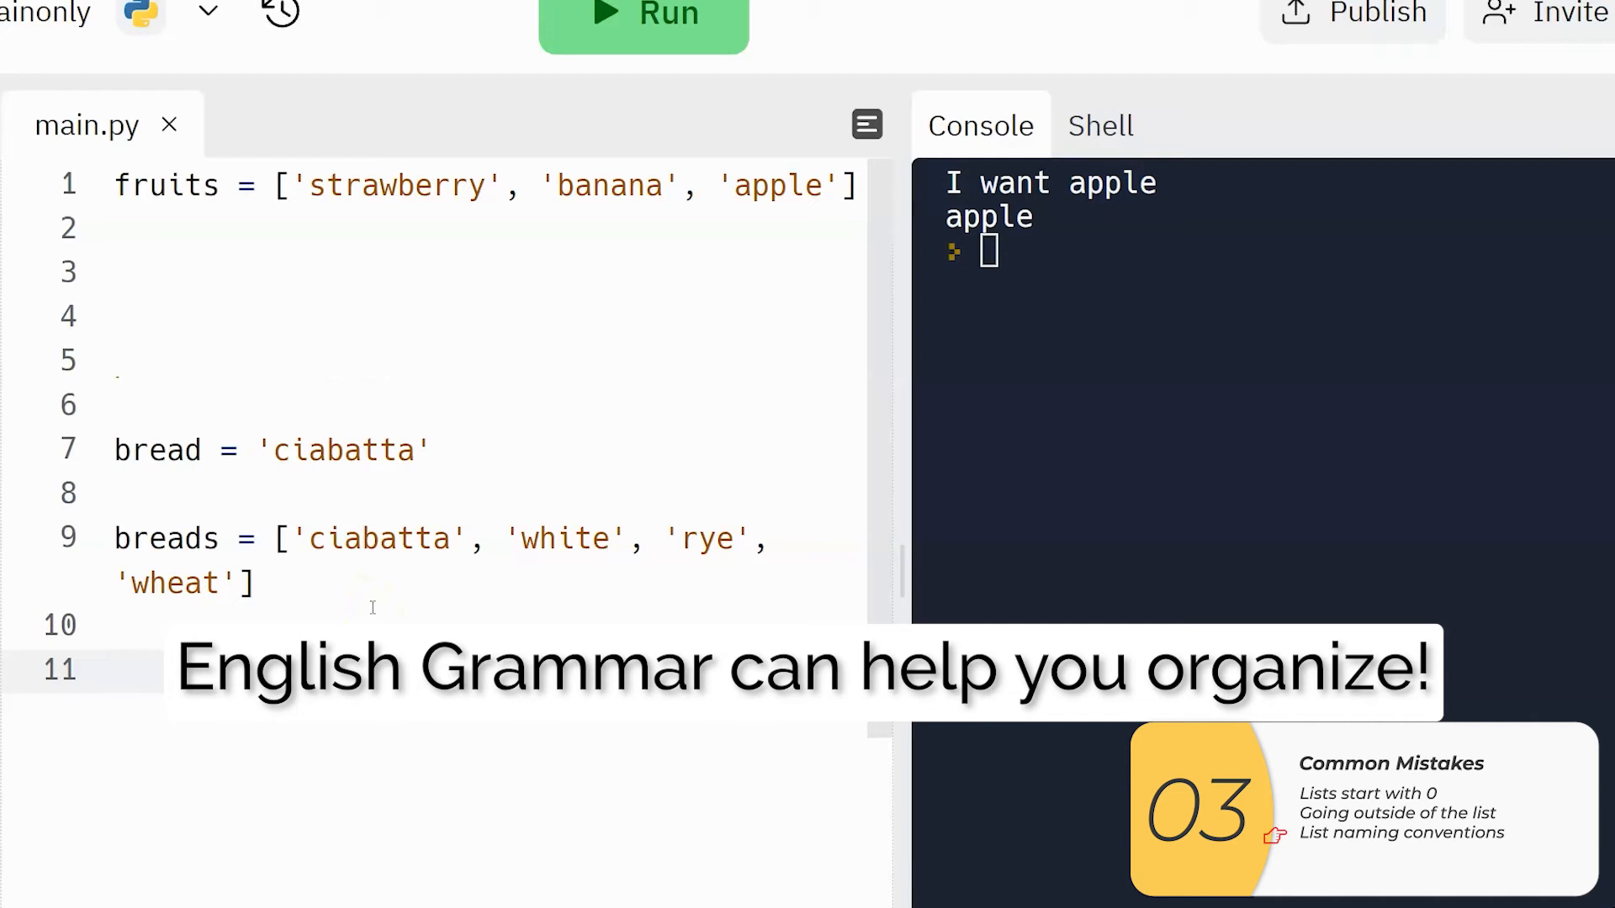
pyautogui.click(115, 670)
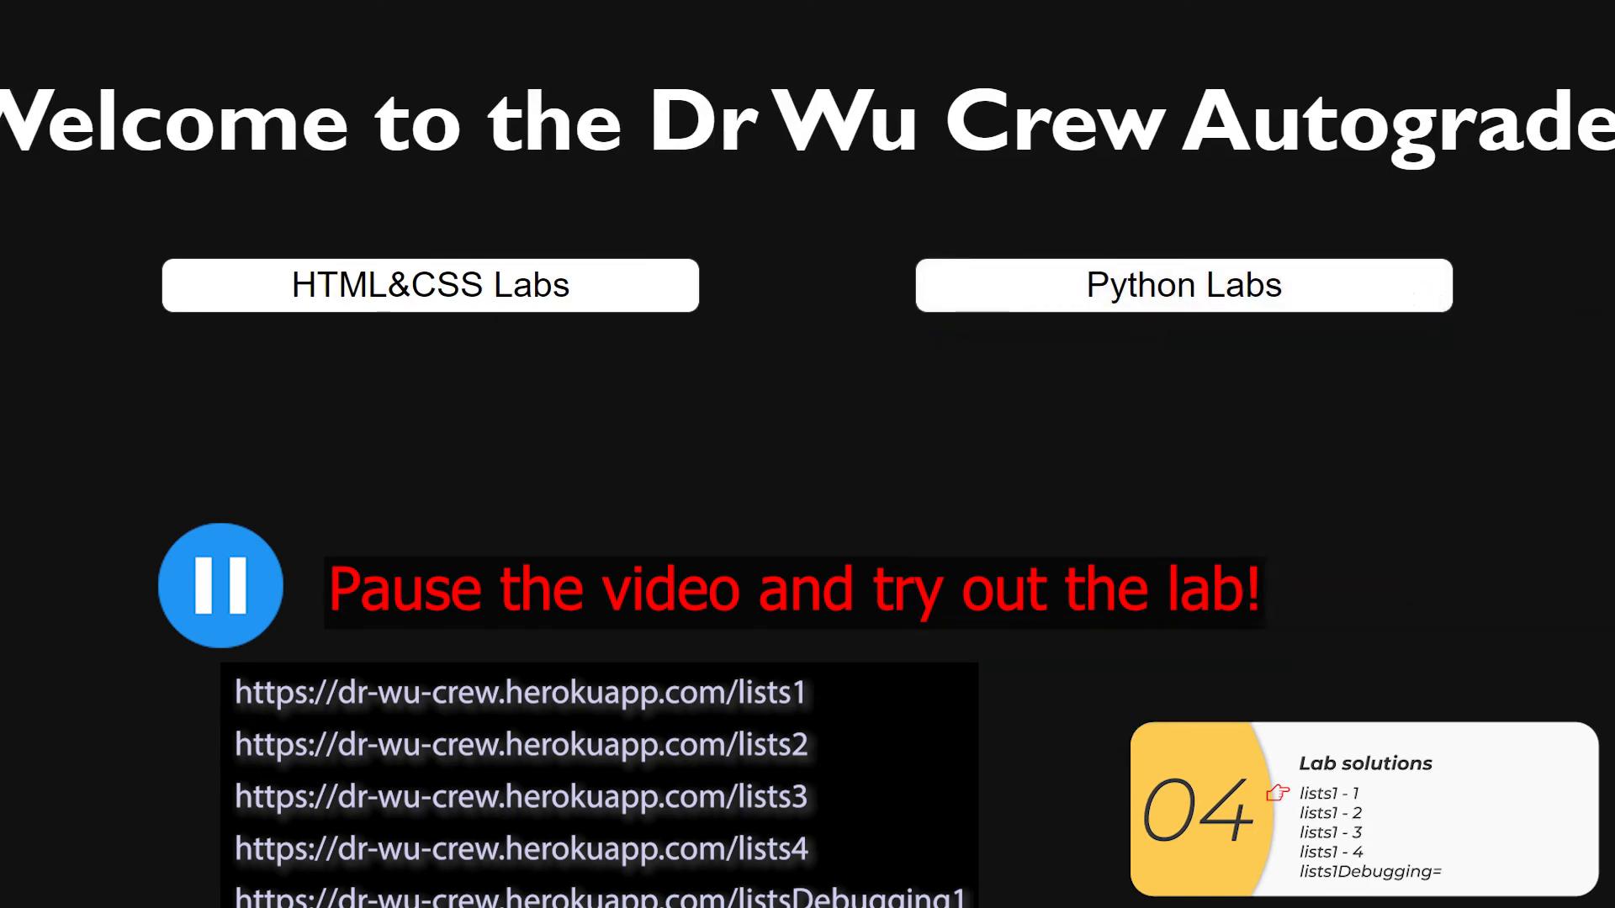
pyautogui.click(1183, 286)
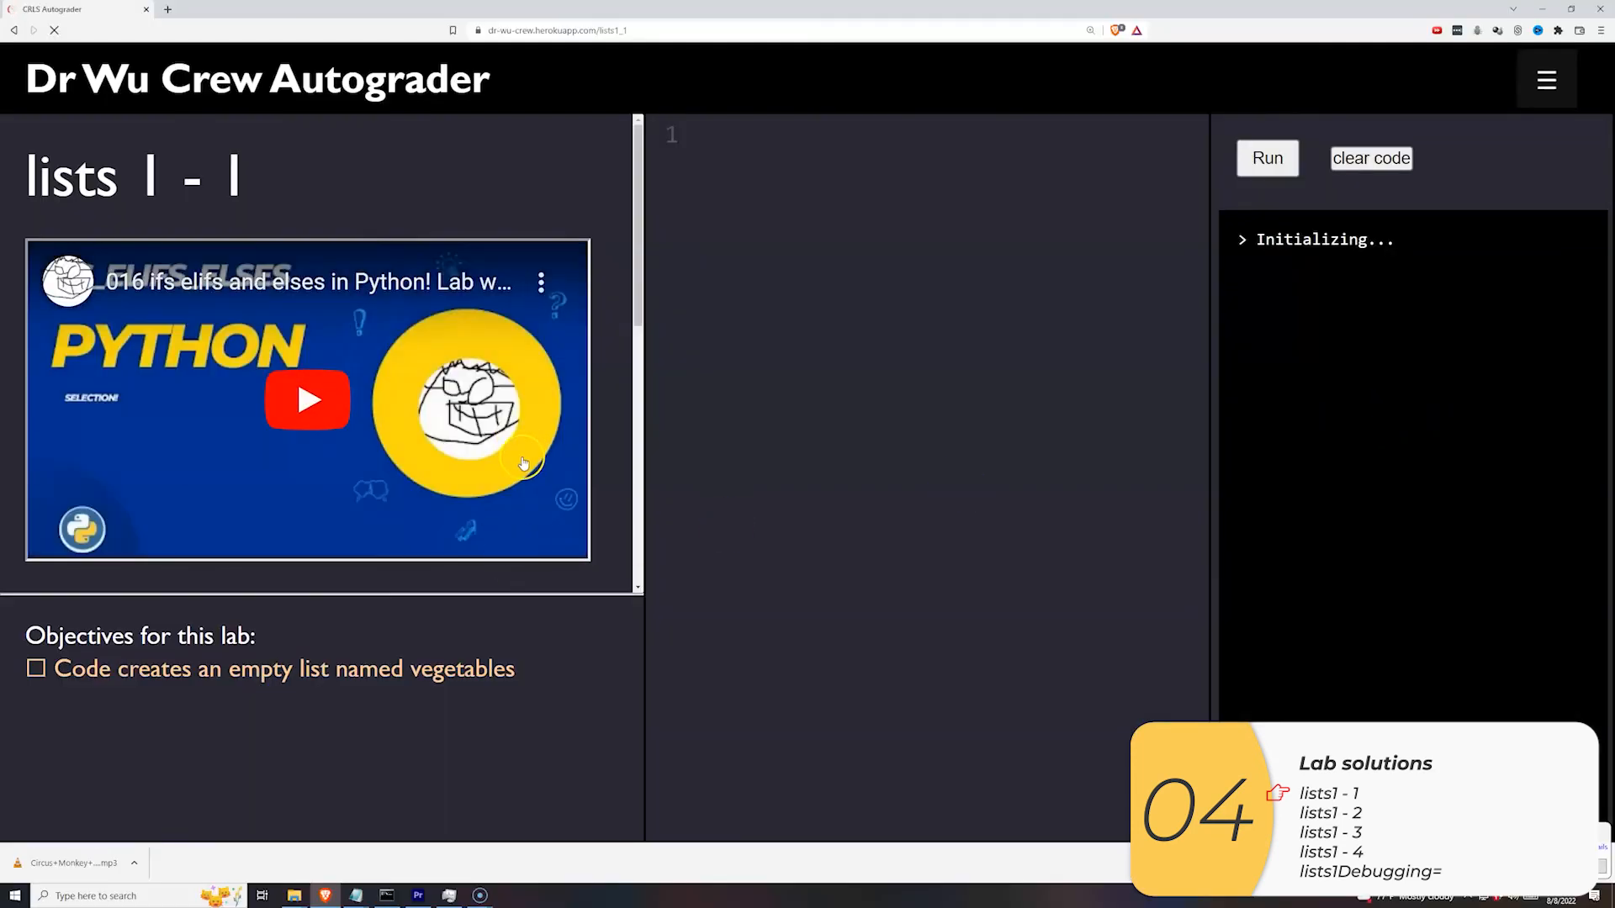
# - Write vegetables = [] in the lists 1-1 editor and run it to pass
pyautogui.scroll(-3)
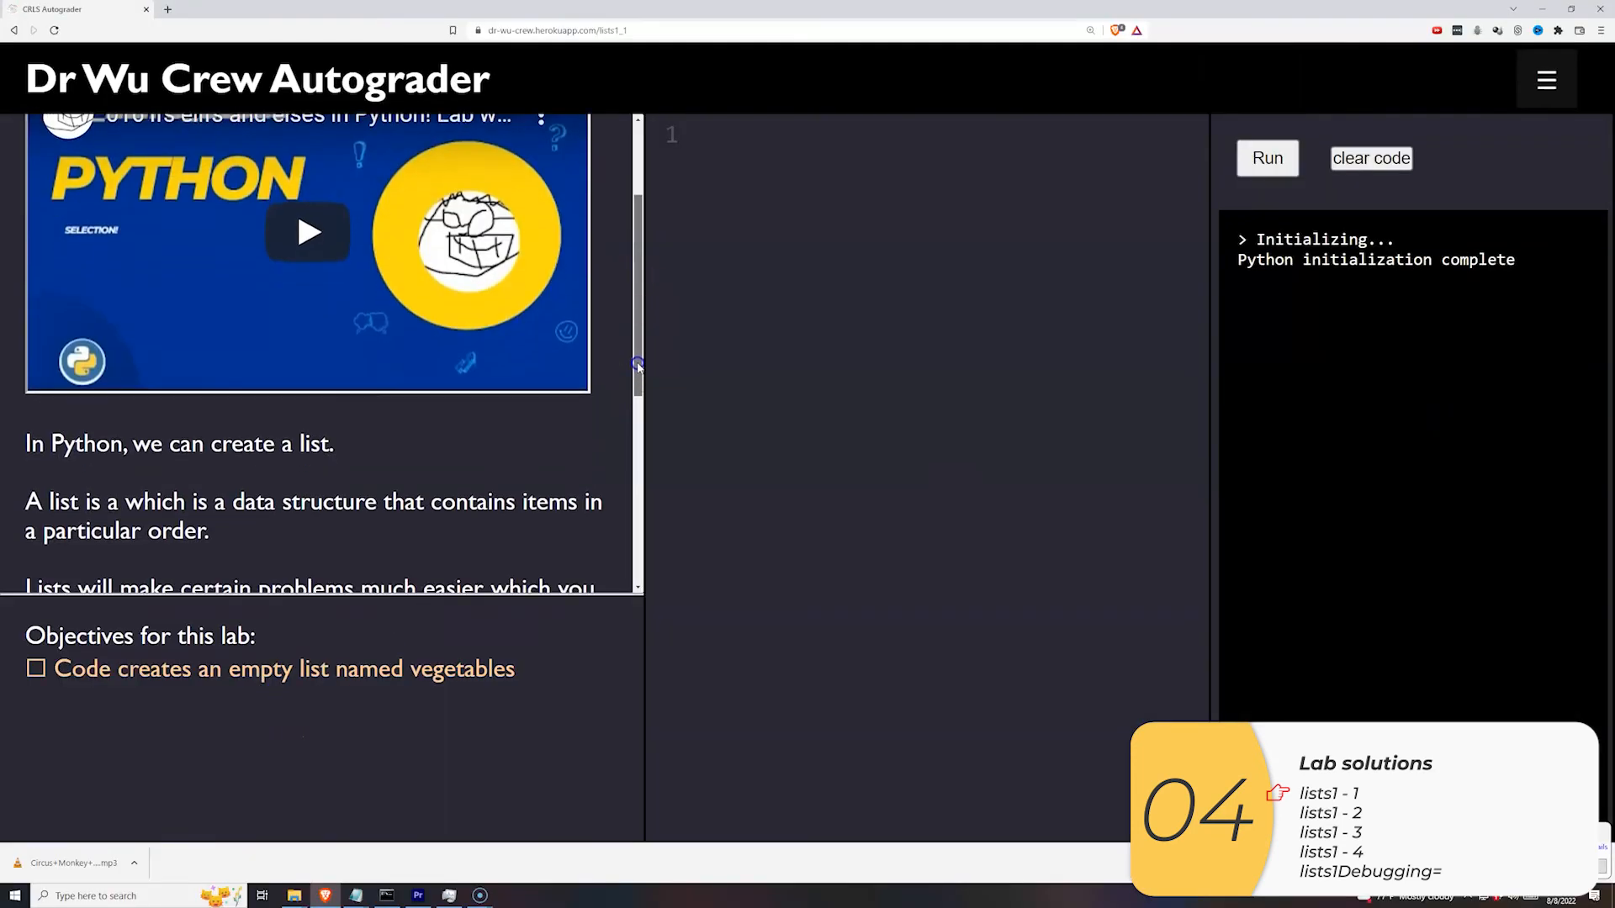
pyautogui.scroll(-3)
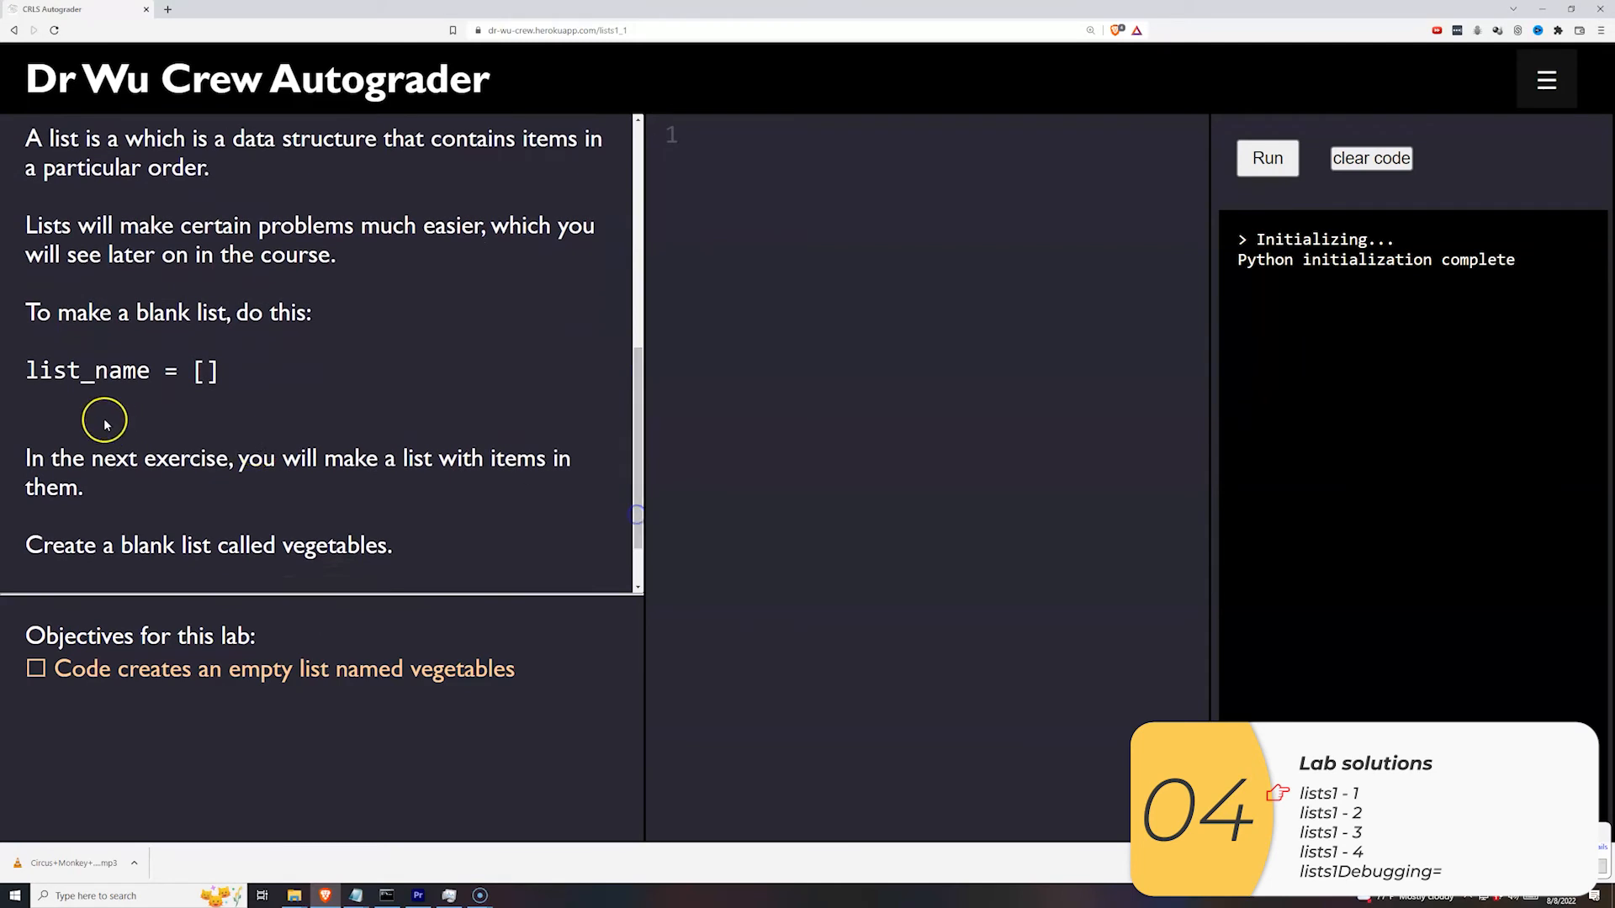
pyautogui.click(824, 290)
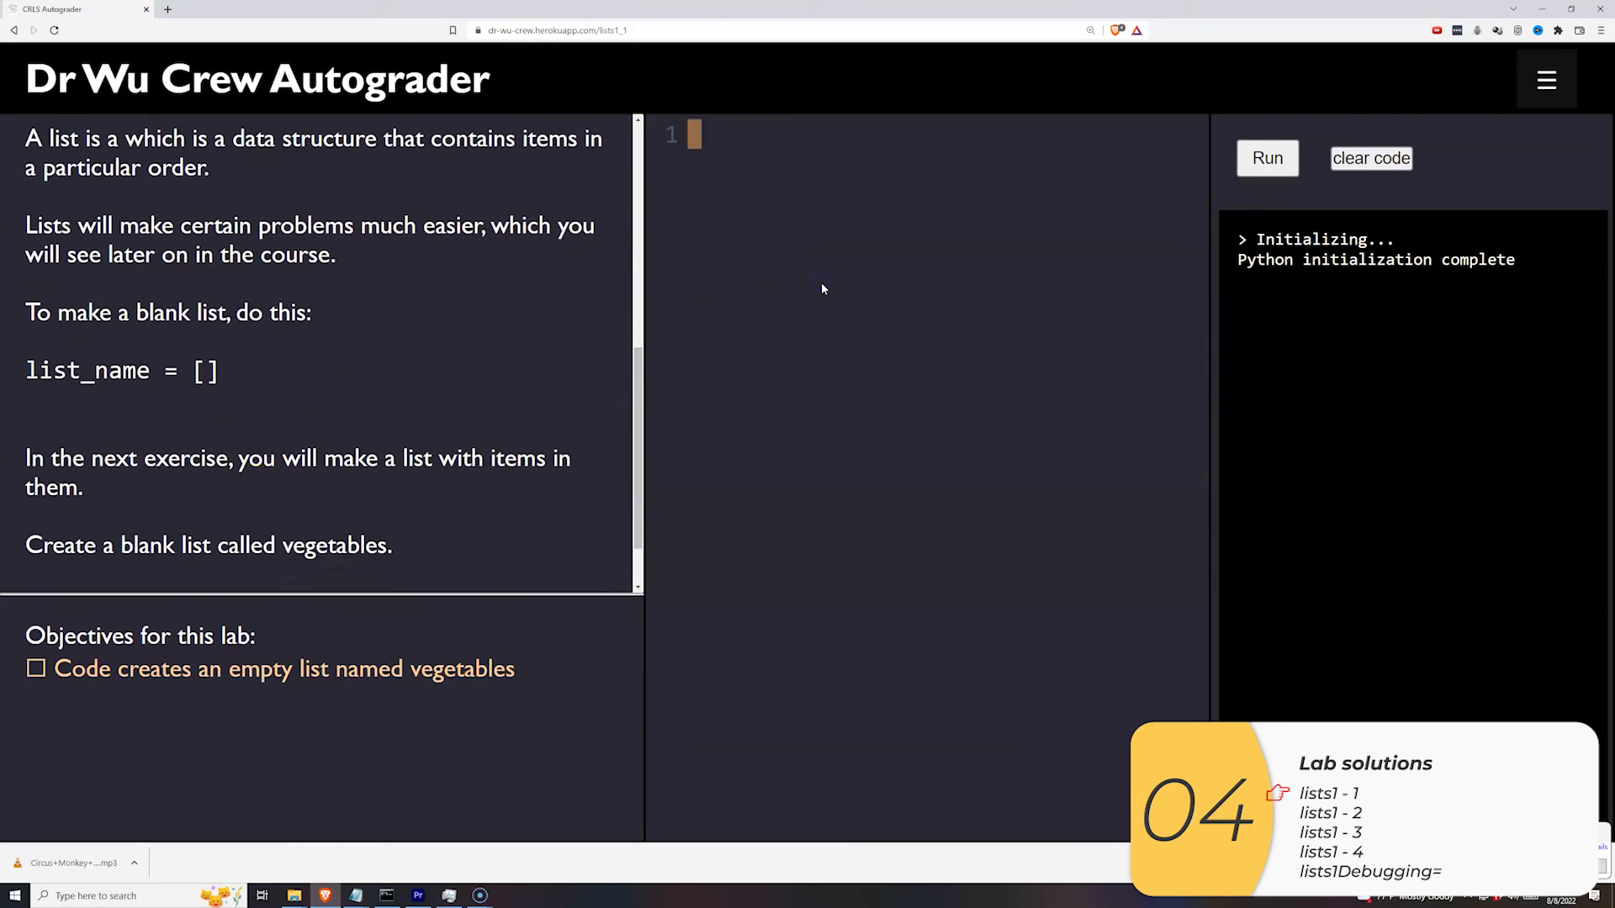
pyautogui.write('vege')
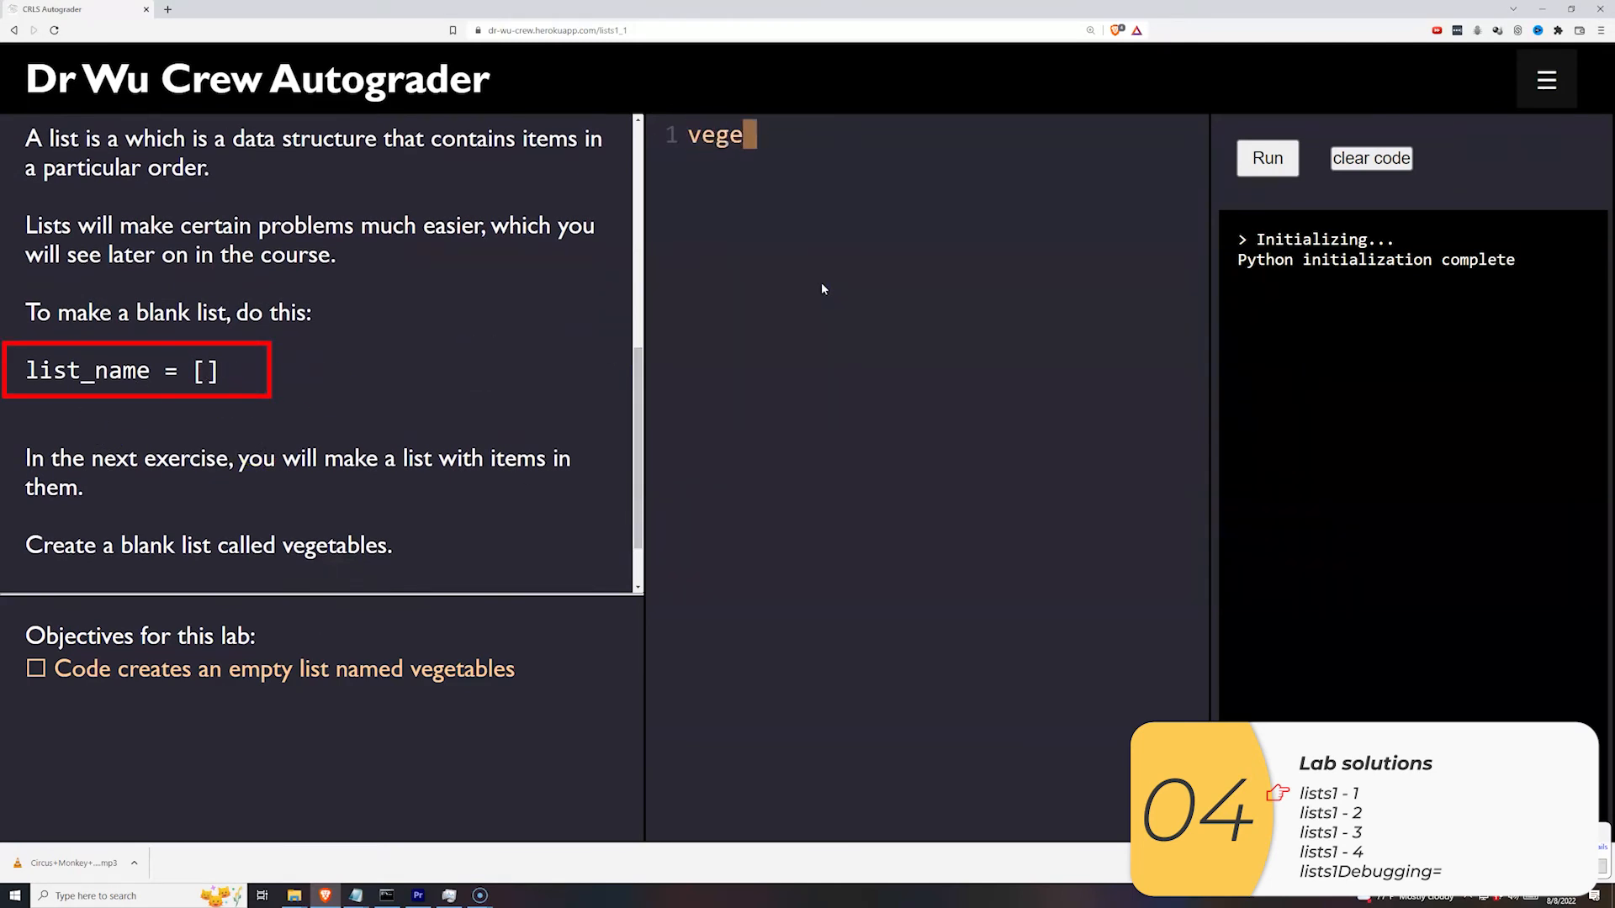
pyautogui.write('tables = []')
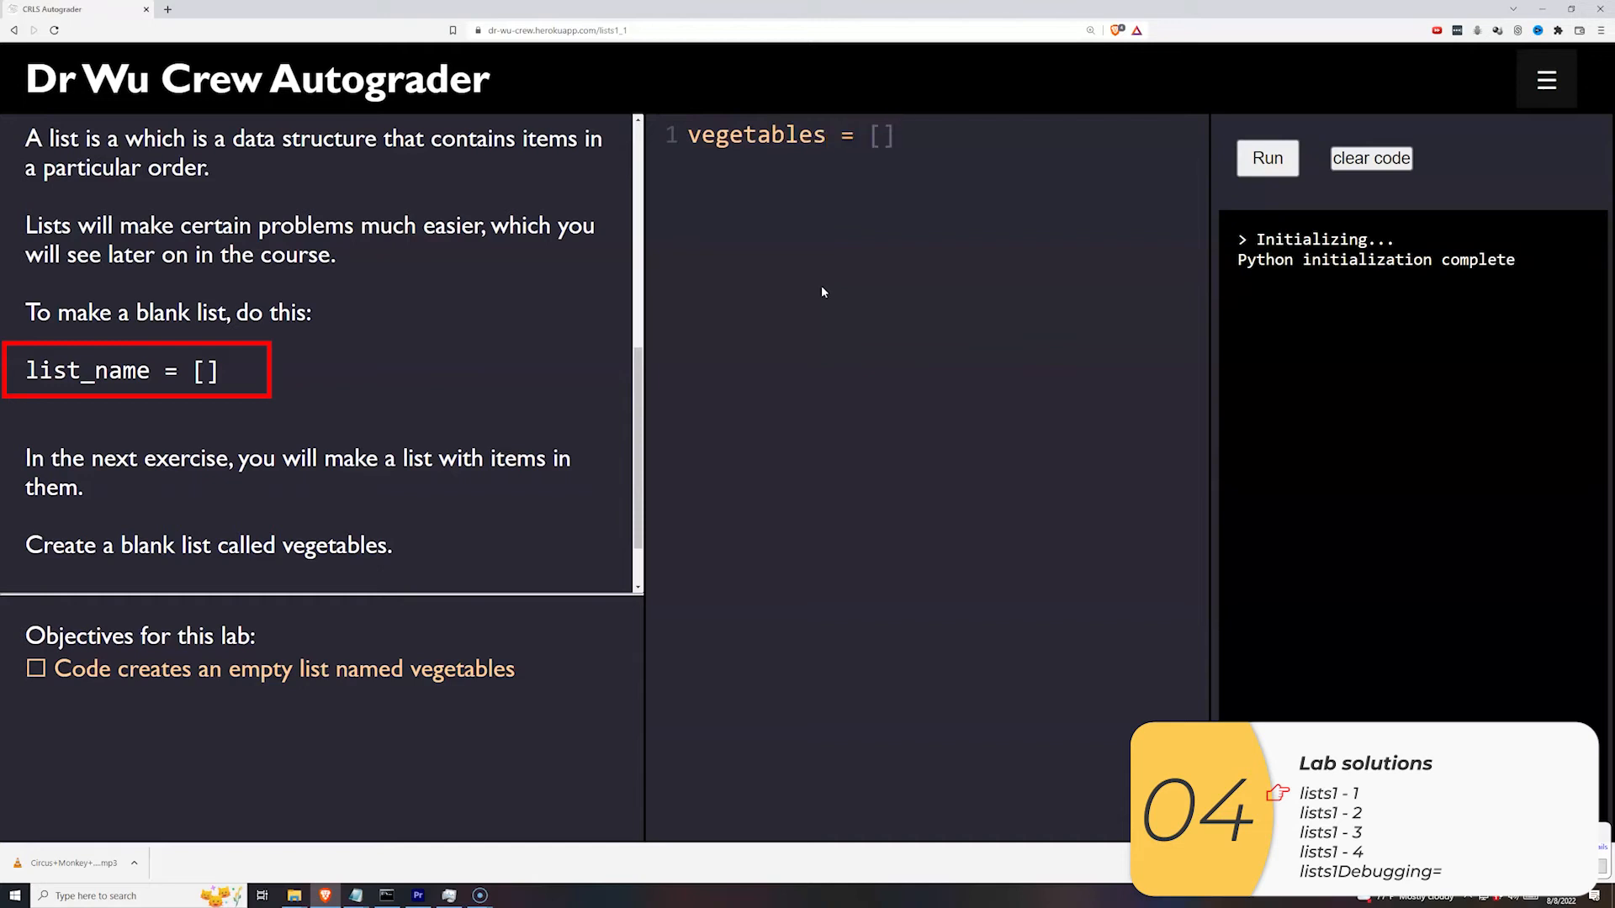
pyautogui.click(1266, 157)
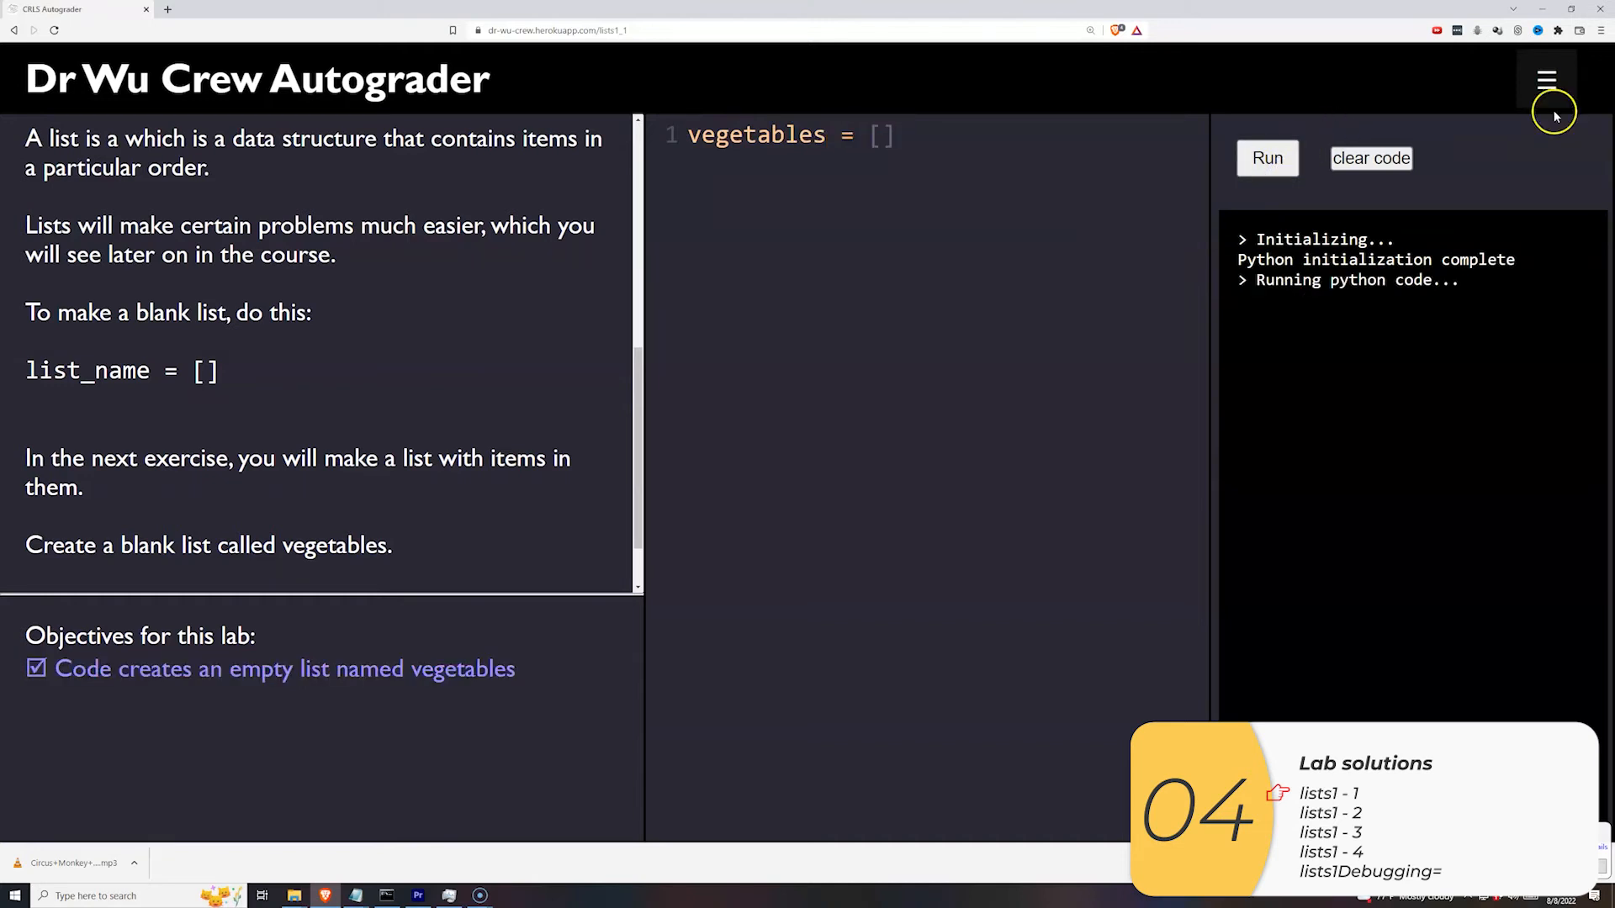
pyautogui.click(1330, 813)
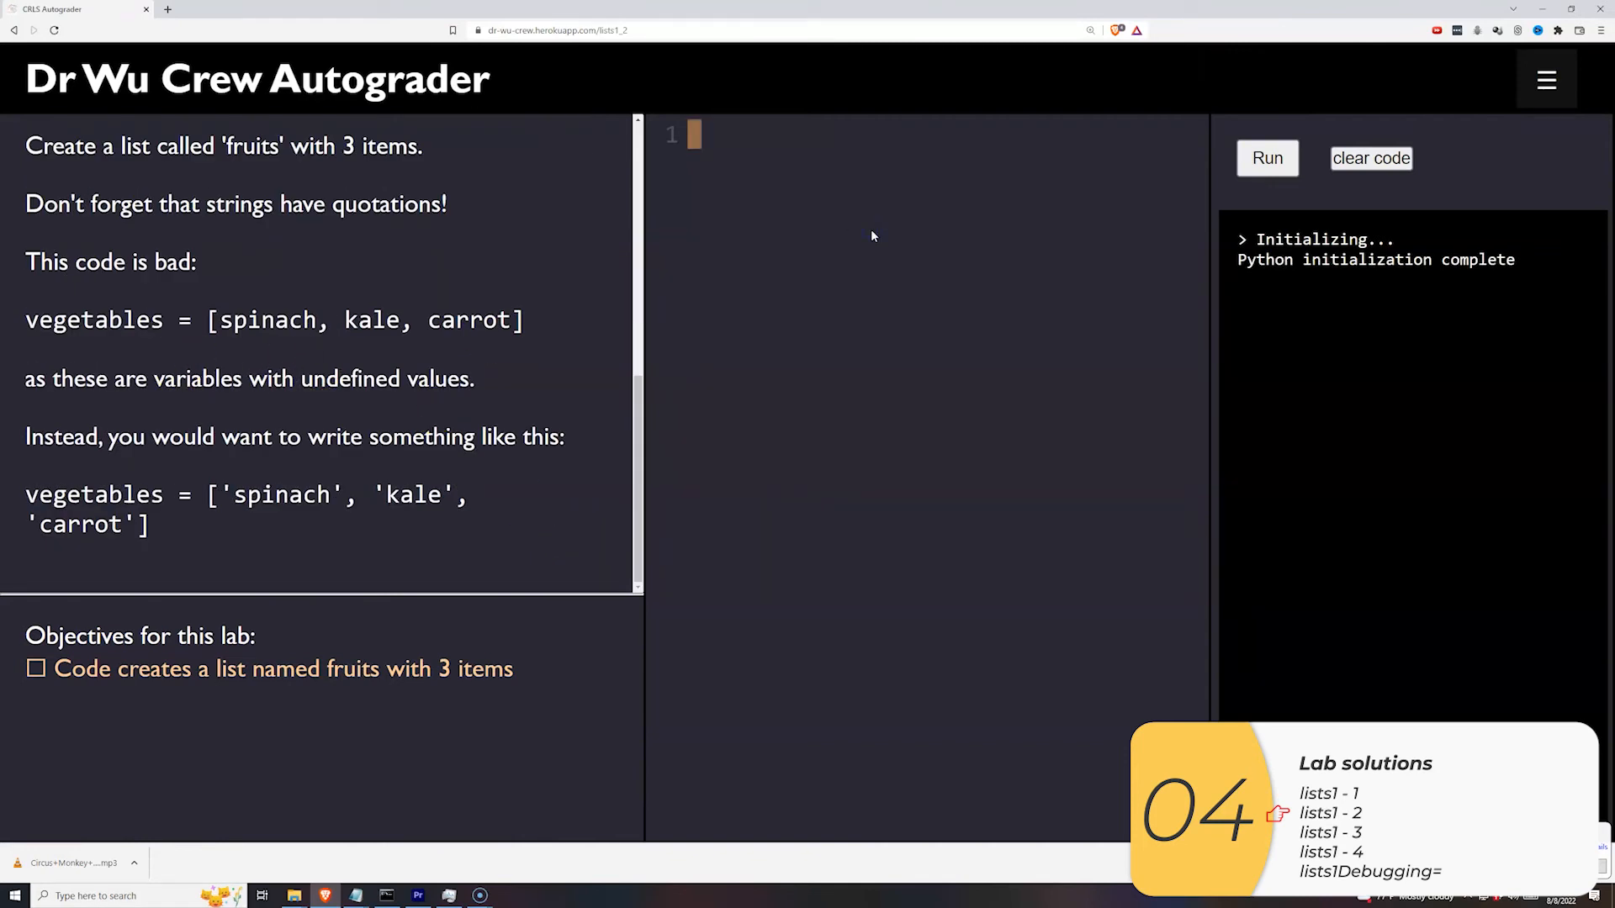
# - Write fruits = ['banana', 'mango', 'strawberry'] in the lists 1-2 editor
pyautogui.write('fruits = [')
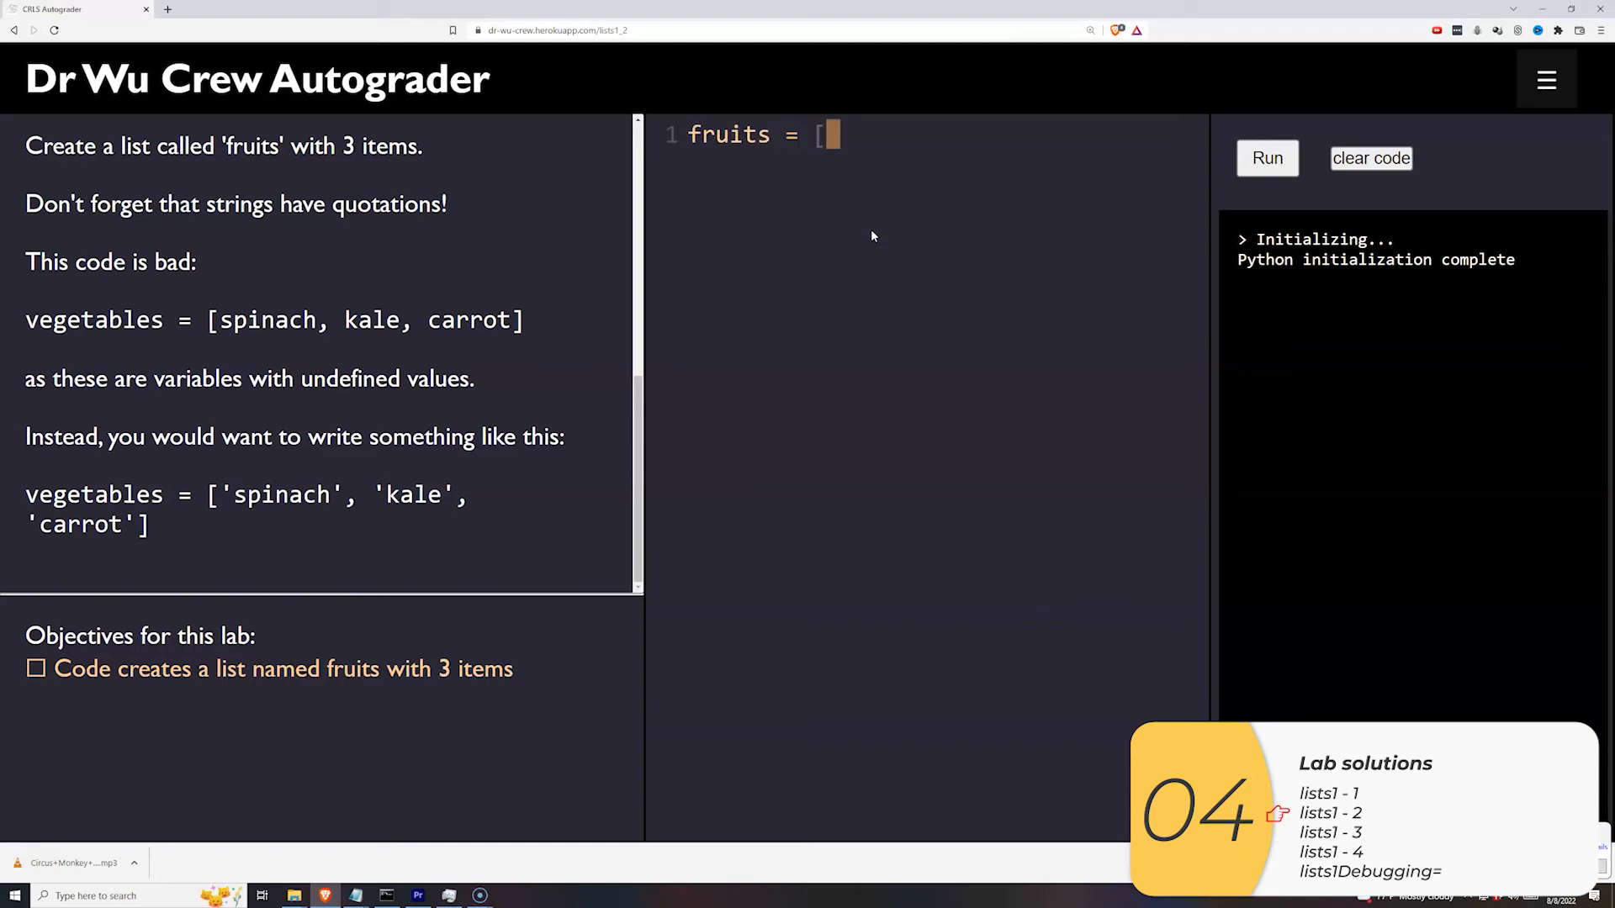
pyautogui.write("'banana', 'mango'")
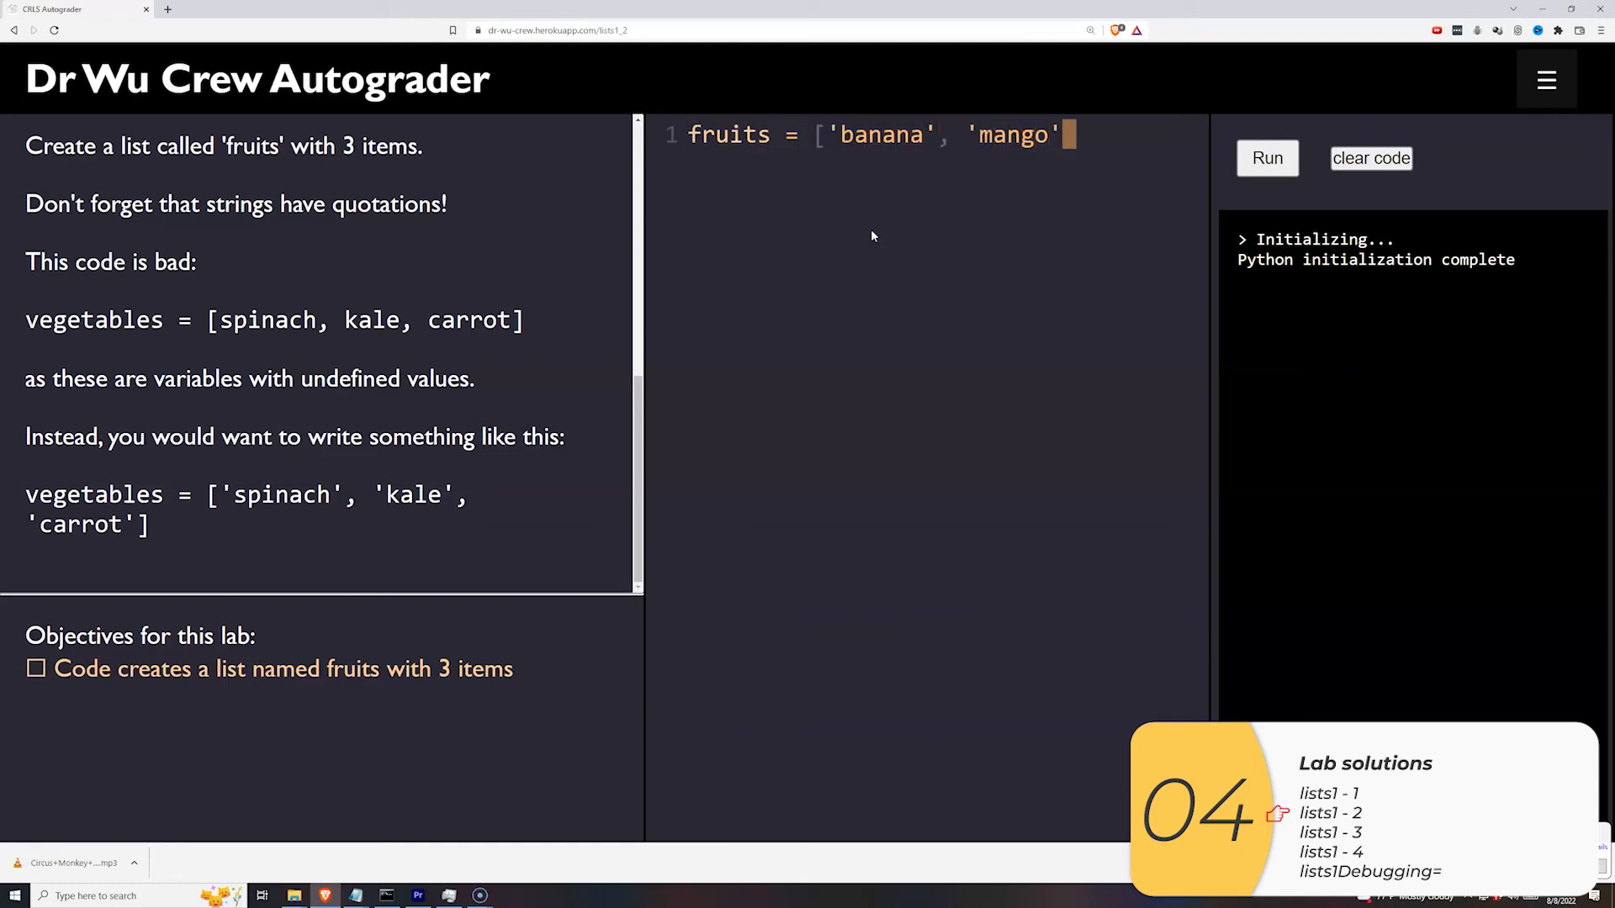
pyautogui.write(", 'strawberry'")
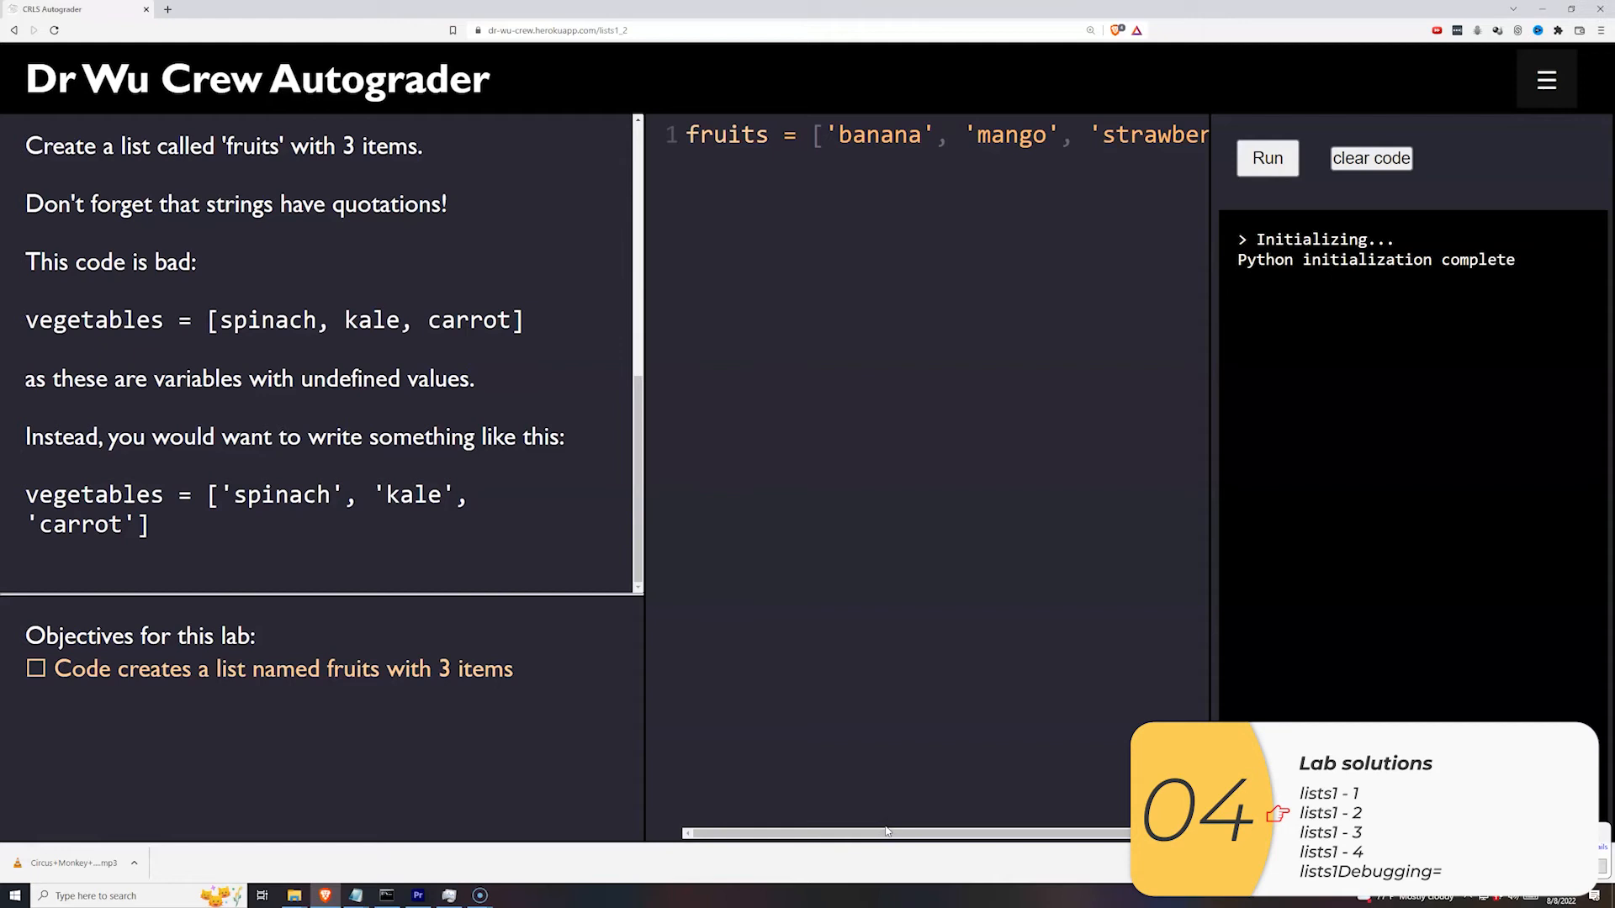
pyautogui.click(1330, 832)
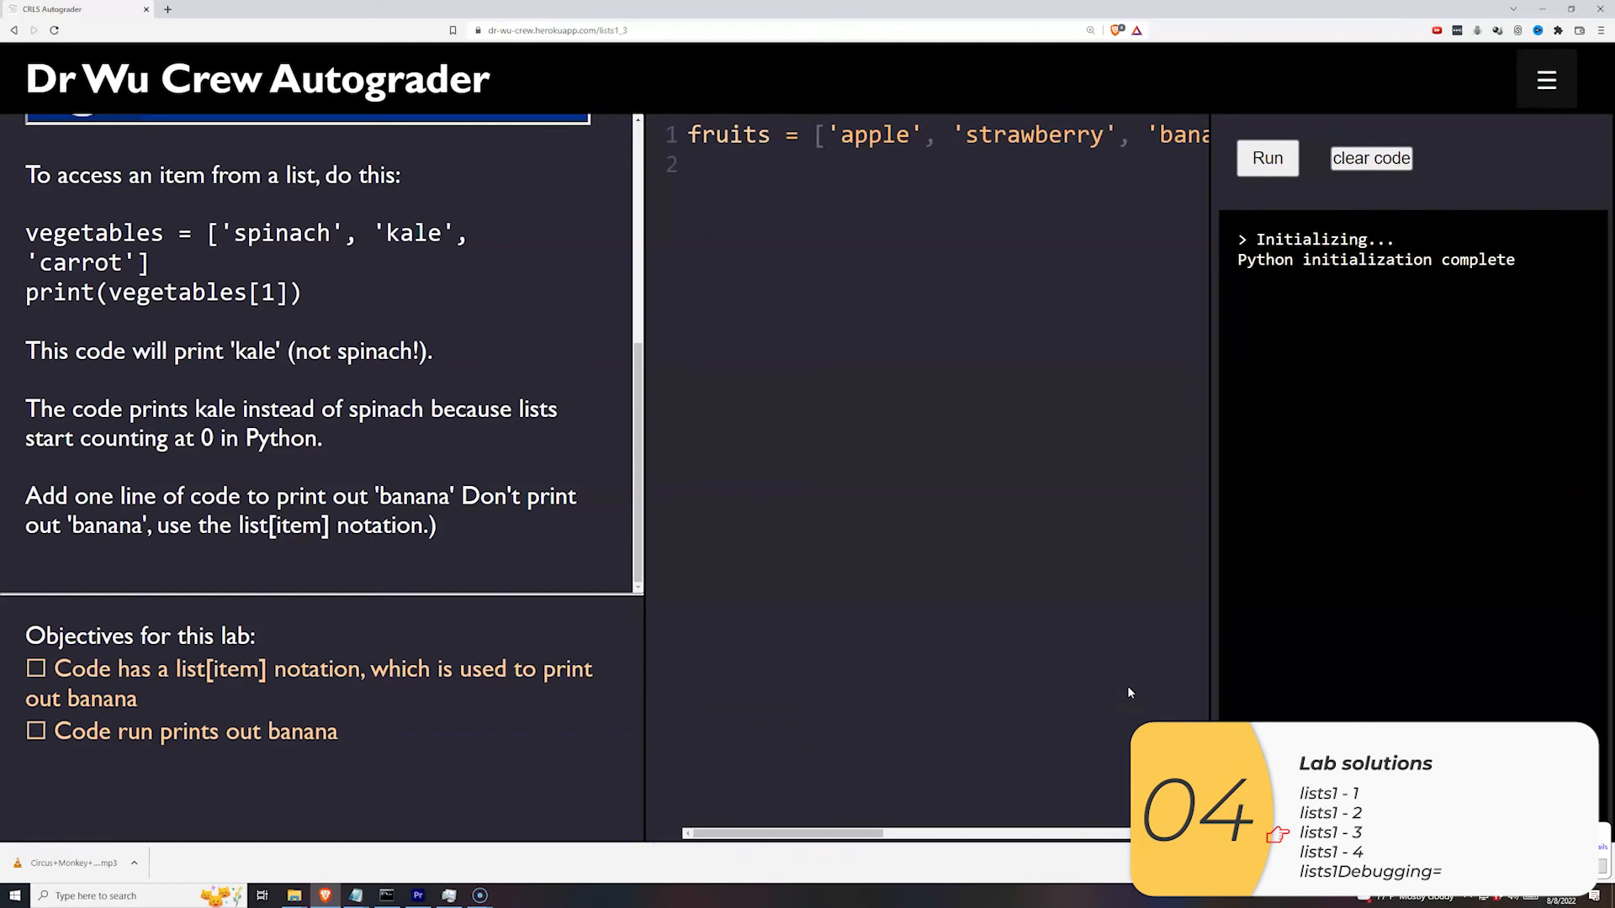
# - Add print(fruits[2]) on line 2 and run it to output banana
pyautogui.write('print')
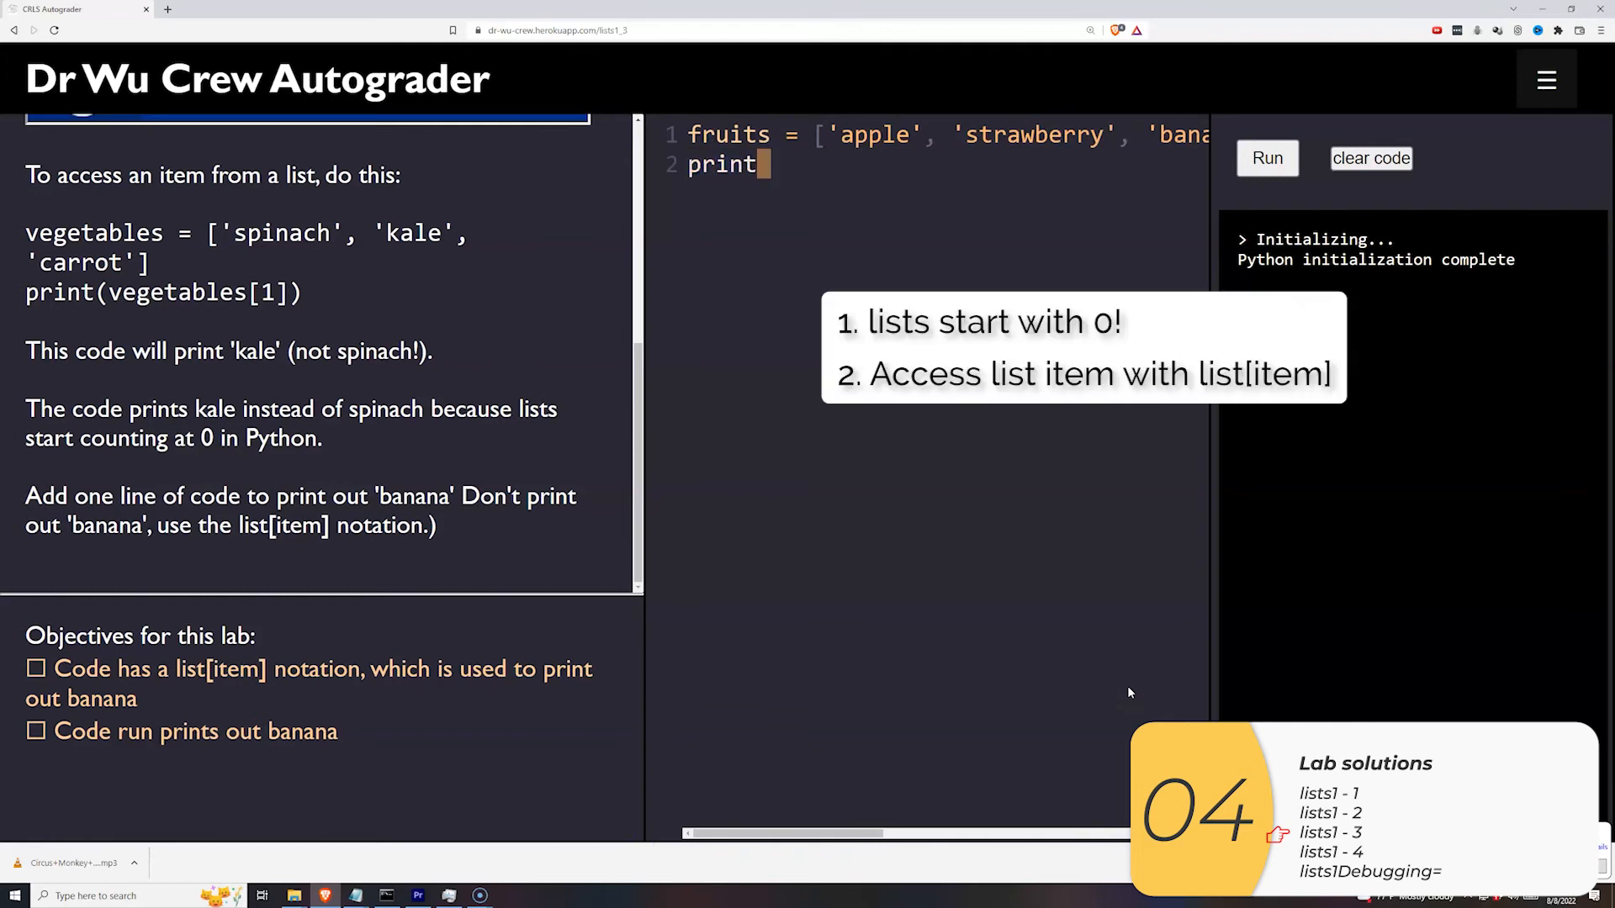
pyautogui.write('(')
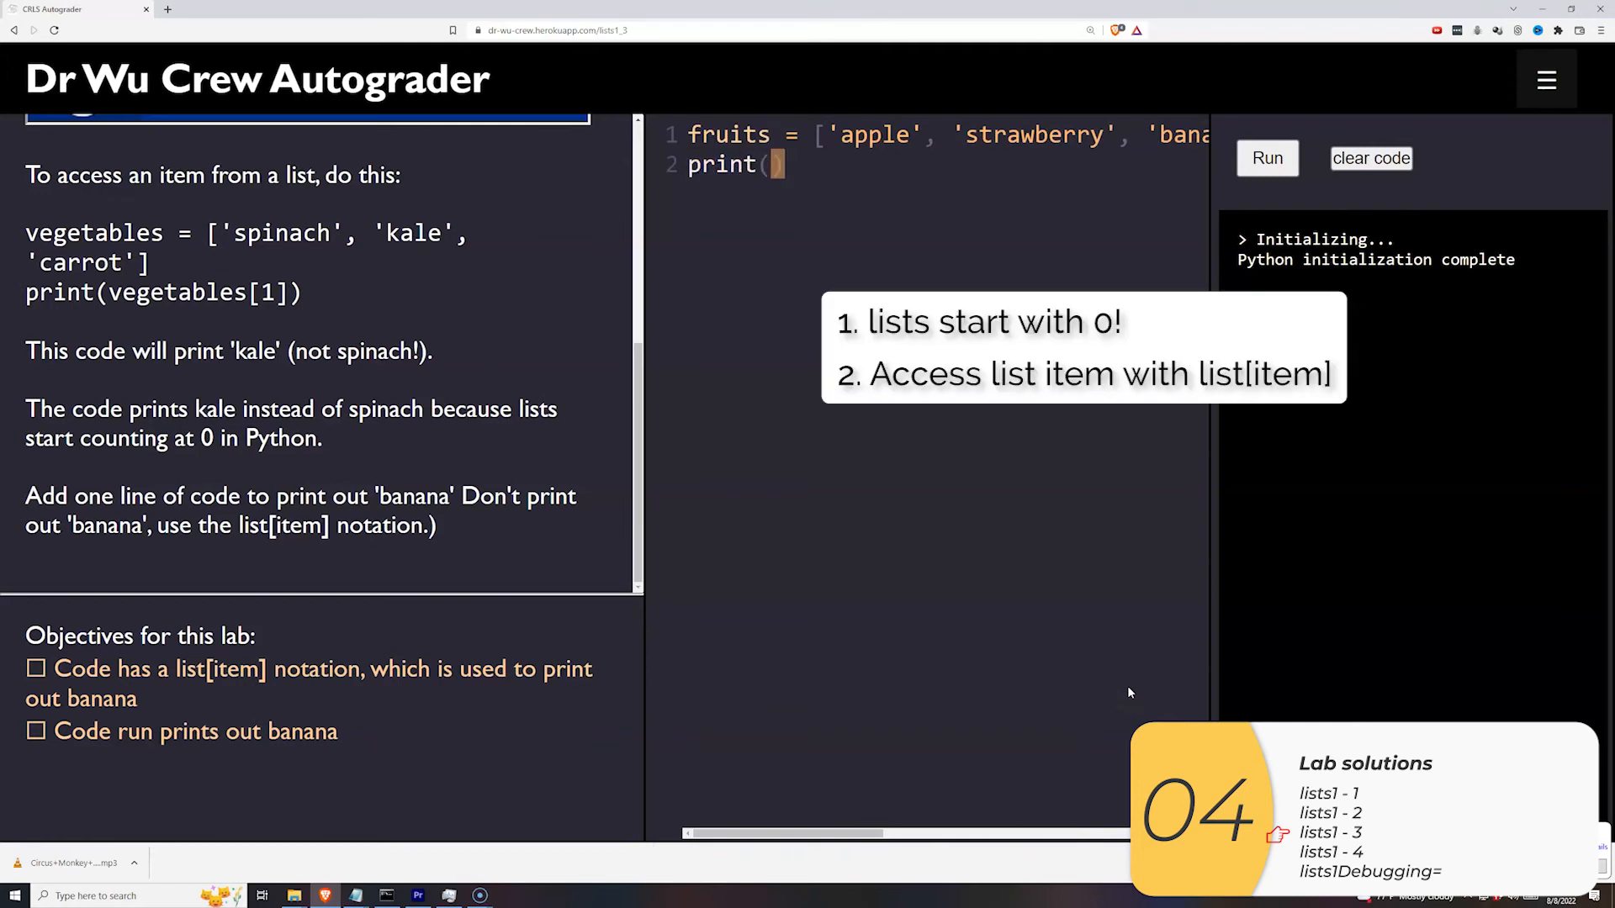
pyautogui.write('fruits[]')
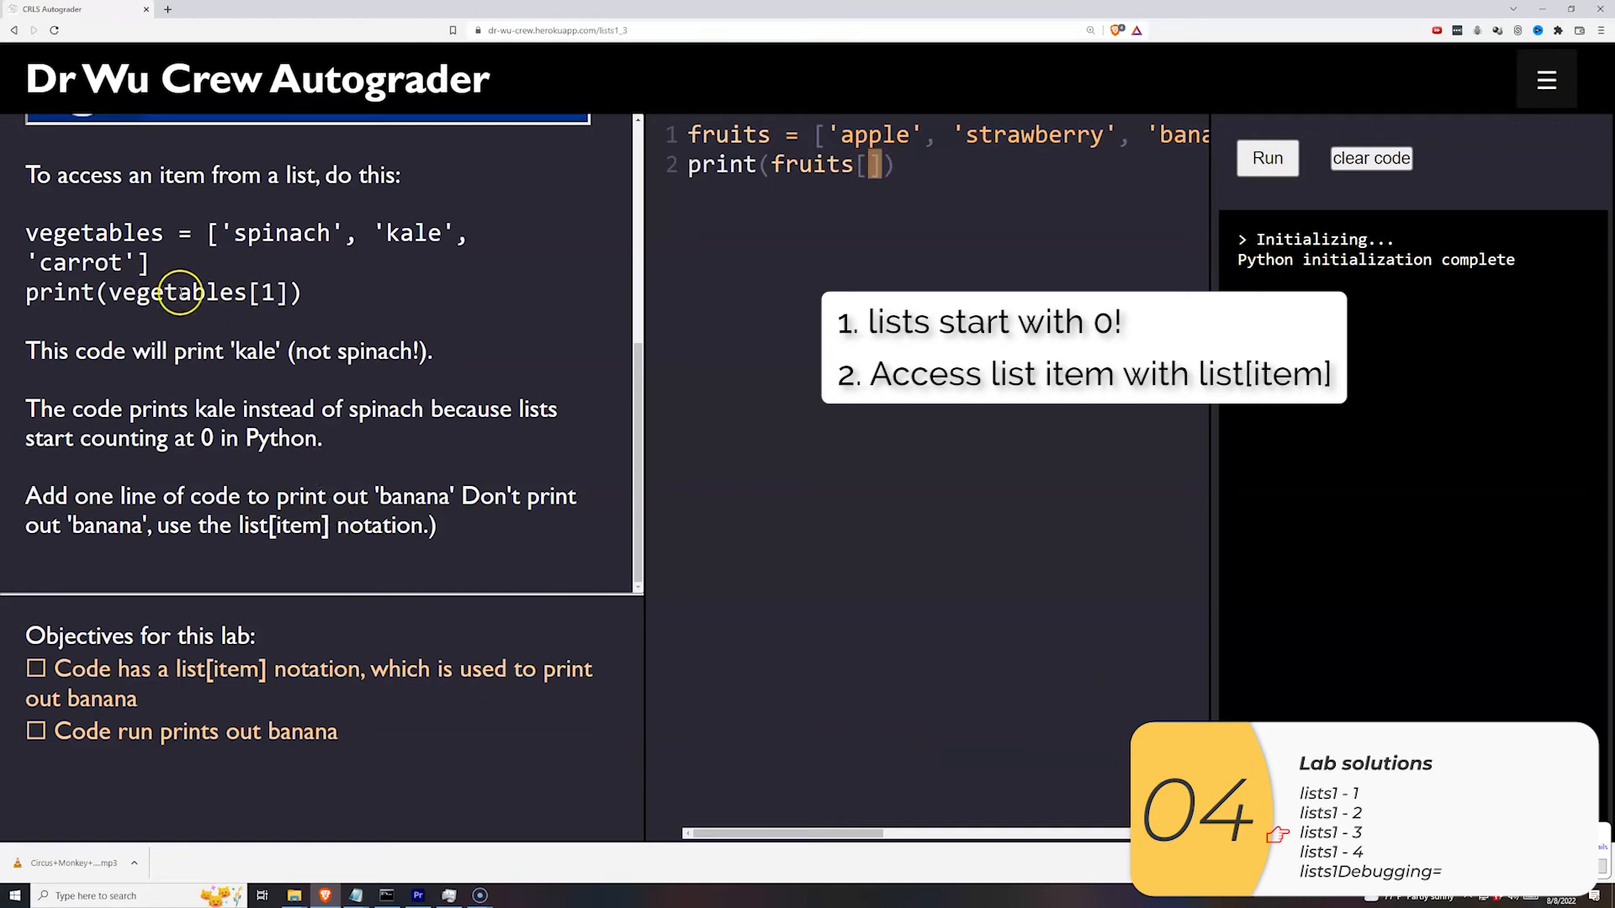
pyautogui.moveTo(592, 335)
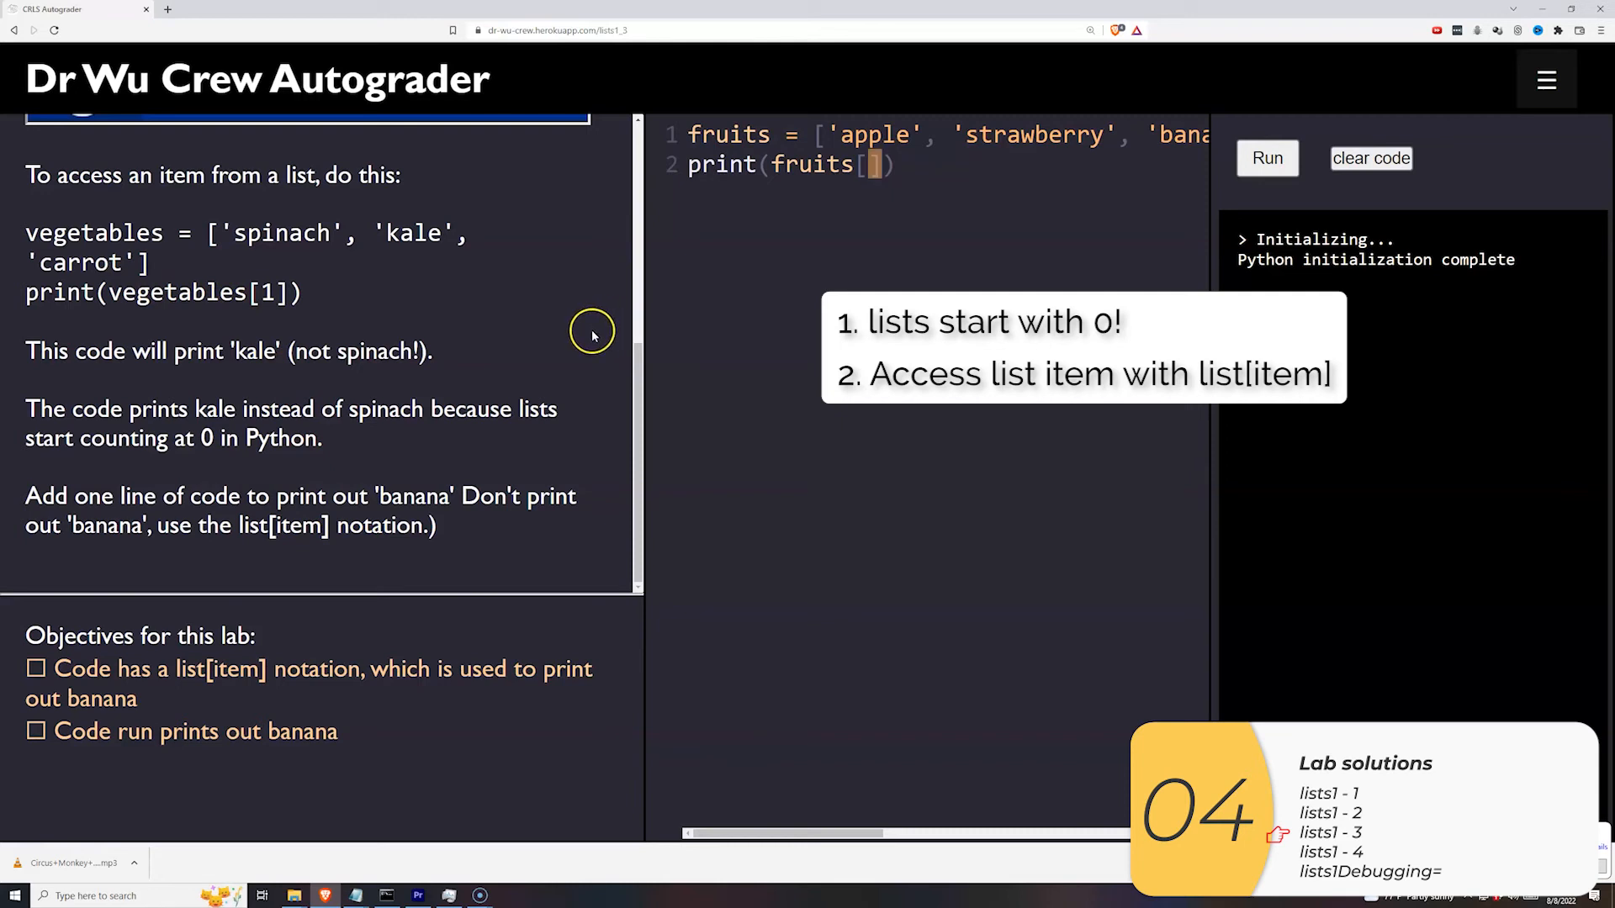
pyautogui.click(1266, 157)
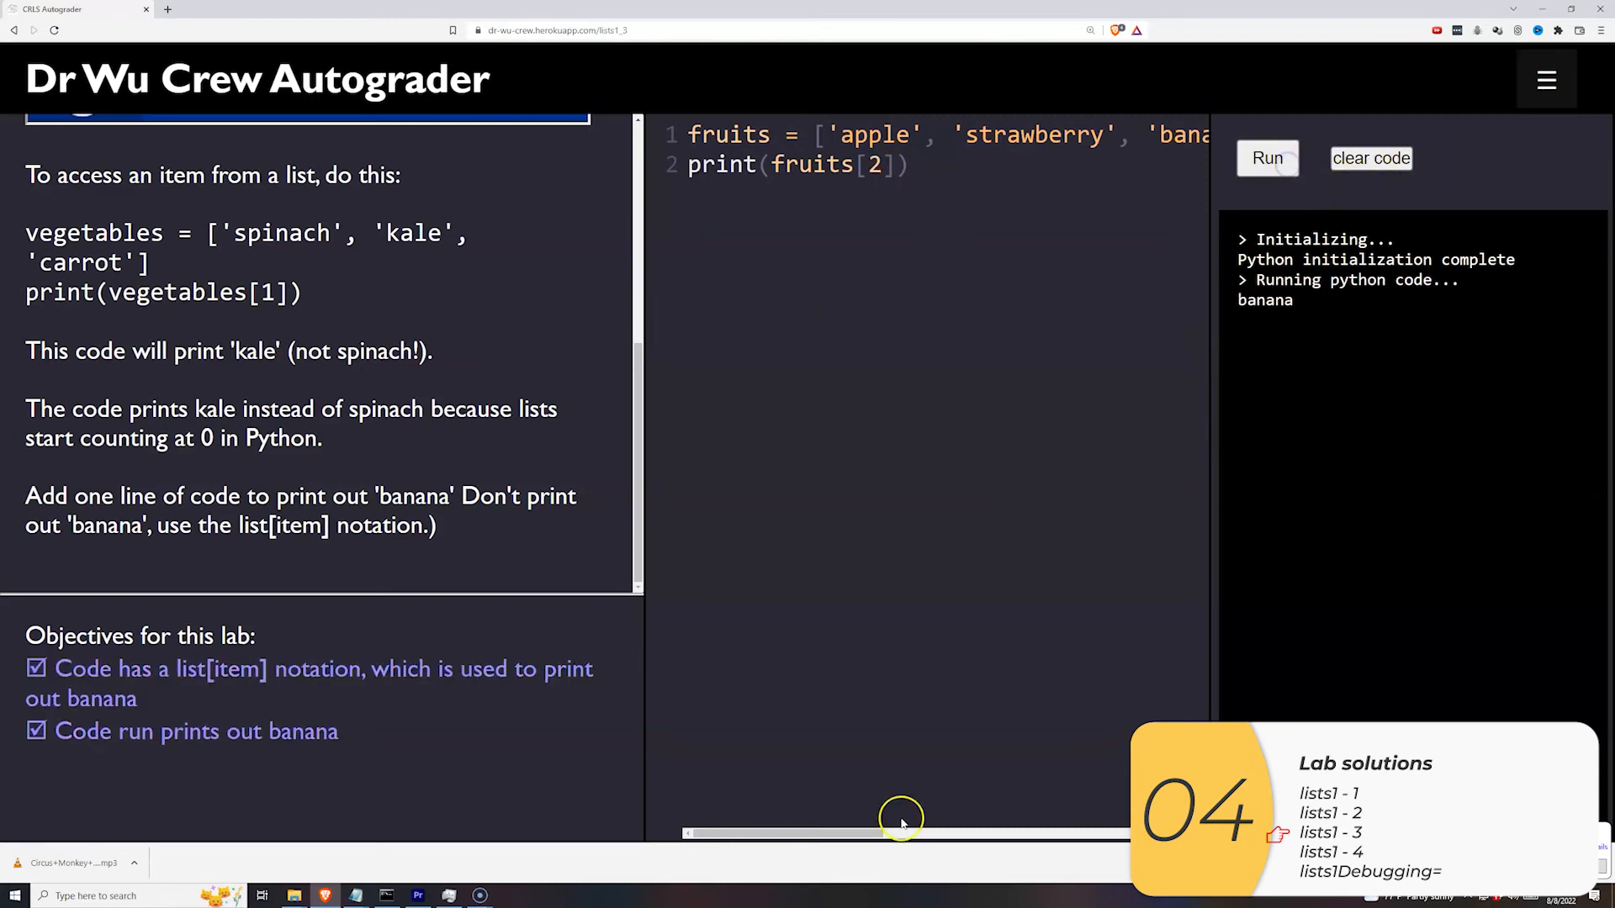
pyautogui.click(1545, 78)
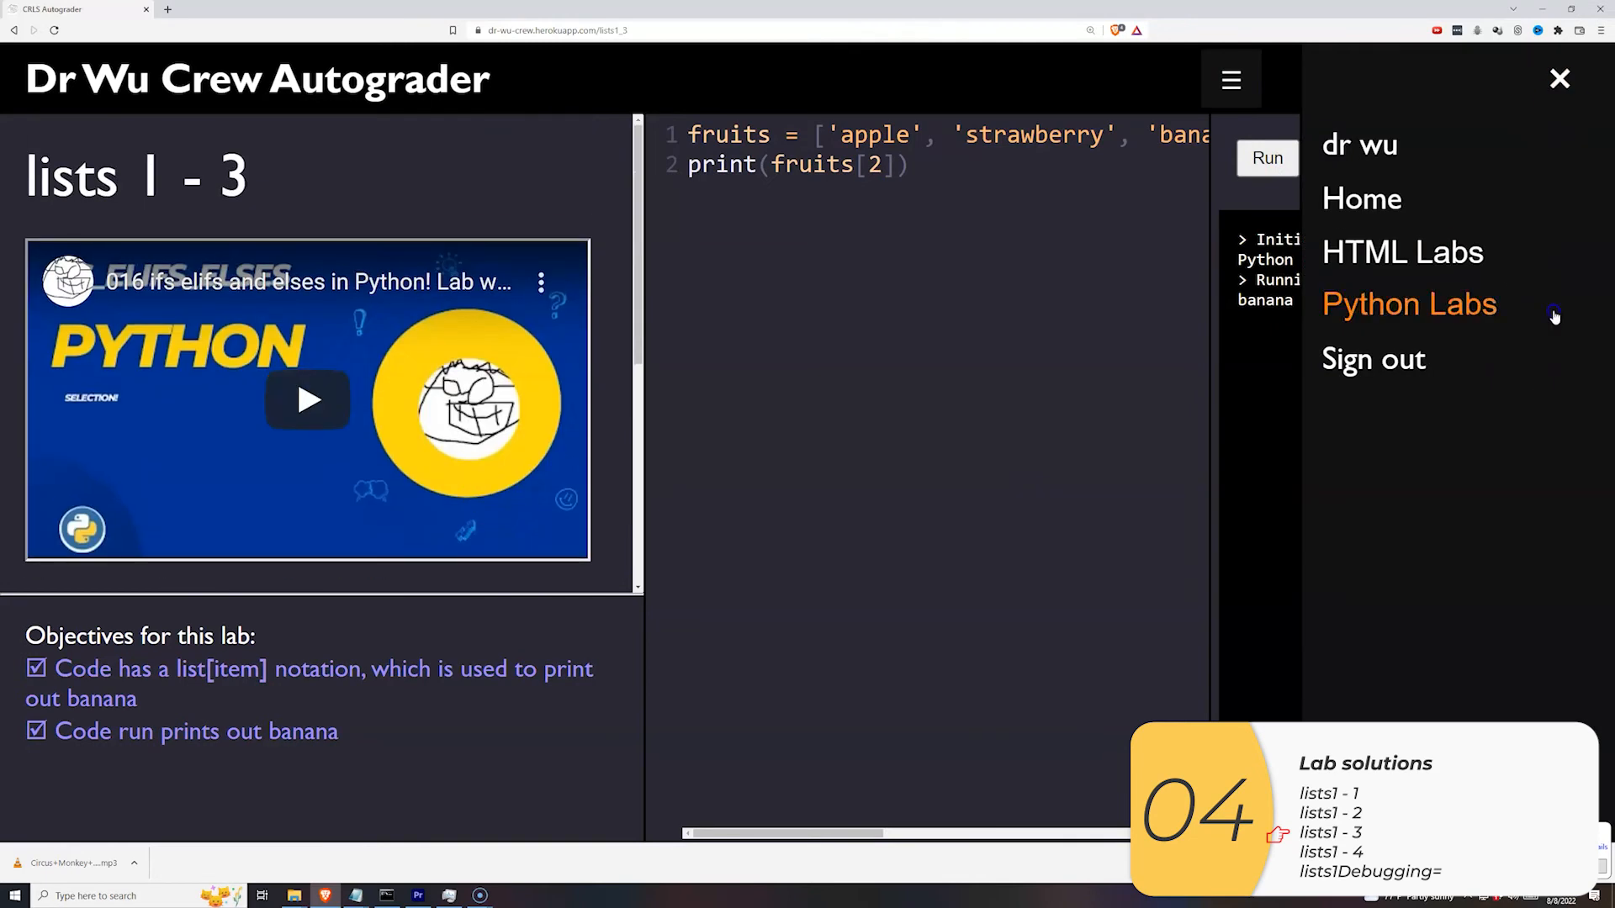
# - In the lists 1 - 4 lab, add print(fruits[2]) after the fruits list
pyautogui.click(1330, 852)
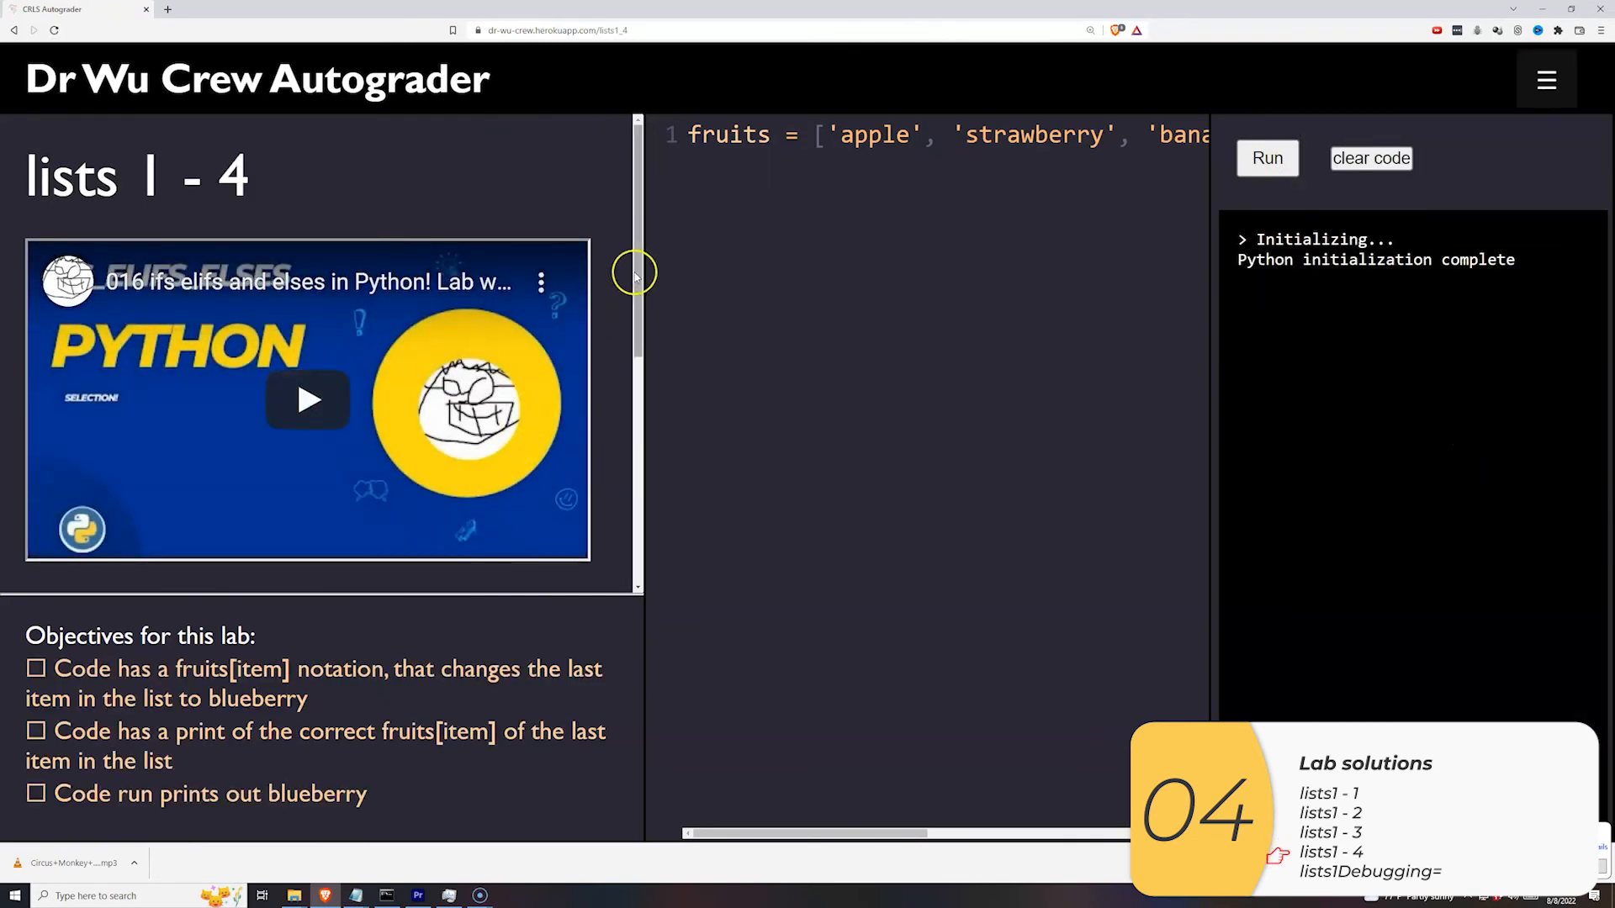
pyautogui.scroll(-3)
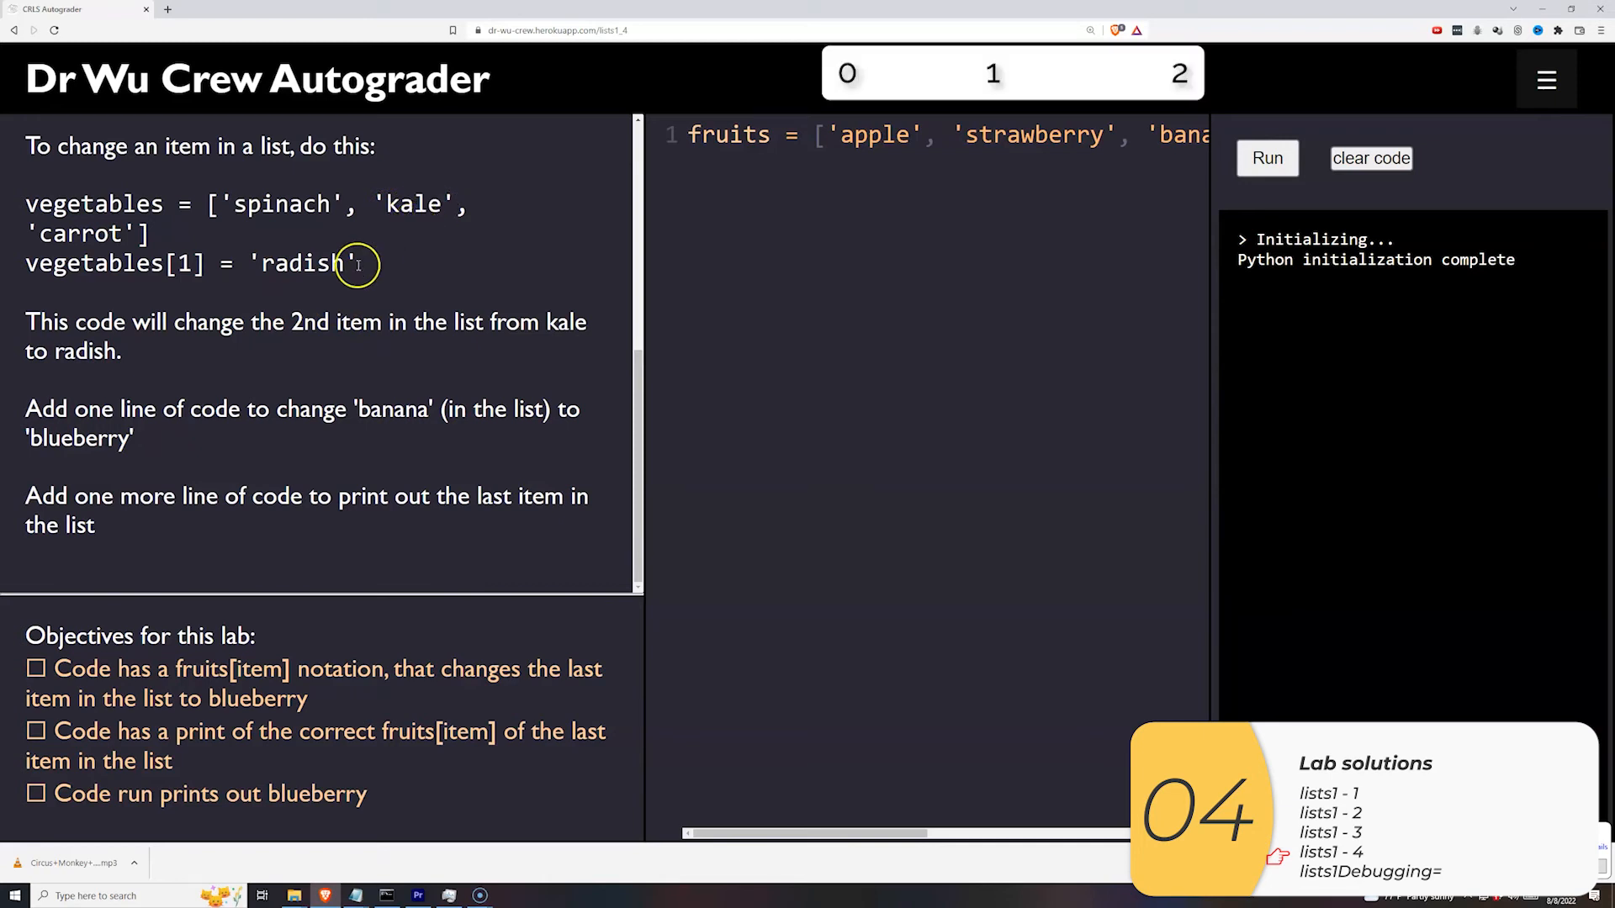
pyautogui.moveTo(405, 214)
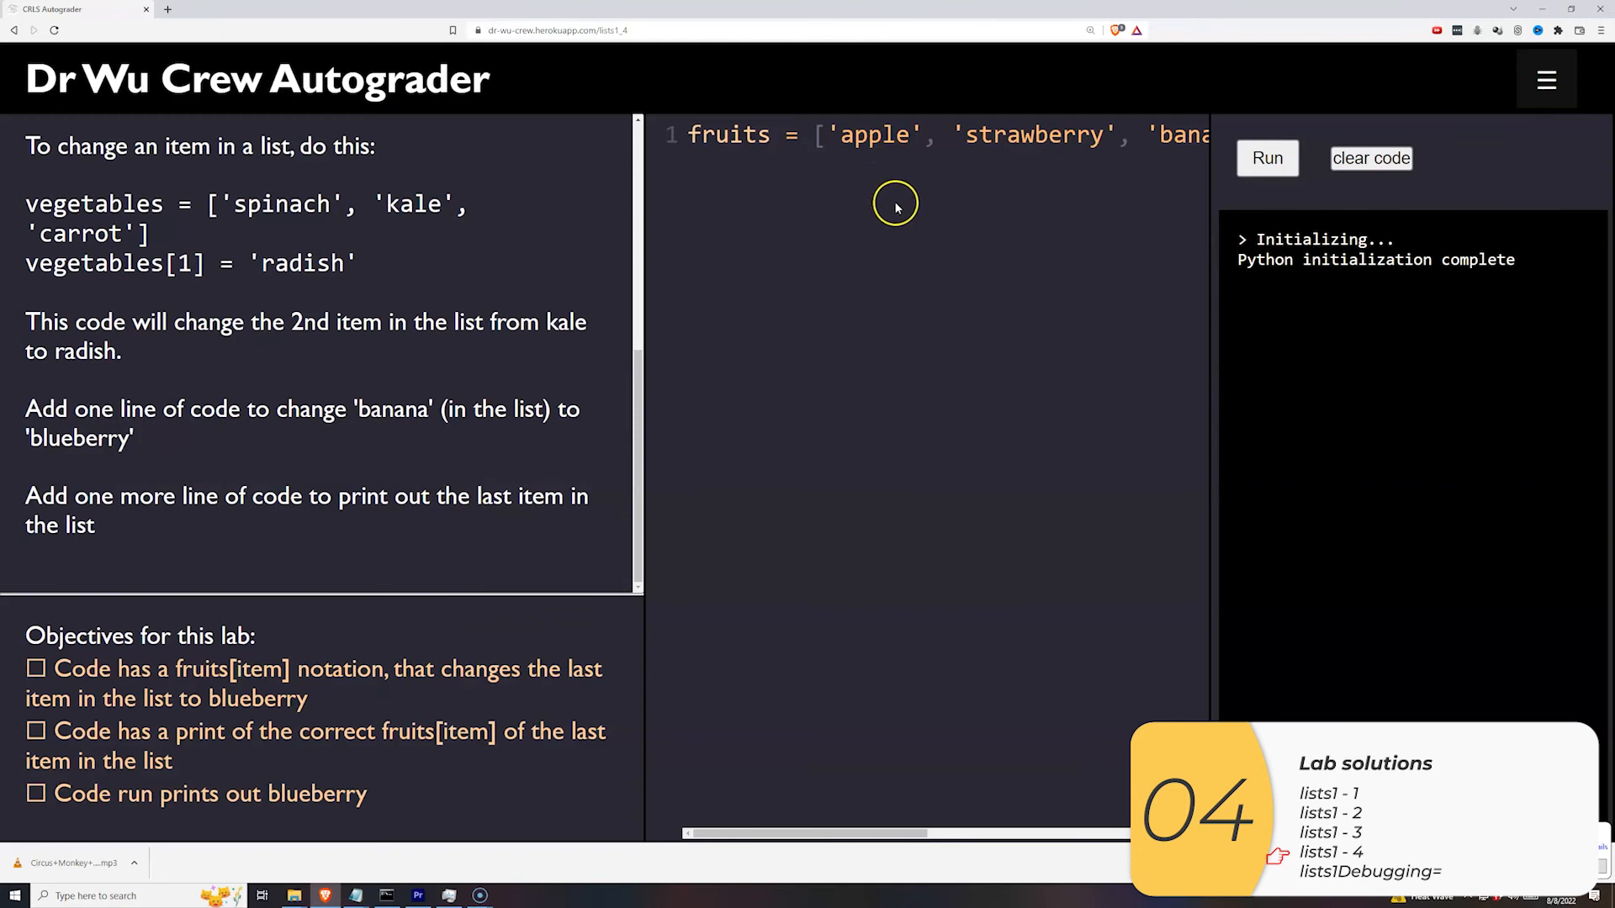
pyautogui.click(894, 202)
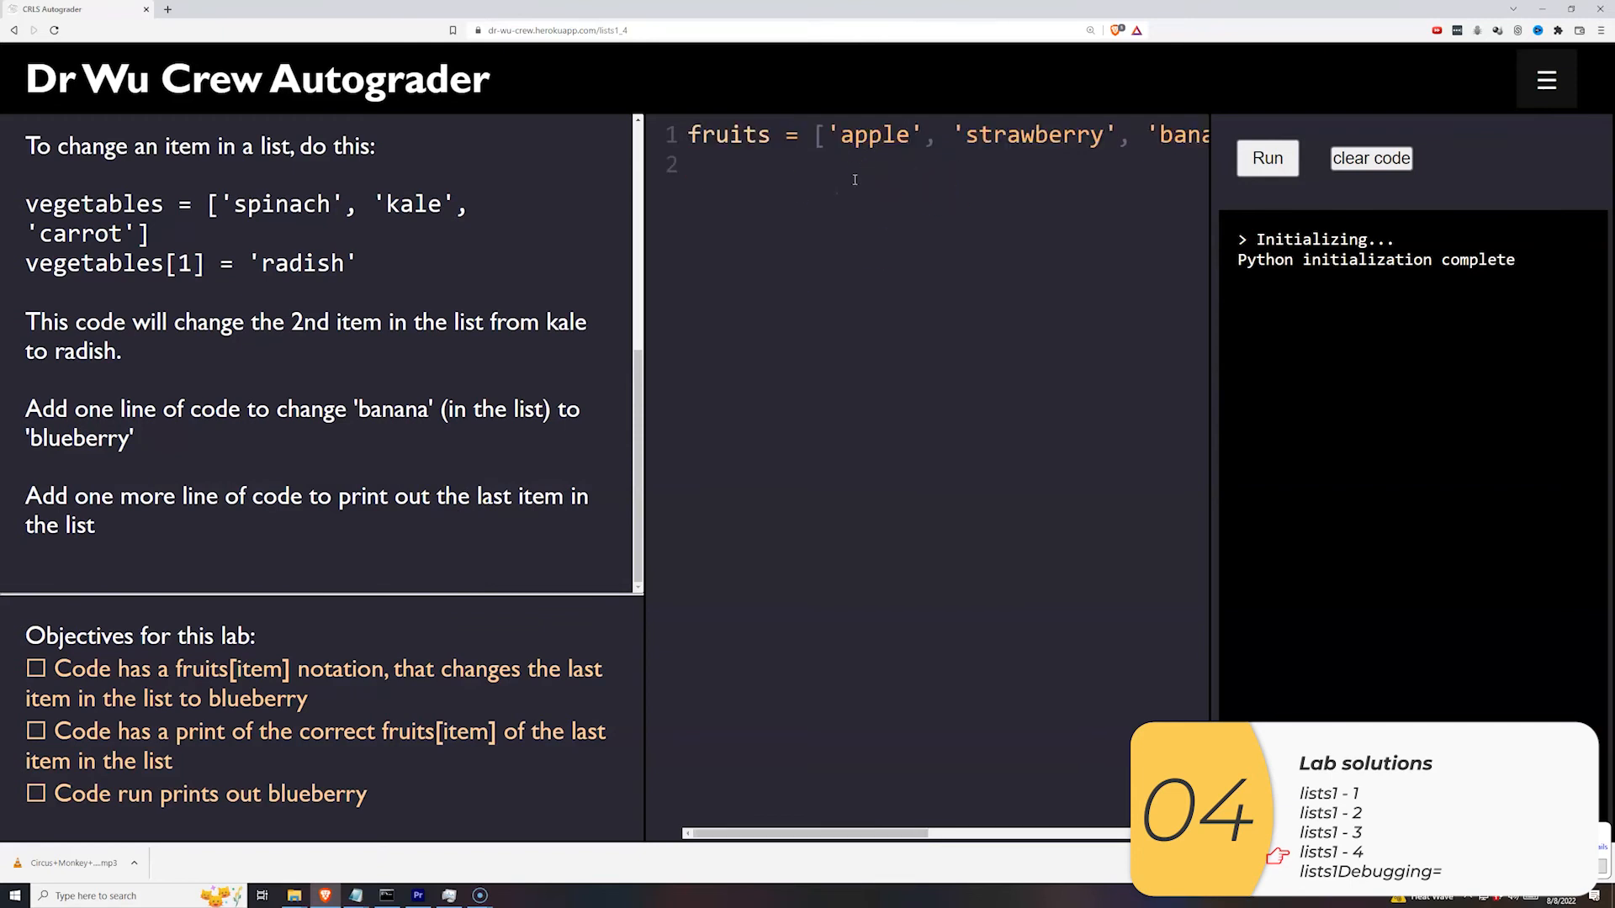
pyautogui.write('print(fruits[2])')
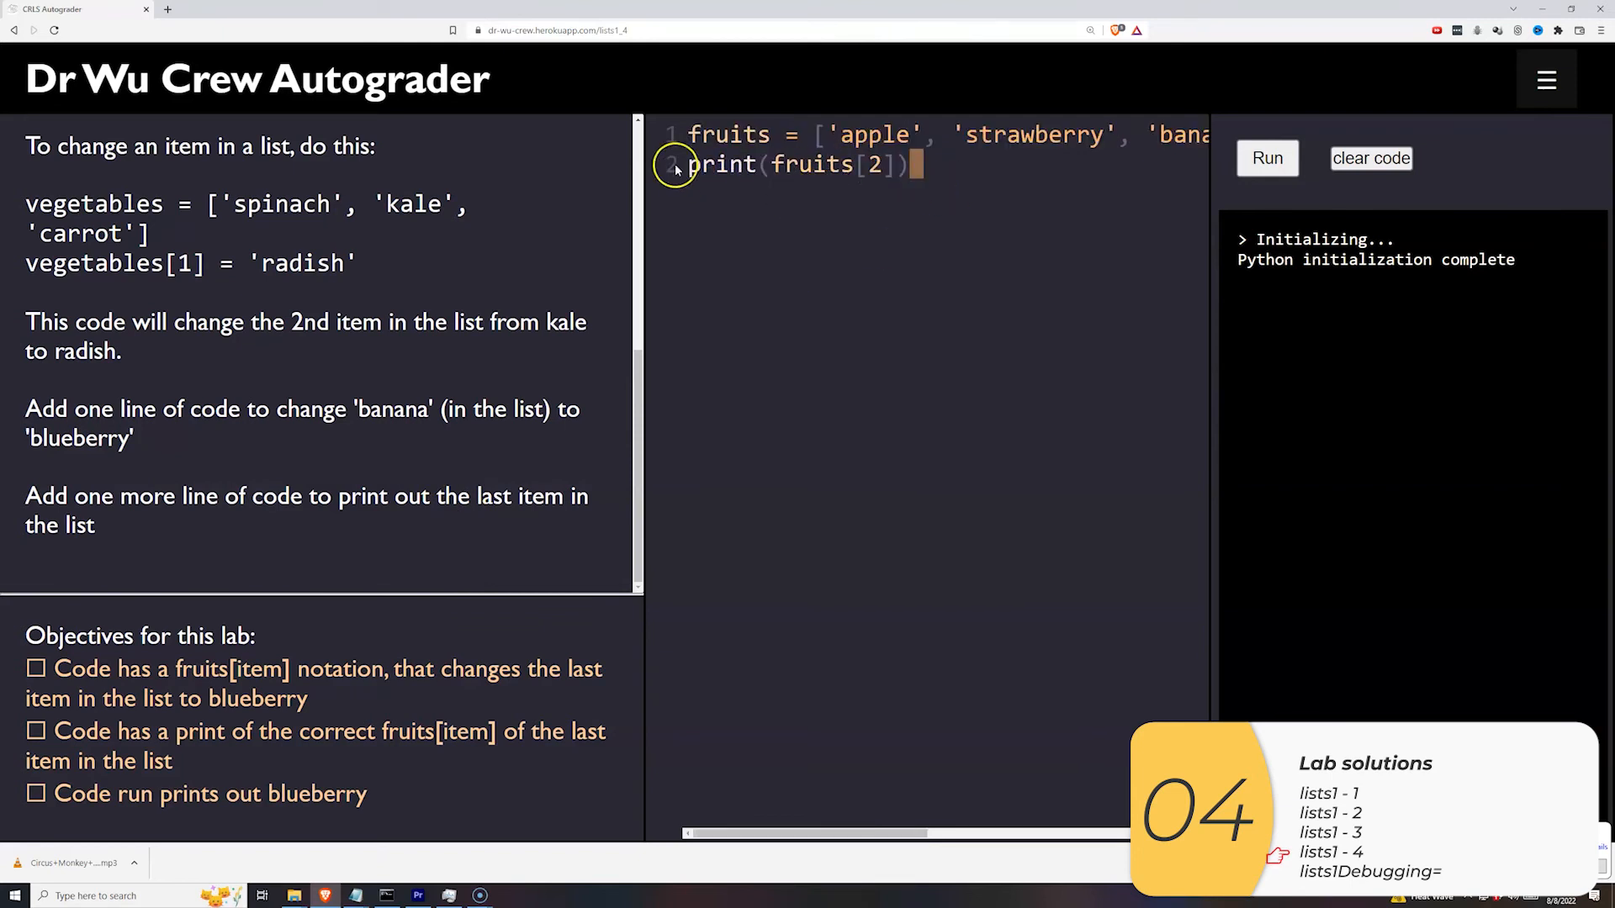
# - Run the blueberry code so every objective passes, then open lists 1 - Debugging
pyautogui.click(1266, 157)
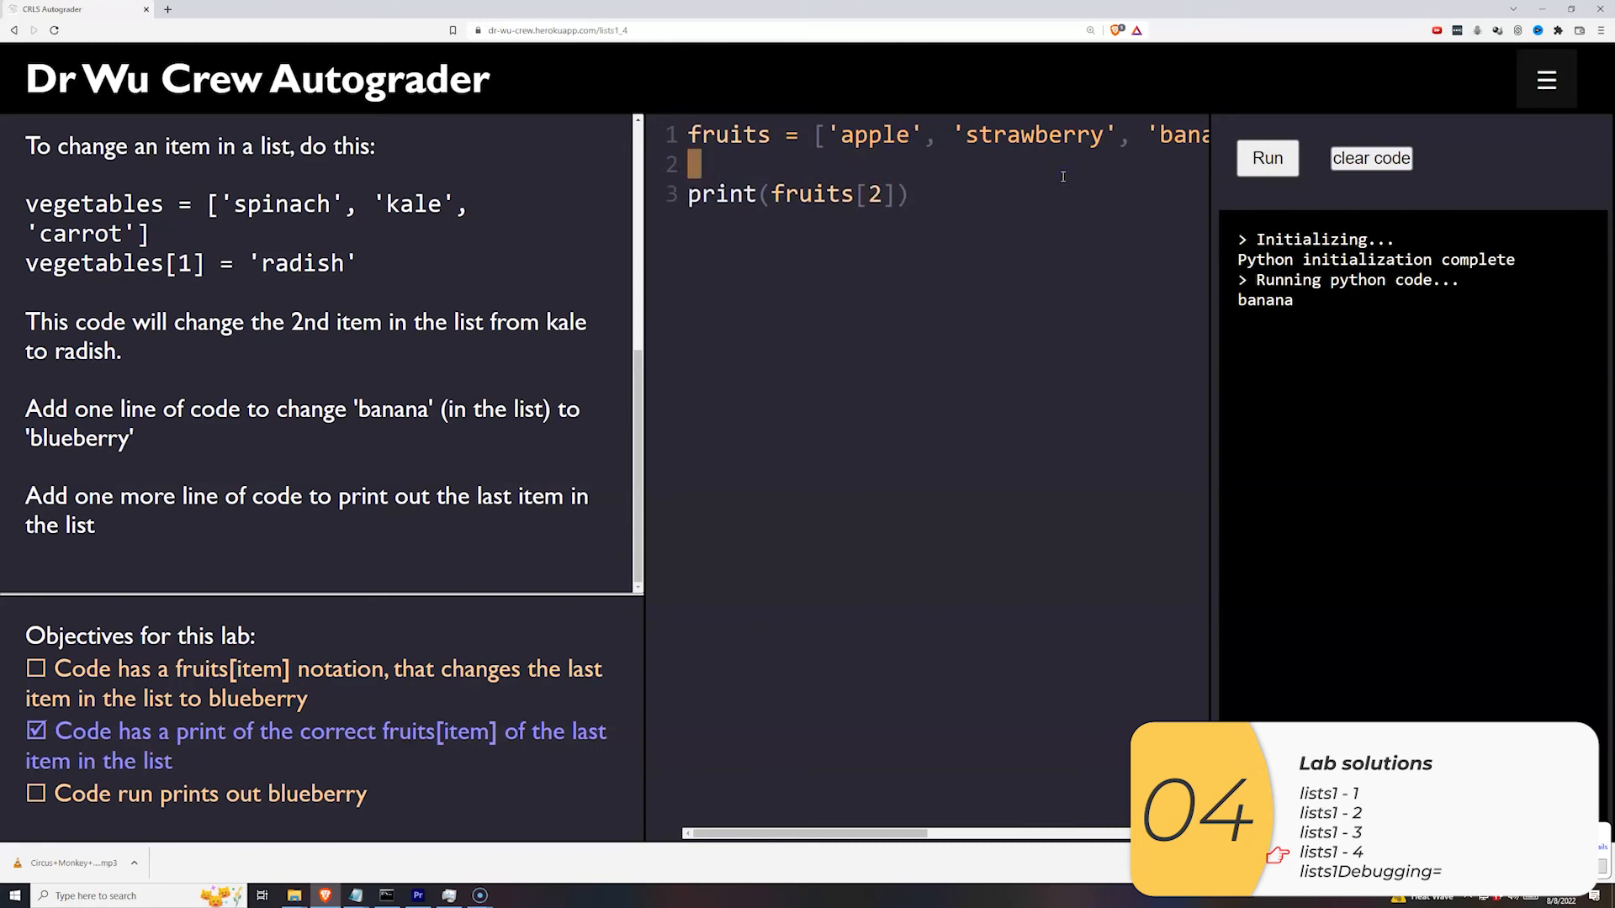
pyautogui.click(1265, 158)
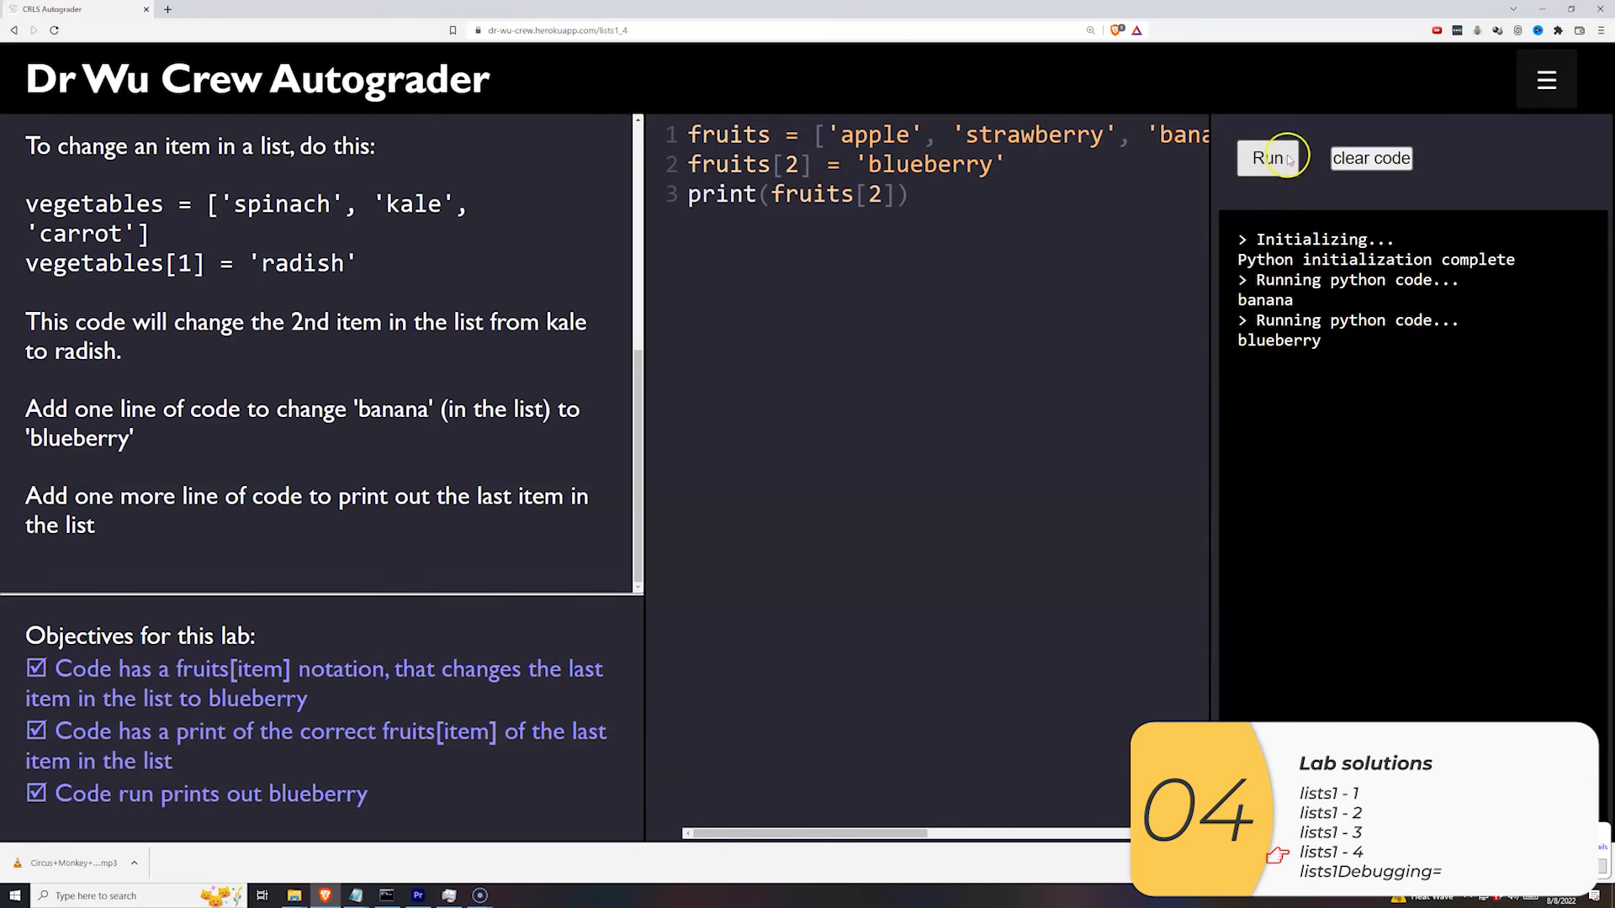
pyautogui.click(1330, 852)
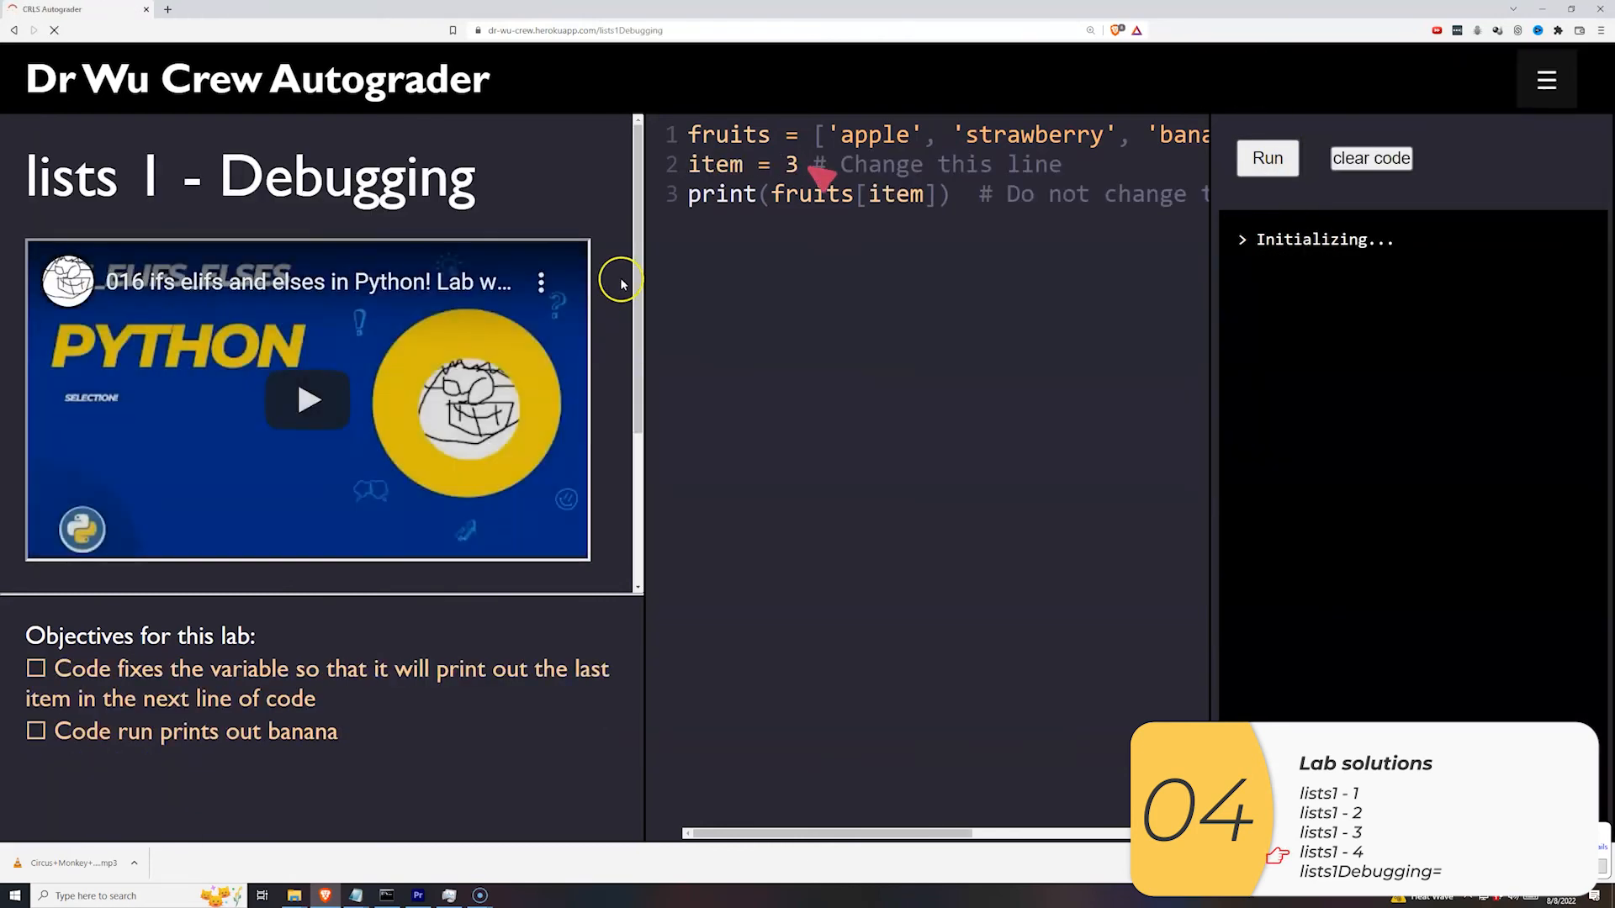
# - Change item = 3 to item = 2 and run, printing banana with both objectives checked
pyautogui.scroll(-3)
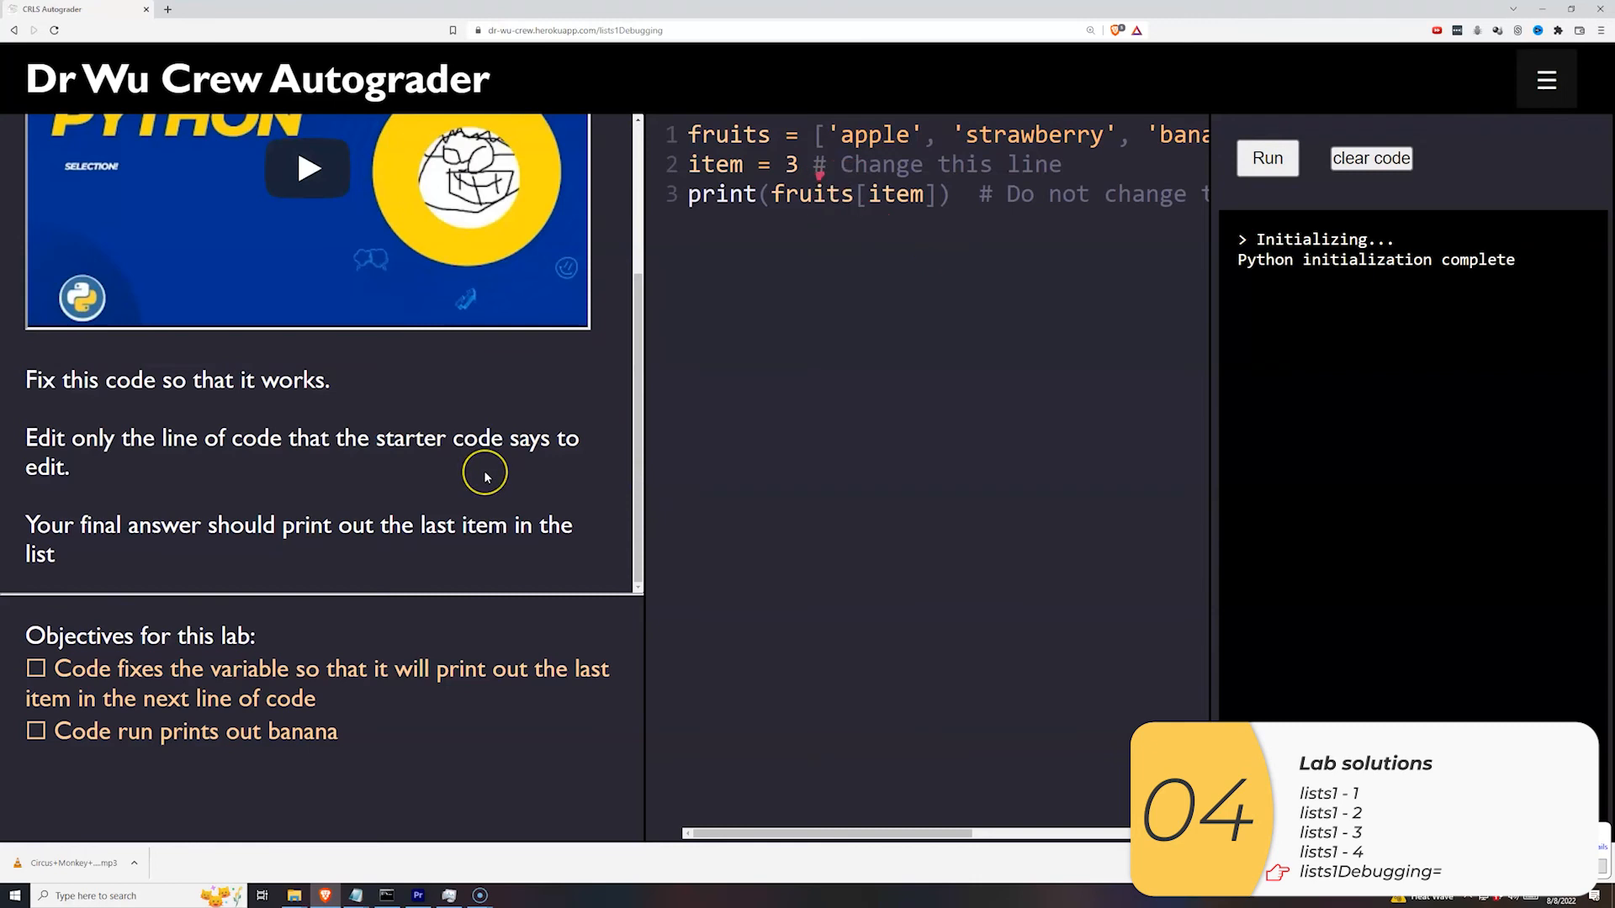
pyautogui.moveTo(893, 178)
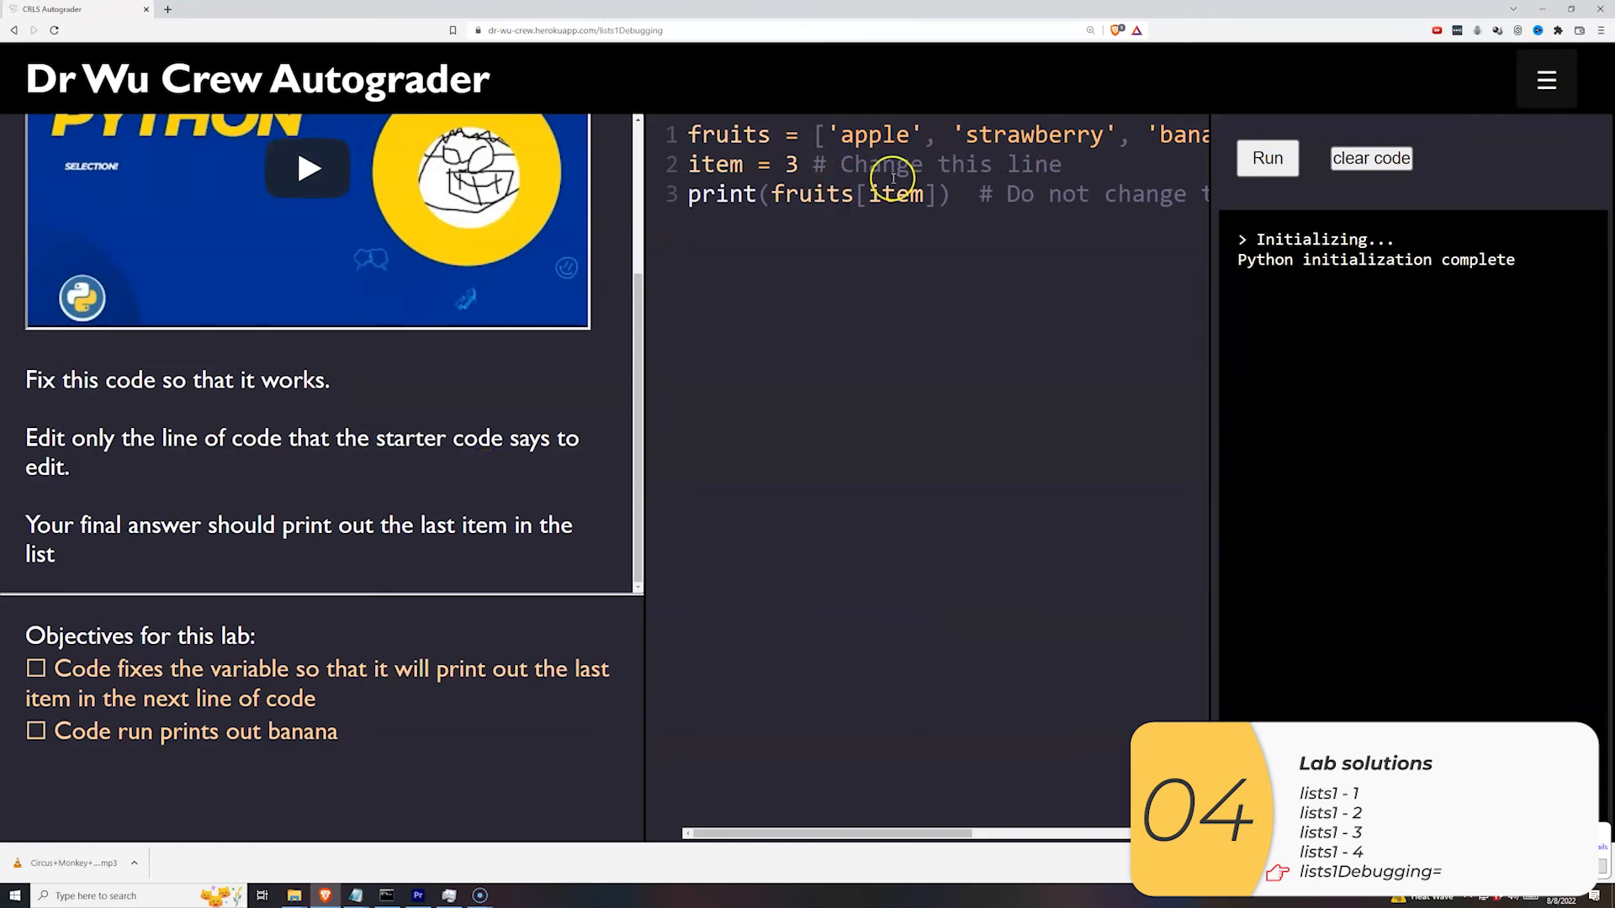
pyautogui.click(1265, 158)
pyautogui.write('2')
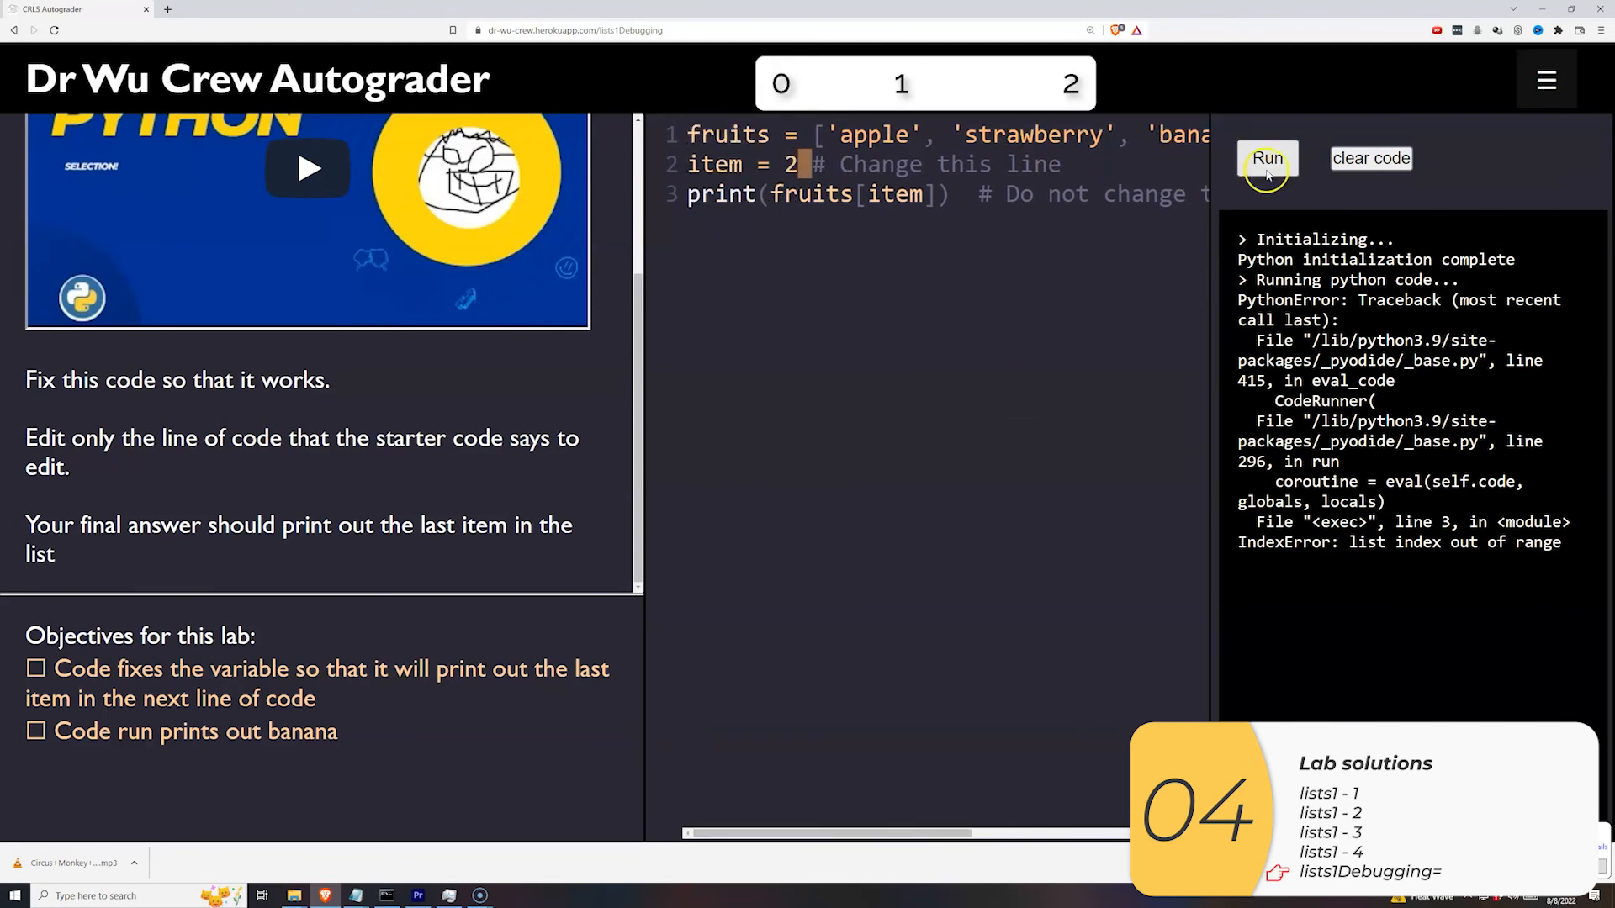
pyautogui.click(1266, 158)
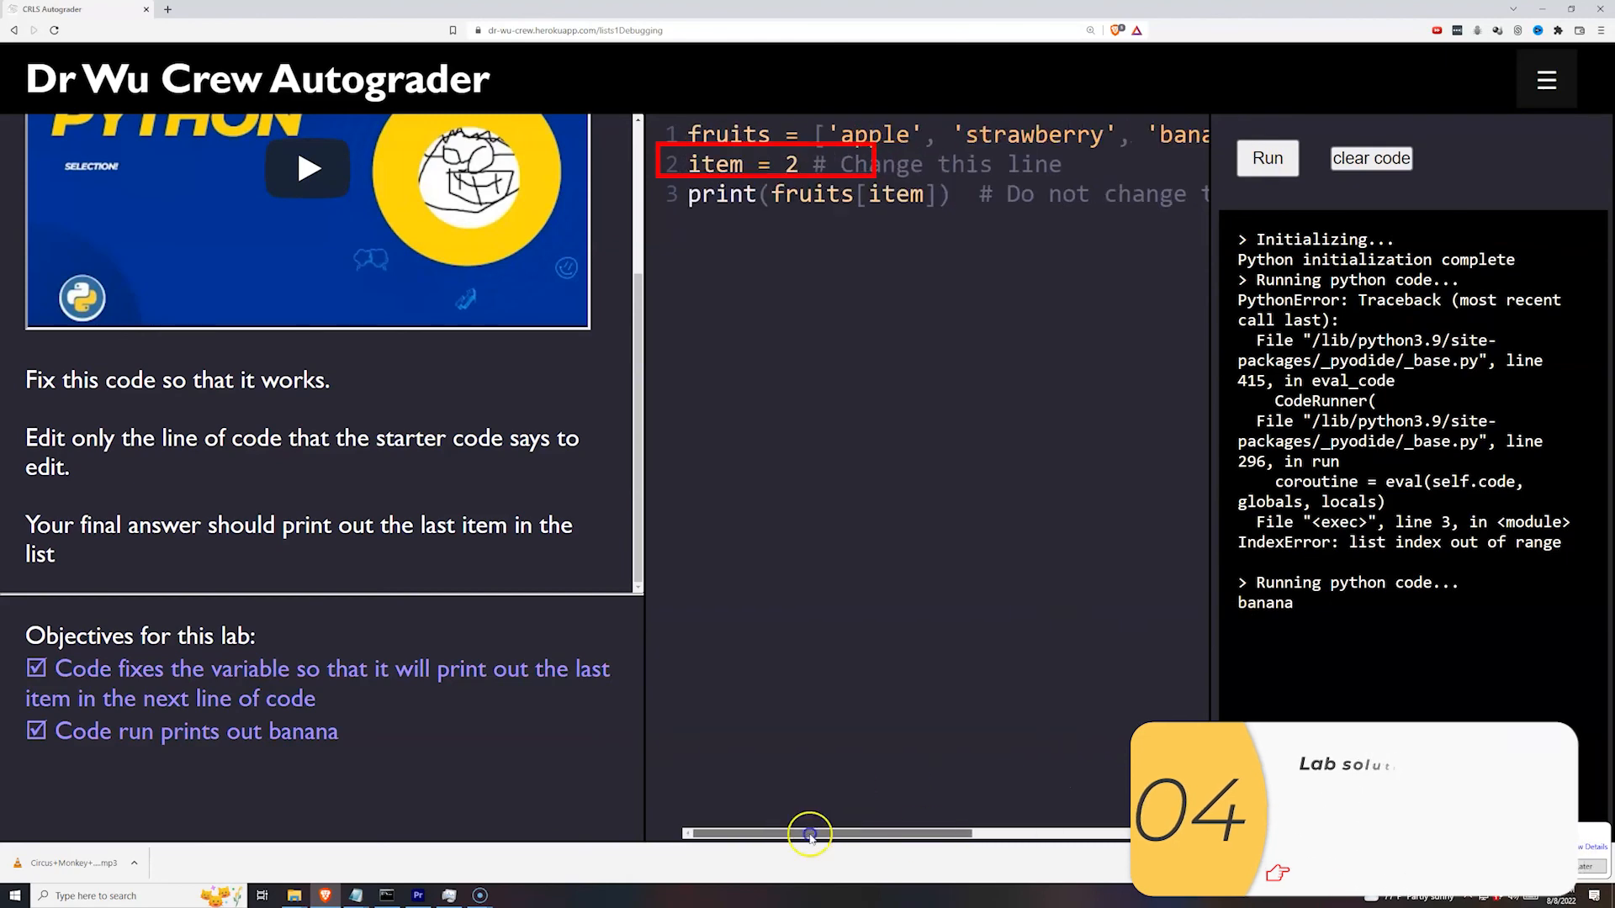